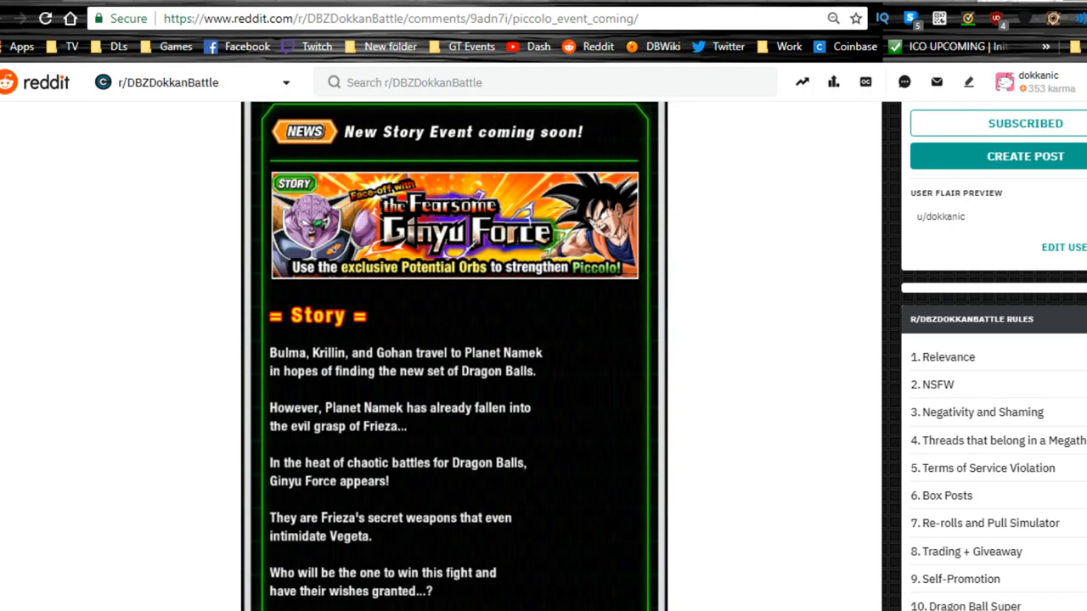
{"action": "mouse_move", "coordinate": [181, 360]}
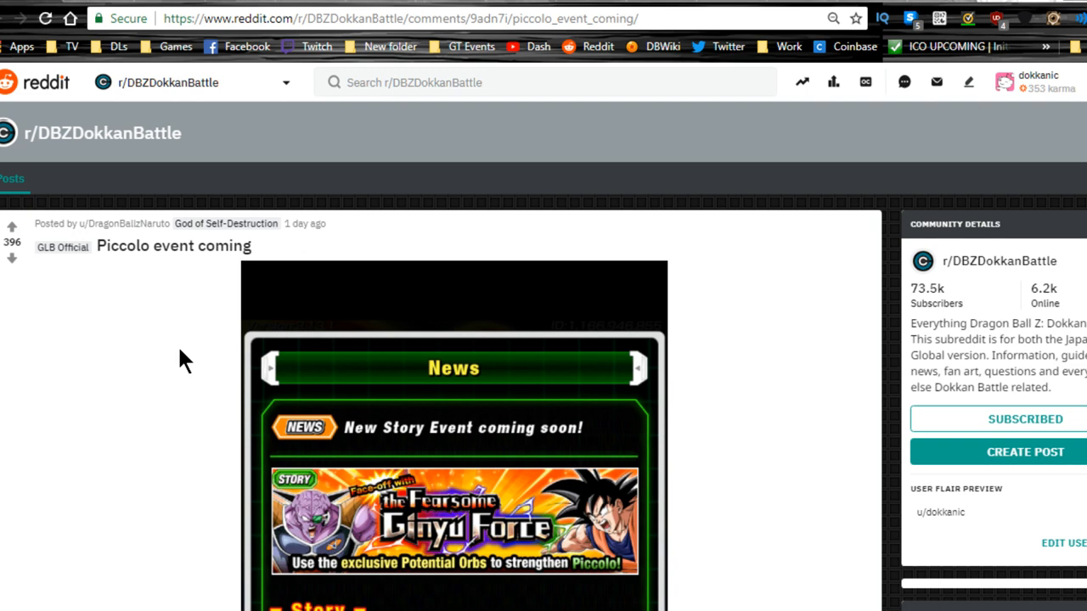
{"action": "mouse_move", "coordinate": [210, 326]}
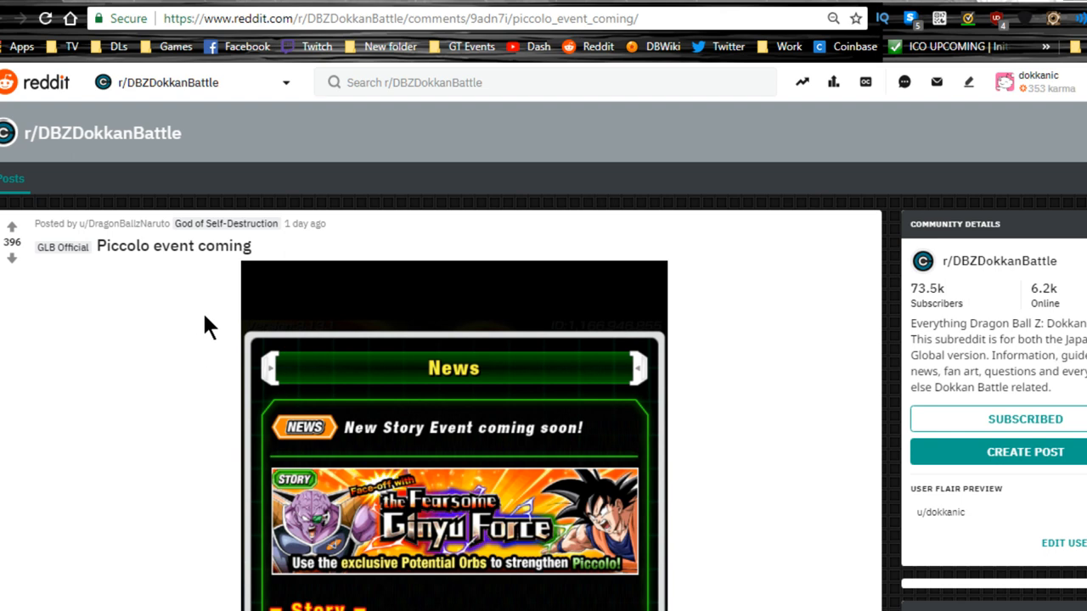
{"action": "mouse_move", "coordinate": [246, 370]}
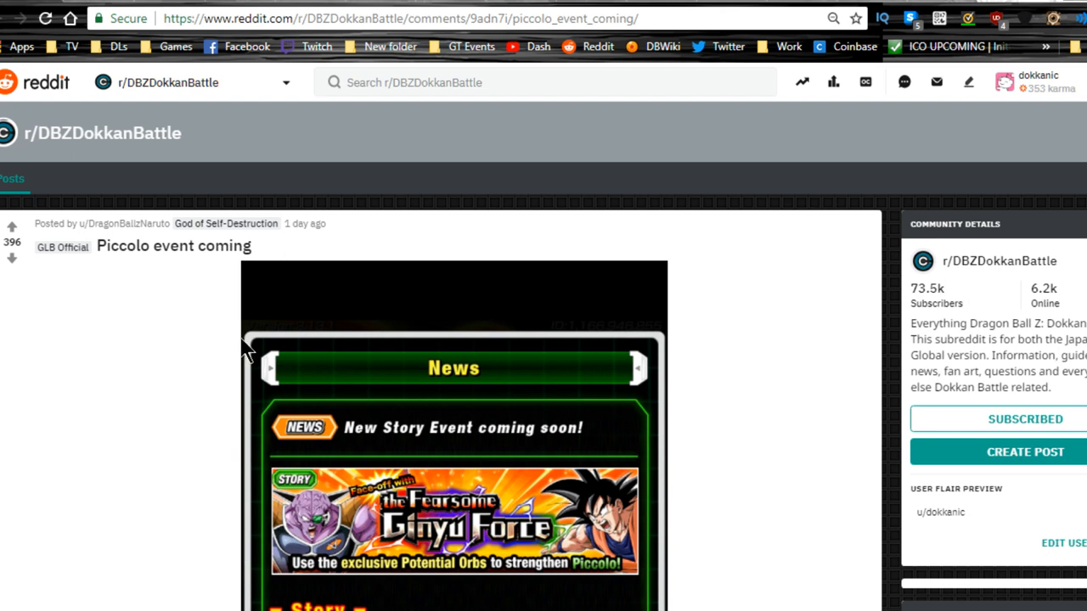
{"action": "mouse_move", "coordinate": [233, 372]}
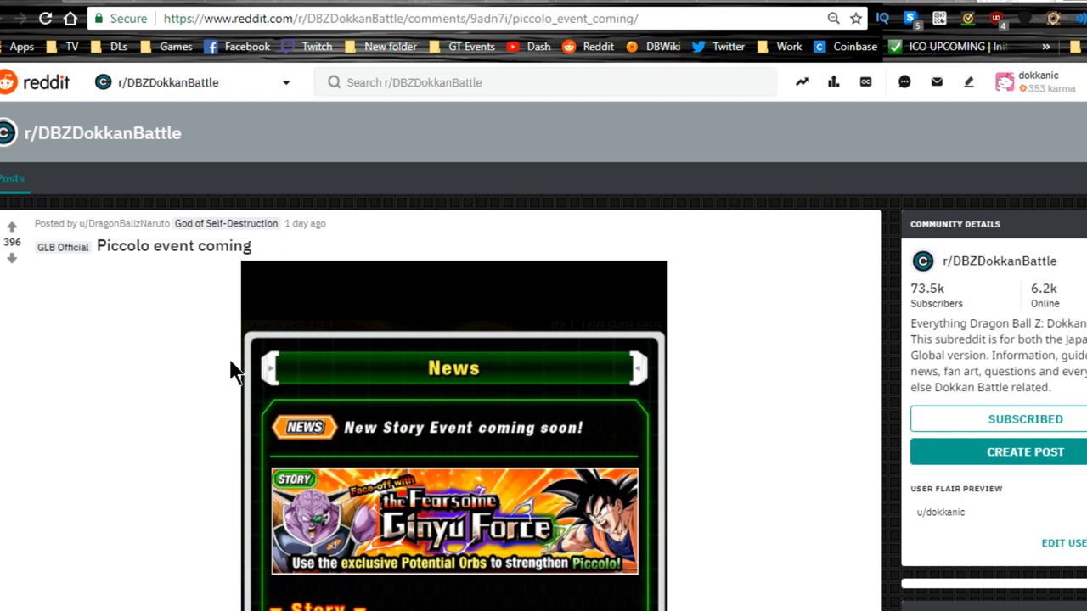
Step: Read the Japan Database Download 8/26/2018 post, highlighting the PHY Final Form Freeza (Loser) card entry
{"action": "scroll", "scroll_direction": "down", "scroll_amount": 3}
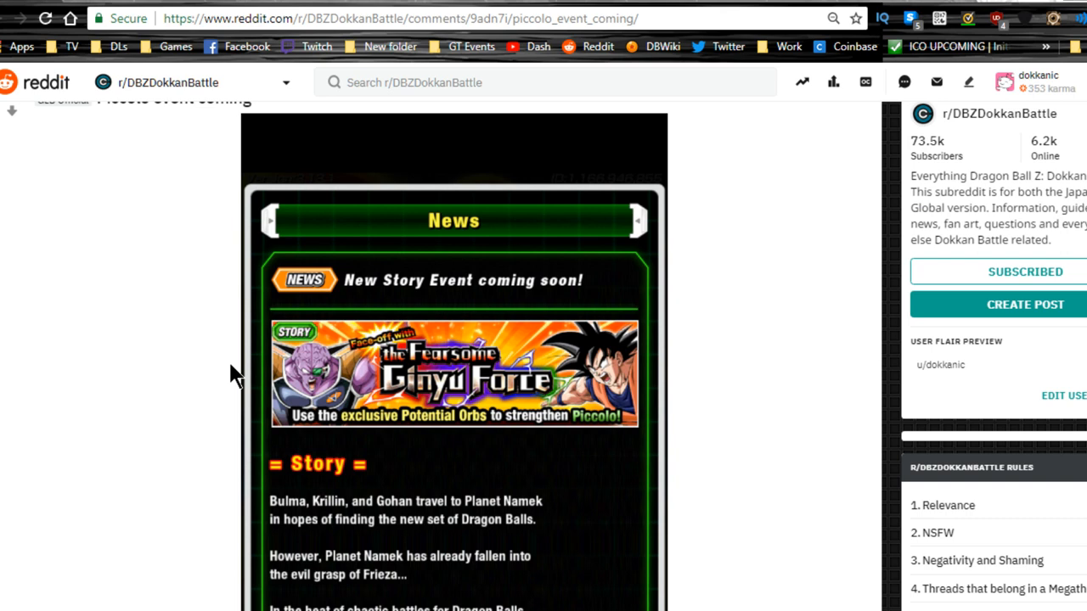
{"action": "mouse_move", "coordinate": [183, 339]}
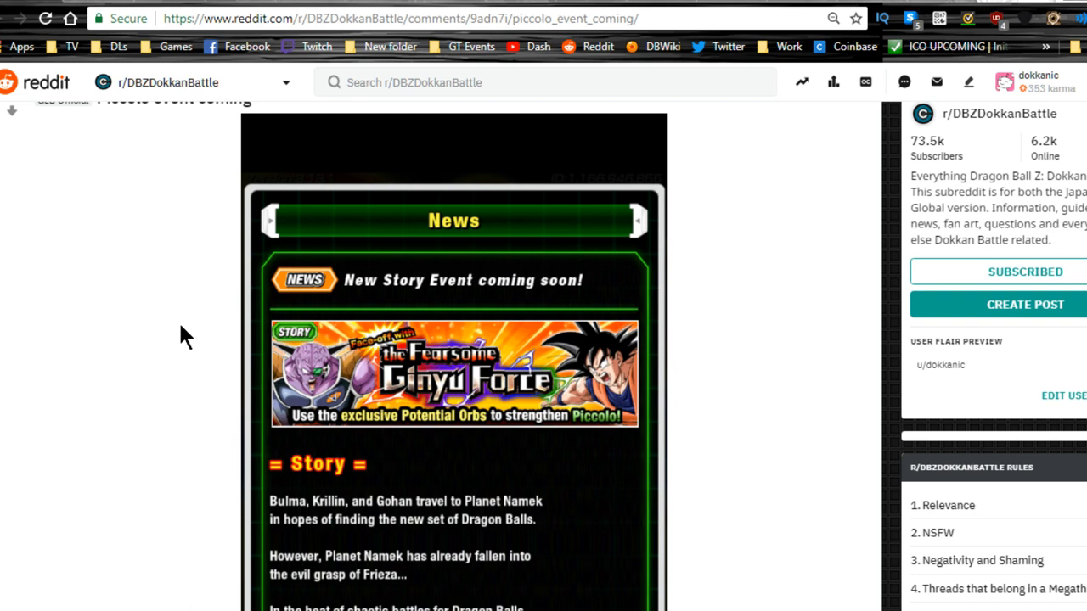
{"action": "mouse_move", "coordinate": [128, 325]}
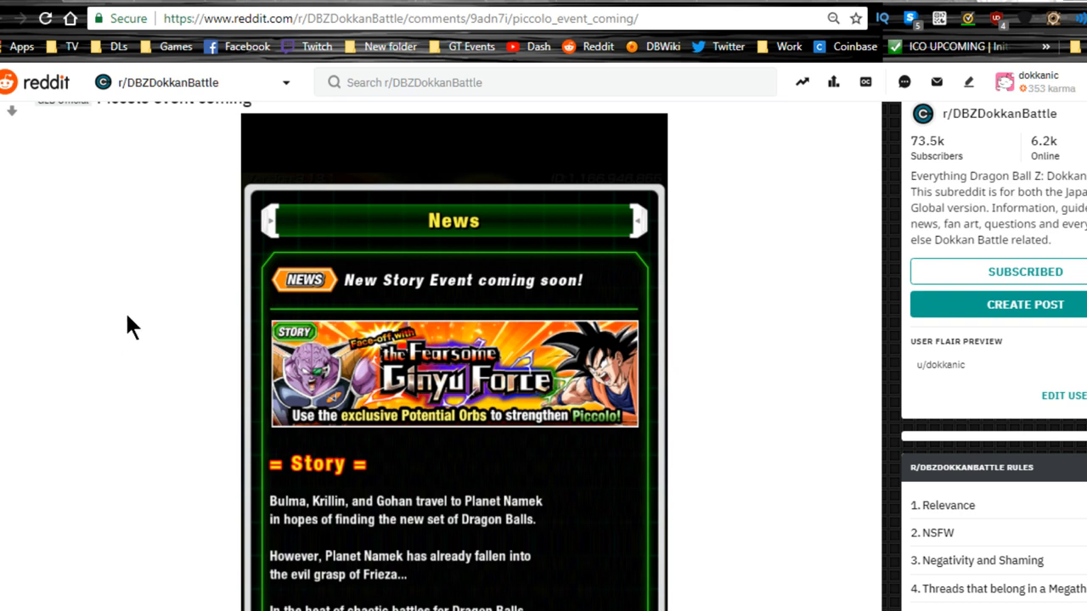
{"action": "scroll", "scroll_direction": "up", "scroll_amount": 3}
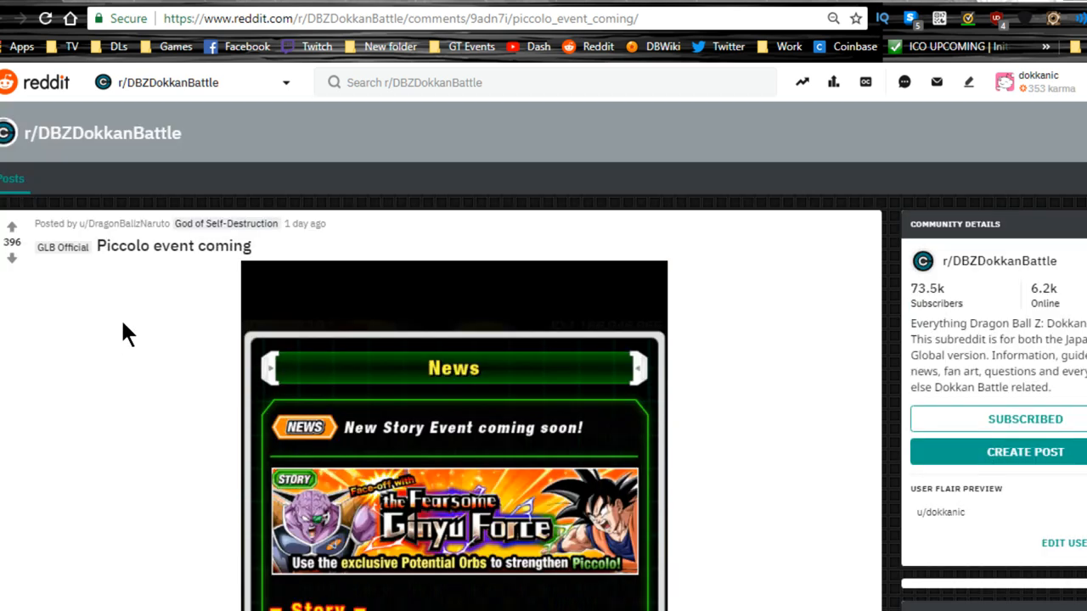
{"action": "scroll", "scroll_direction": "down", "scroll_amount": 3}
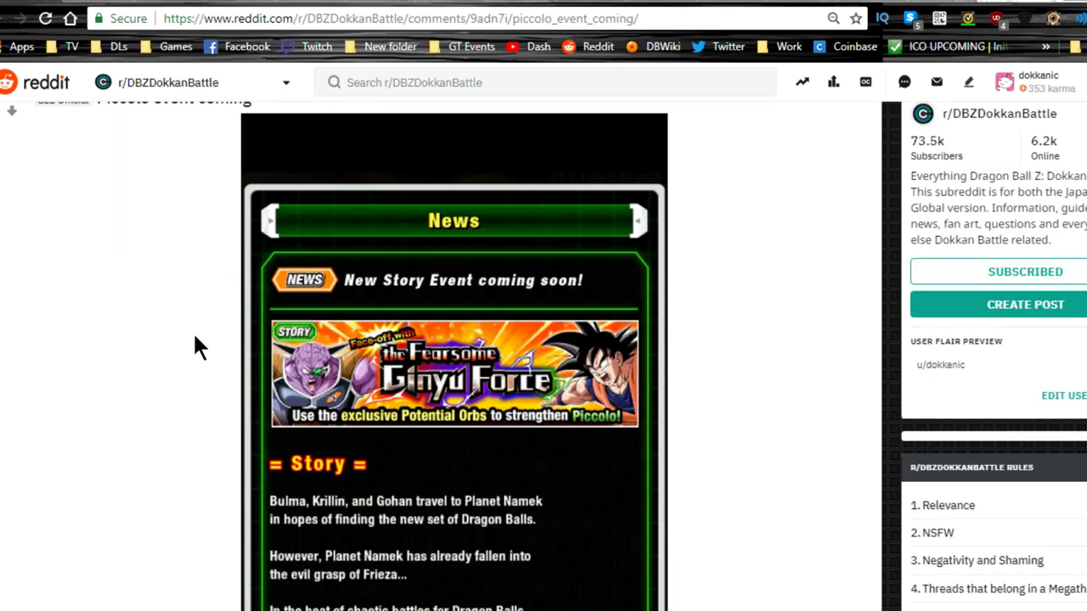
{"action": "mouse_move", "coordinate": [582, 426]}
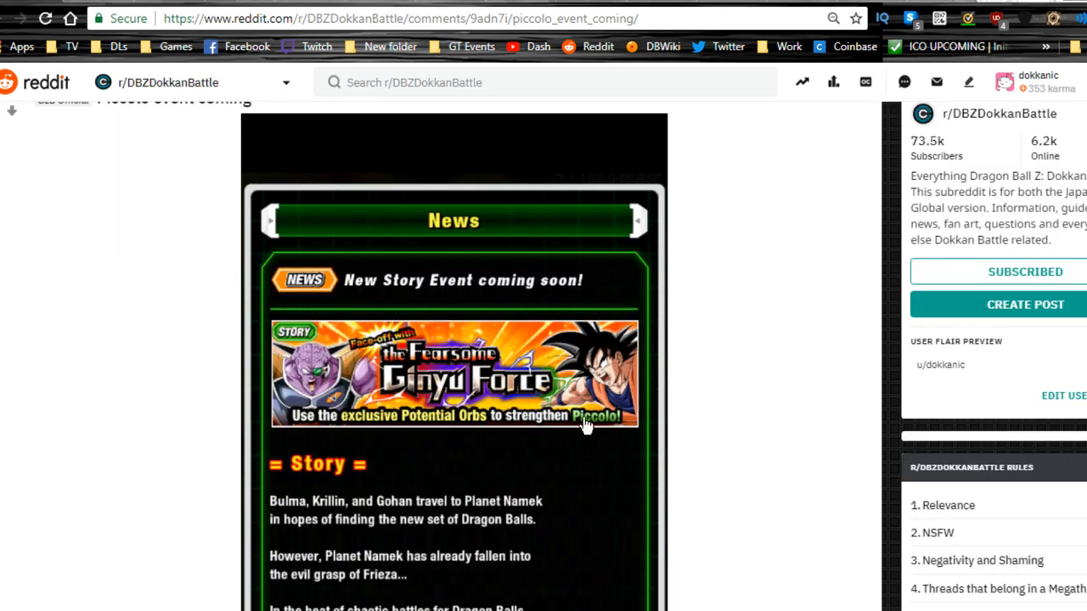
{"action": "mouse_move", "coordinate": [575, 455]}
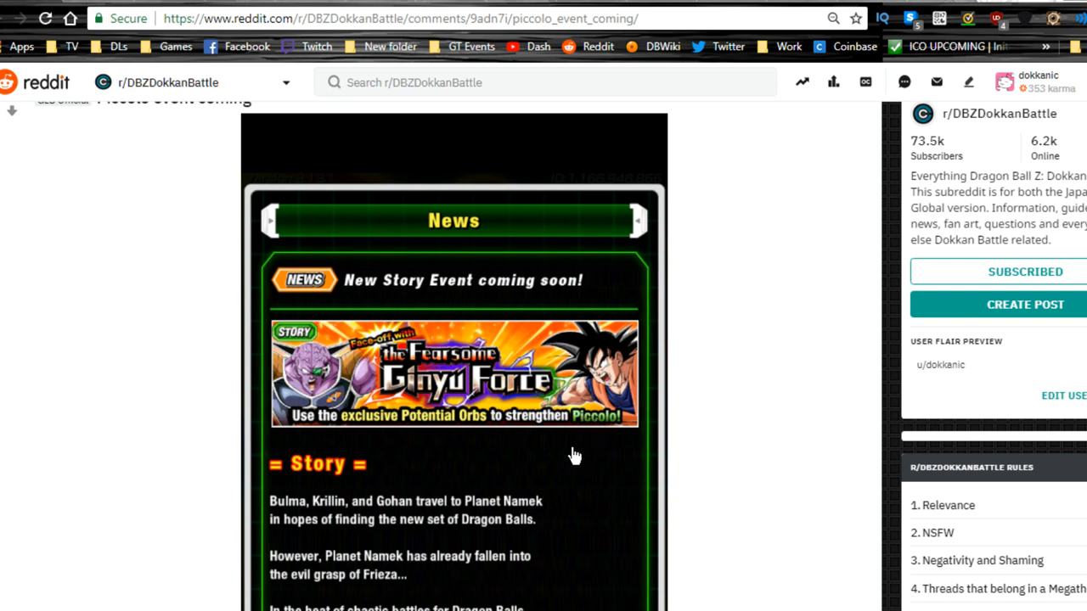
{"action": "scroll", "scroll_direction": "down", "scroll_amount": 3}
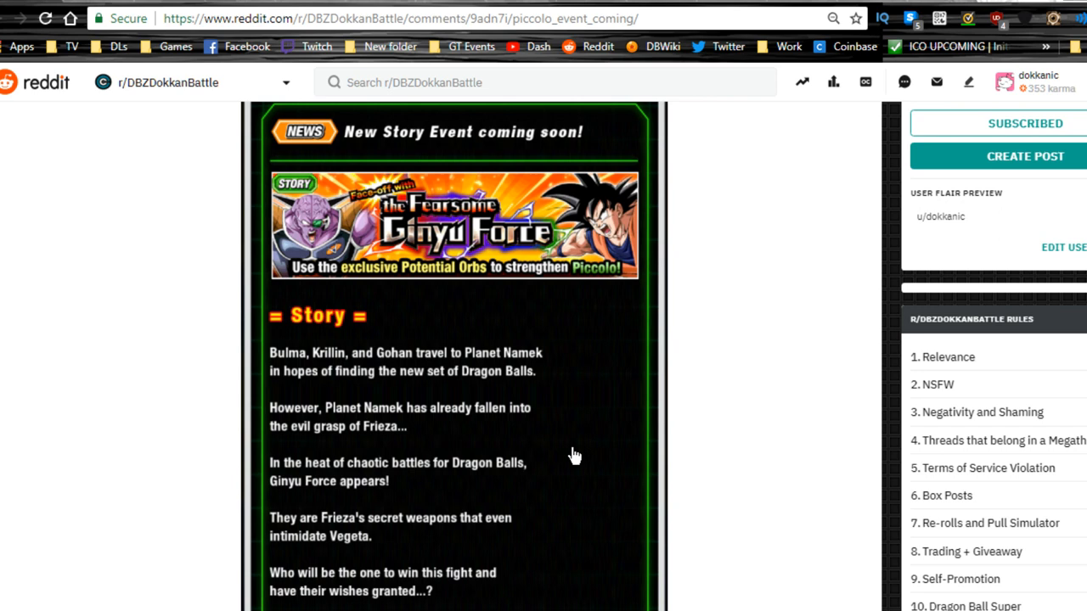
{"action": "mouse_move", "coordinate": [289, 381]}
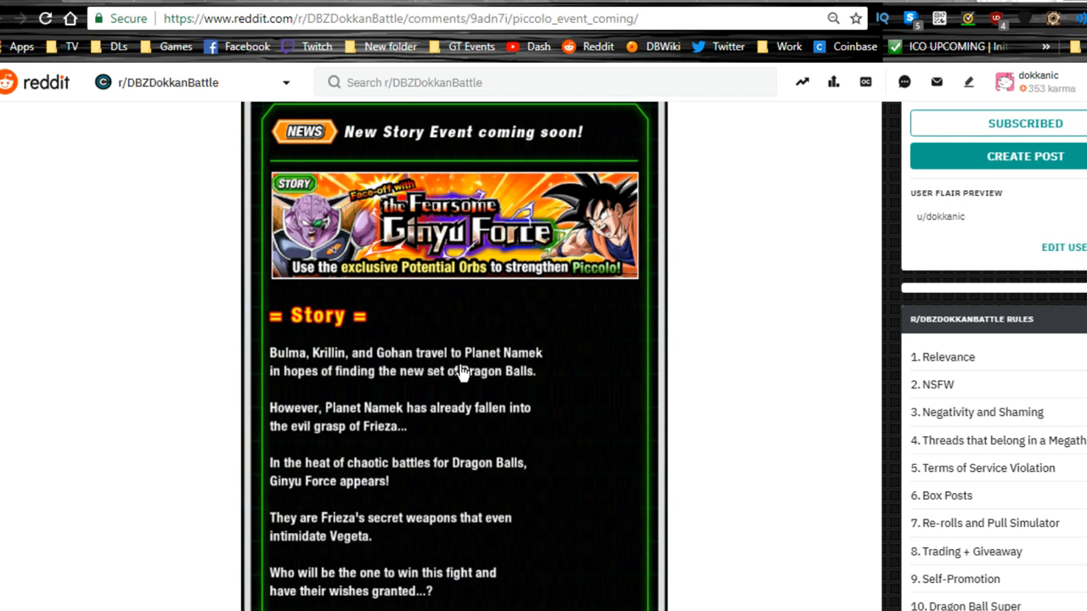
{"action": "mouse_move", "coordinate": [314, 438]}
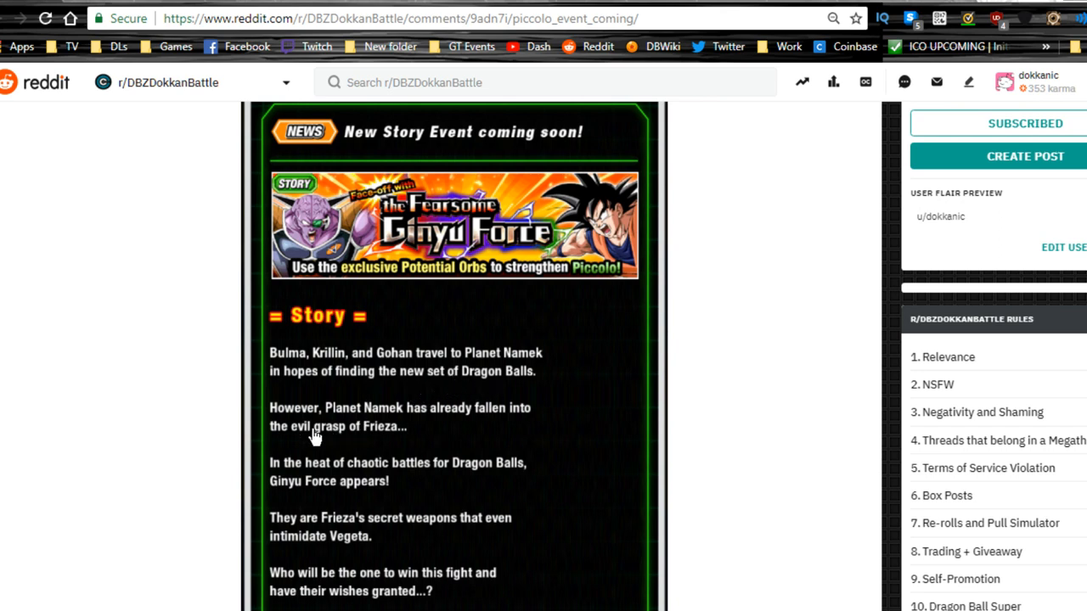
{"action": "mouse_move", "coordinate": [494, 437]}
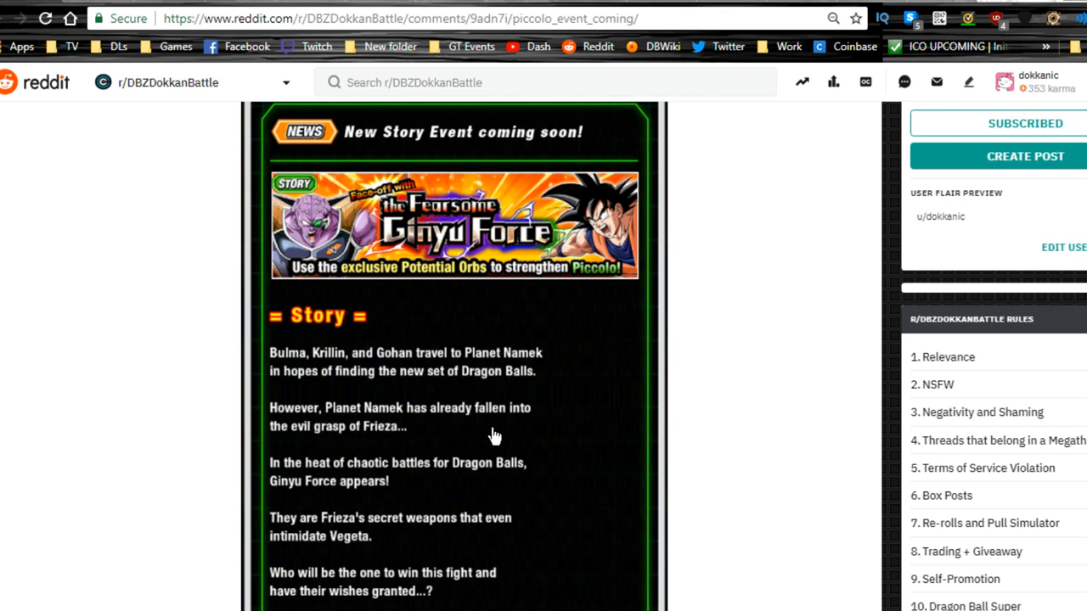
{"action": "mouse_move", "coordinate": [449, 450]}
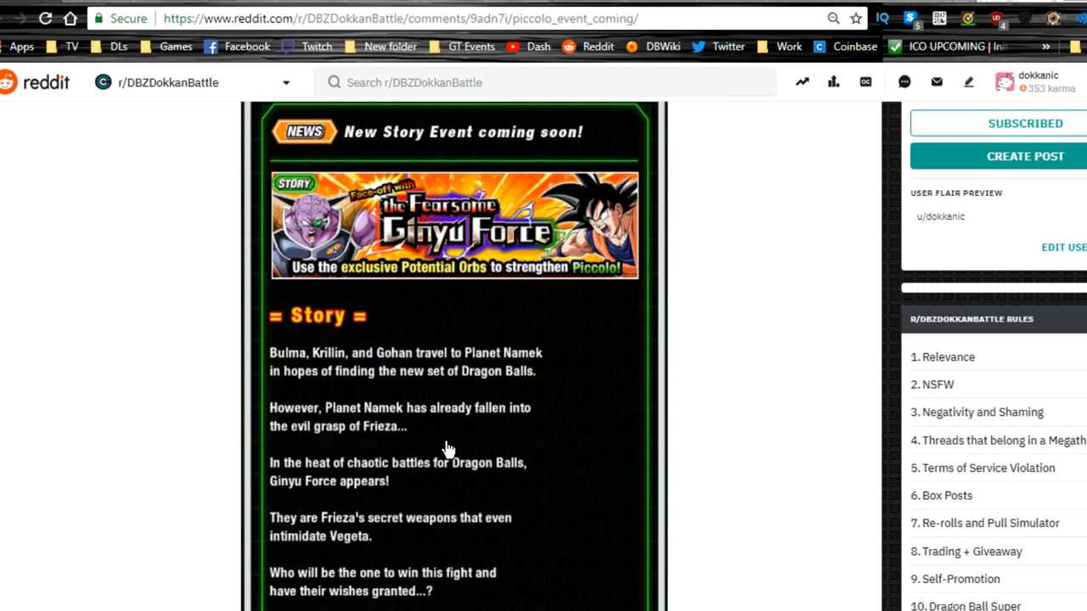
{"action": "mouse_move", "coordinate": [602, 415]}
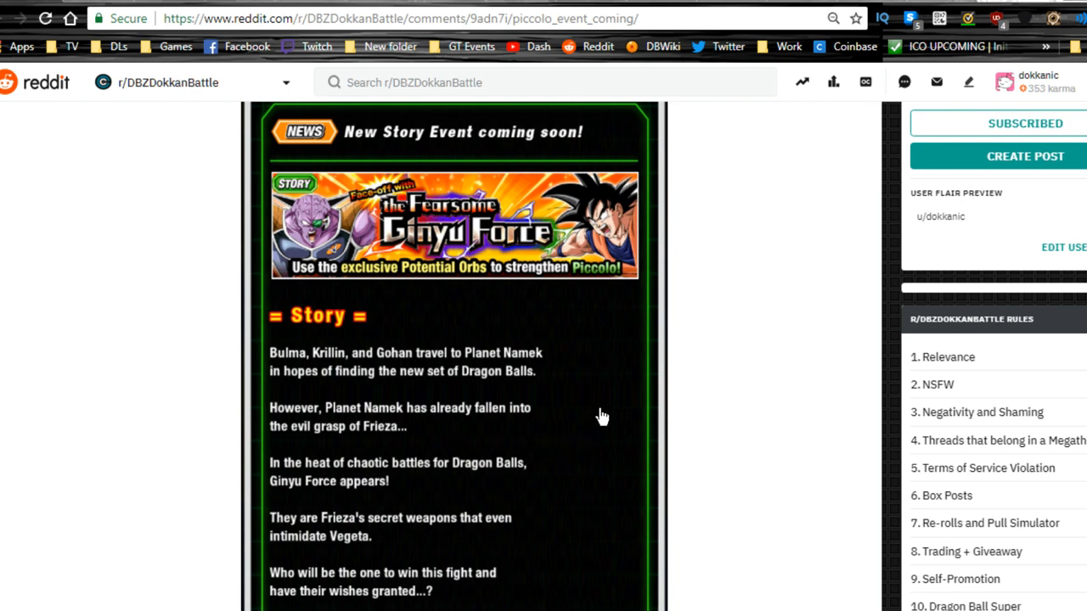
{"action": "scroll", "scroll_direction": "down", "scroll_amount": 3}
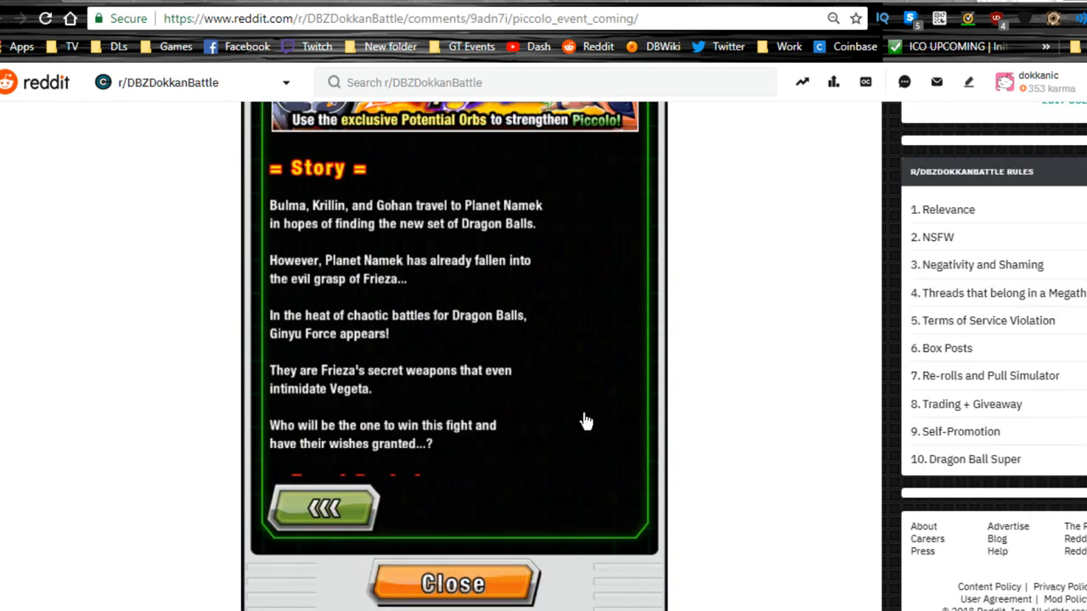
{"action": "mouse_move", "coordinate": [528, 429]}
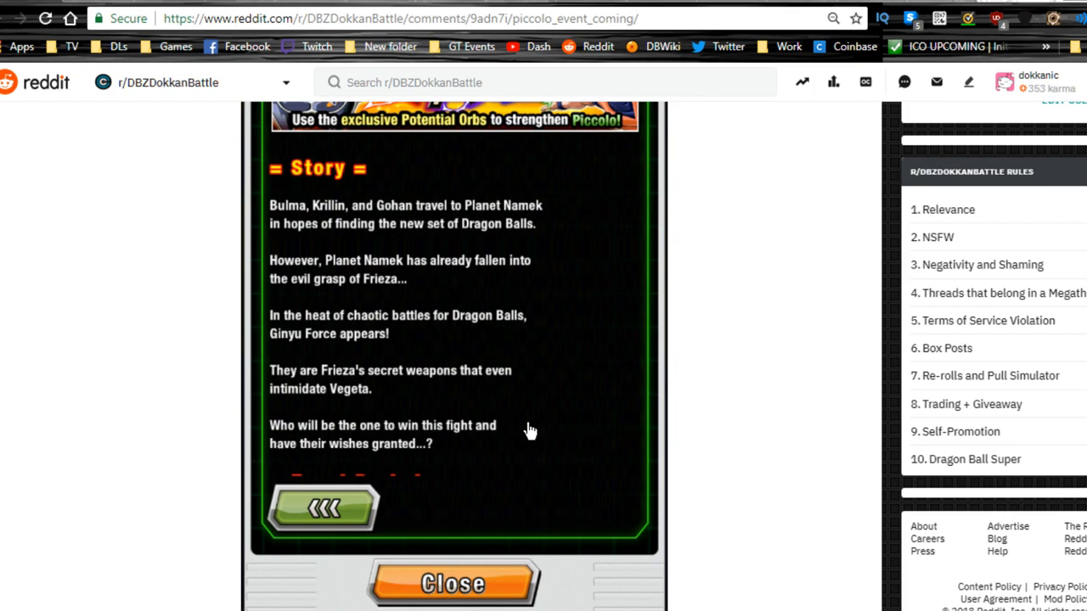
{"action": "mouse_move", "coordinate": [525, 428]}
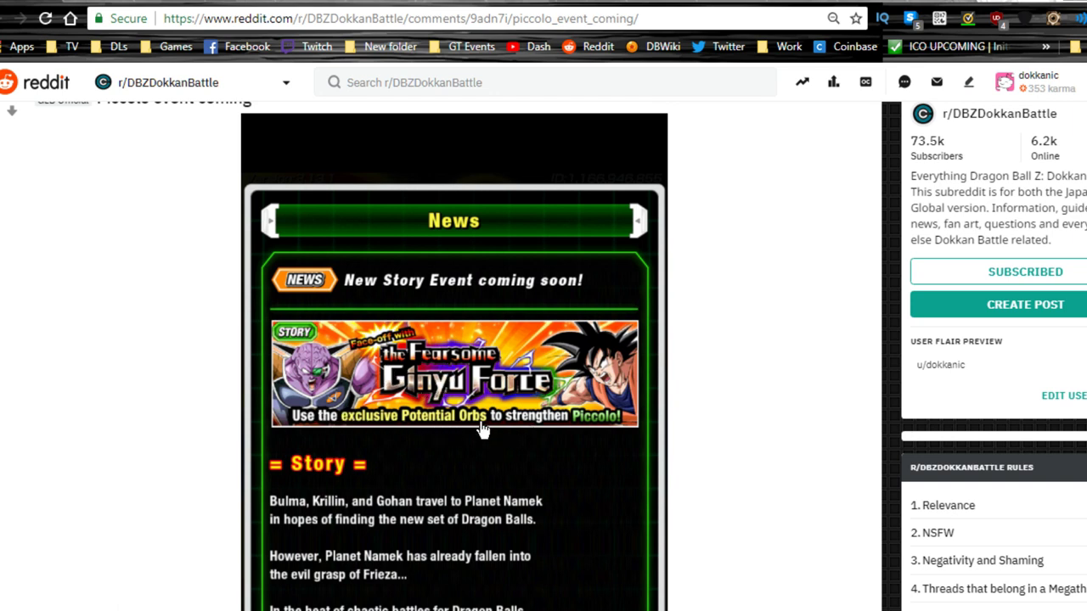
{"action": "mouse_move", "coordinate": [620, 425]}
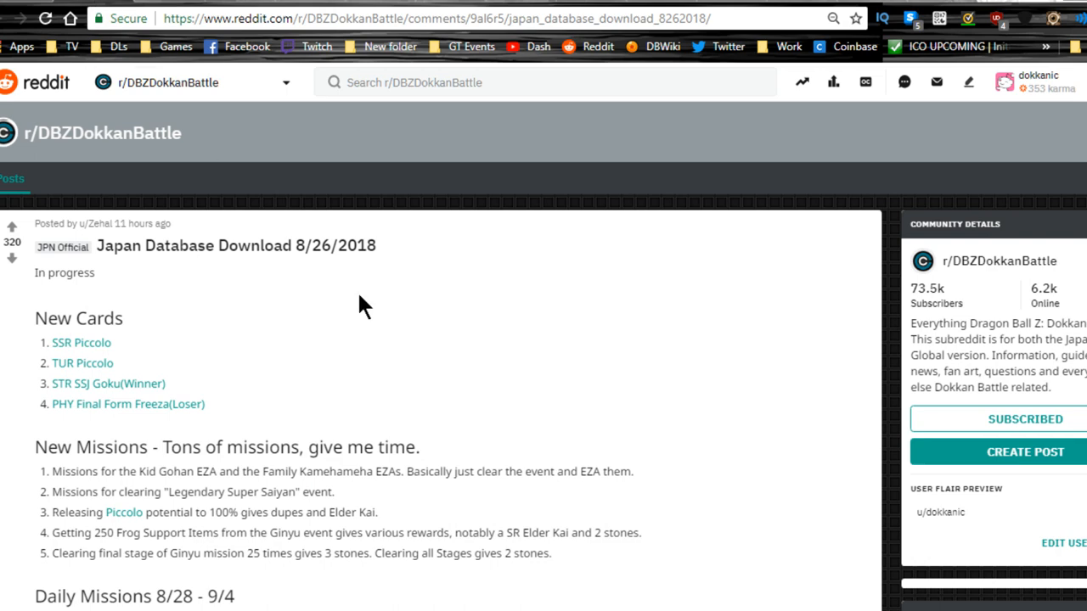
{"action": "mouse_move", "coordinate": [297, 256]}
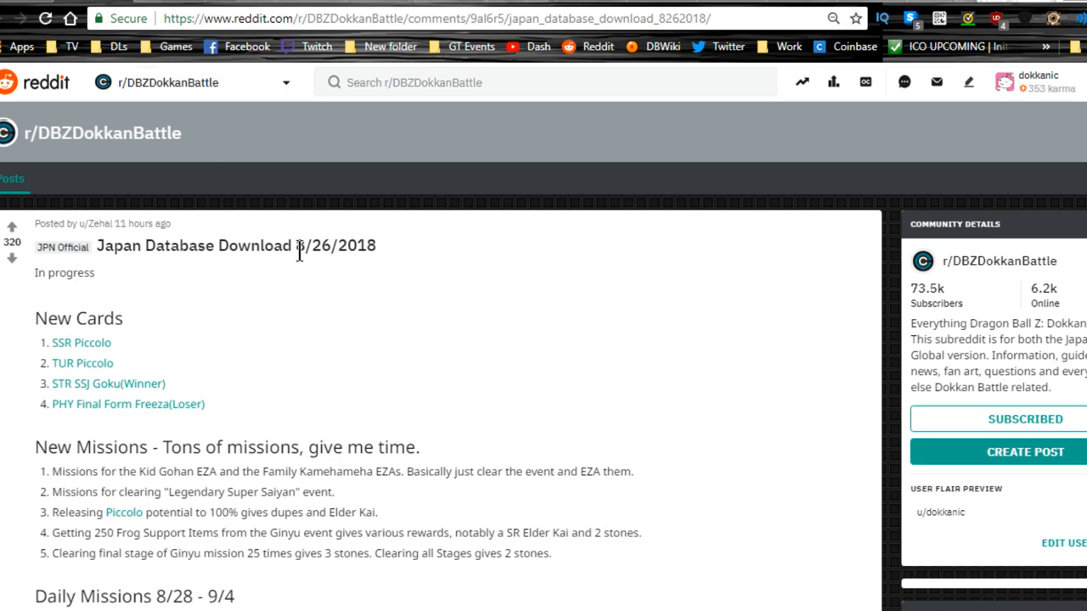
{"action": "mouse_move", "coordinate": [390, 262]}
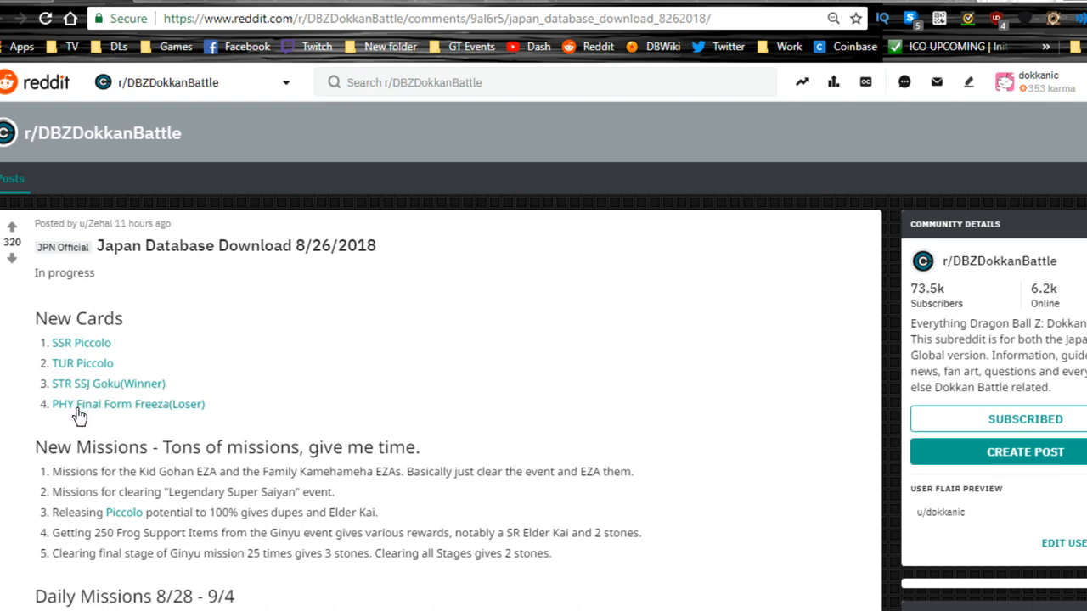
{"action": "mouse_move", "coordinate": [241, 399]}
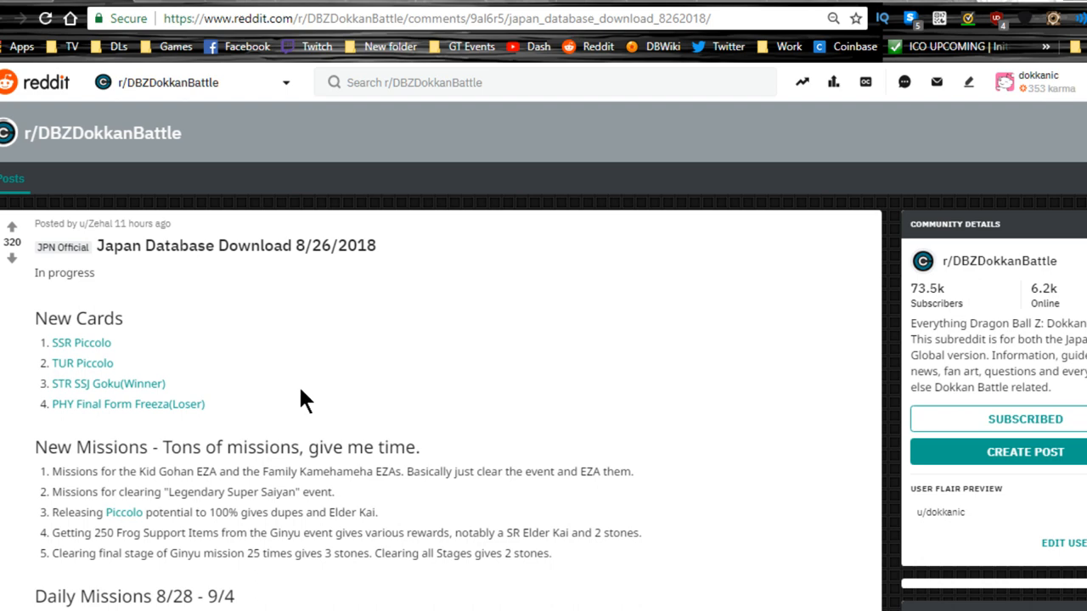
{"action": "mouse_move", "coordinate": [150, 413]}
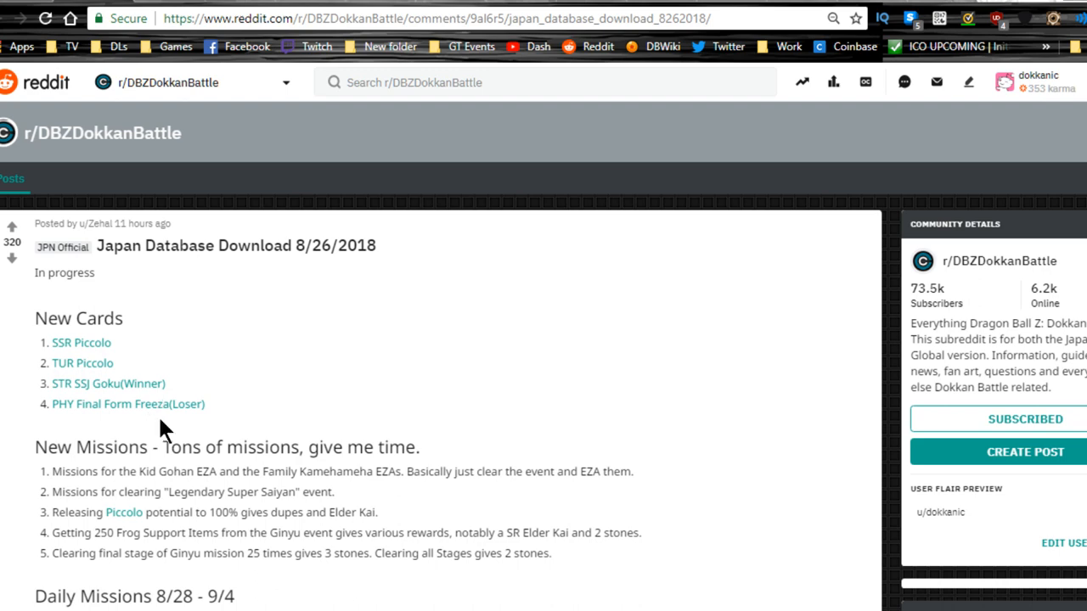
{"action": "left_click_drag", "start_coordinate": [65, 404], "coordinate": [315, 447]}
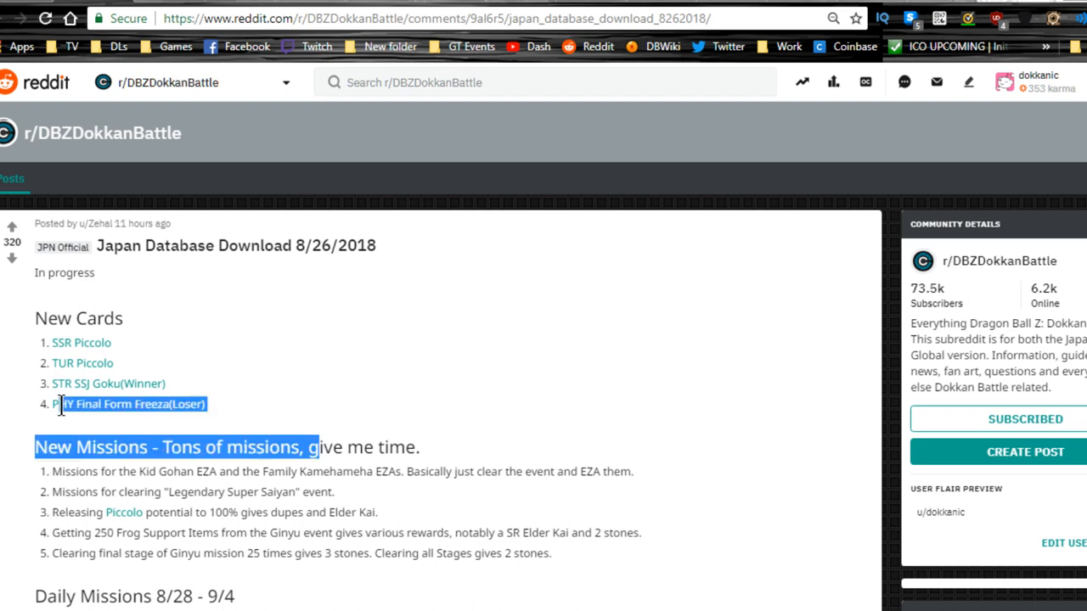
{"action": "left_click", "coordinate": [505, 417]}
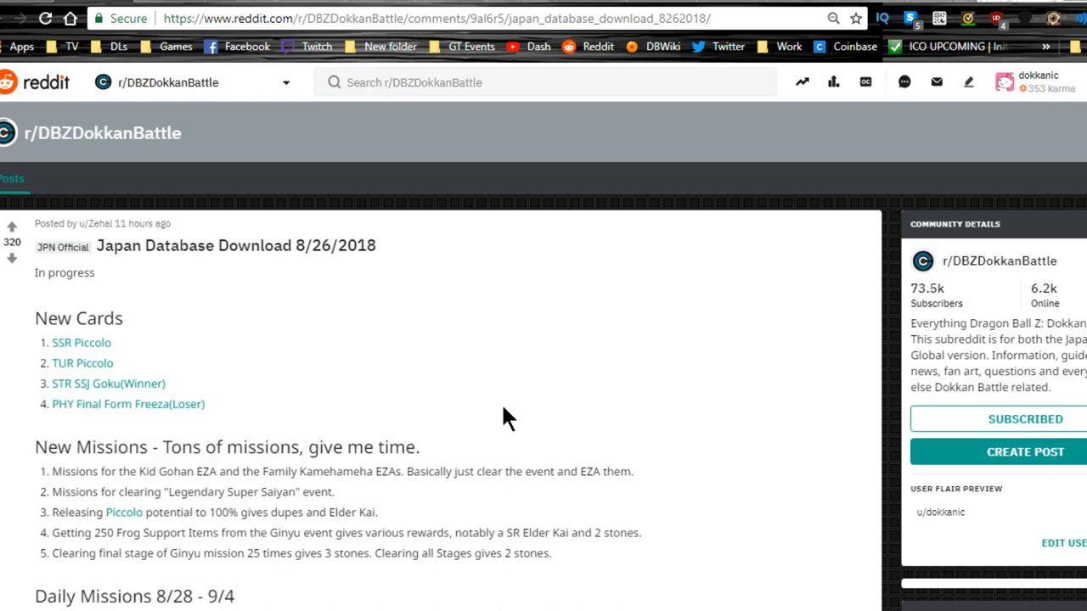
{"action": "scroll", "scroll_direction": "down", "scroll_amount": 3}
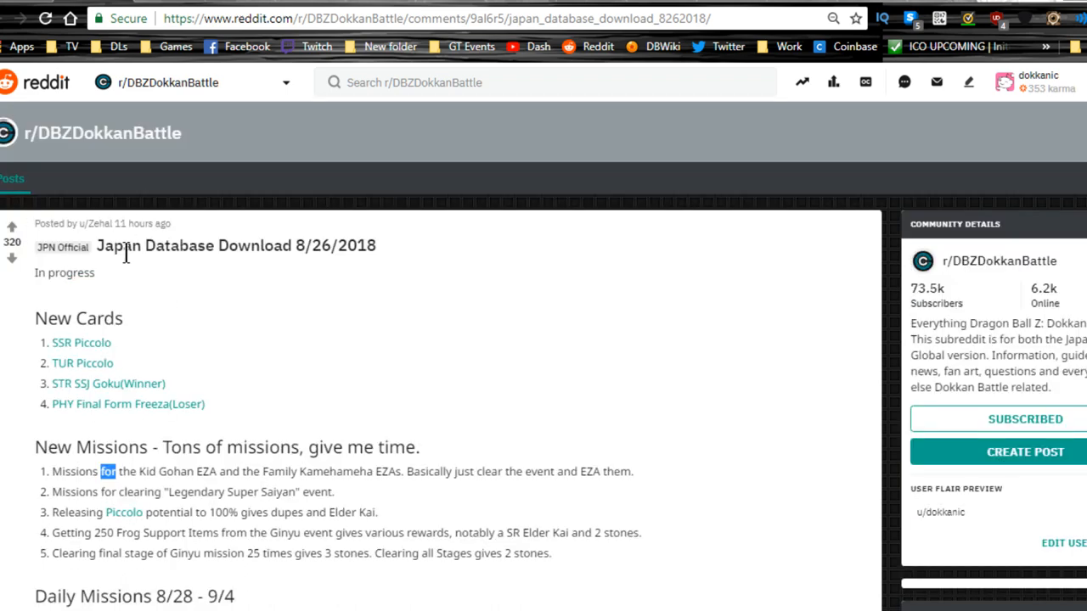
Step: Highlight the Kid Gohan EZA mission names and the Ginyu Frog Support Items mission line
{"action": "scroll", "scroll_direction": "down", "scroll_amount": 3}
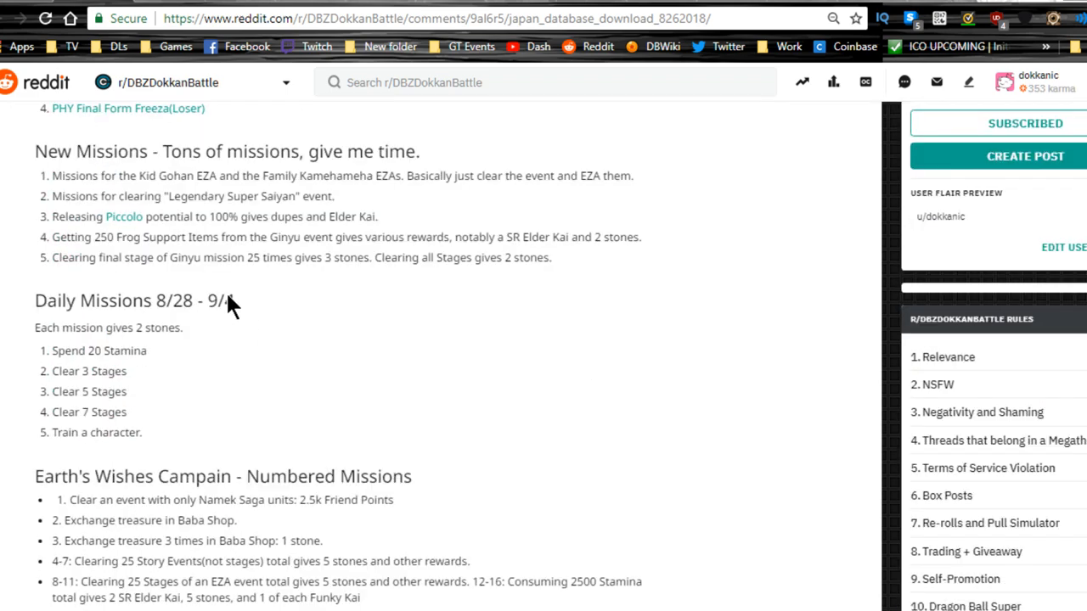
{"action": "left_click_drag", "start_coordinate": [53, 175], "coordinate": [216, 176]}
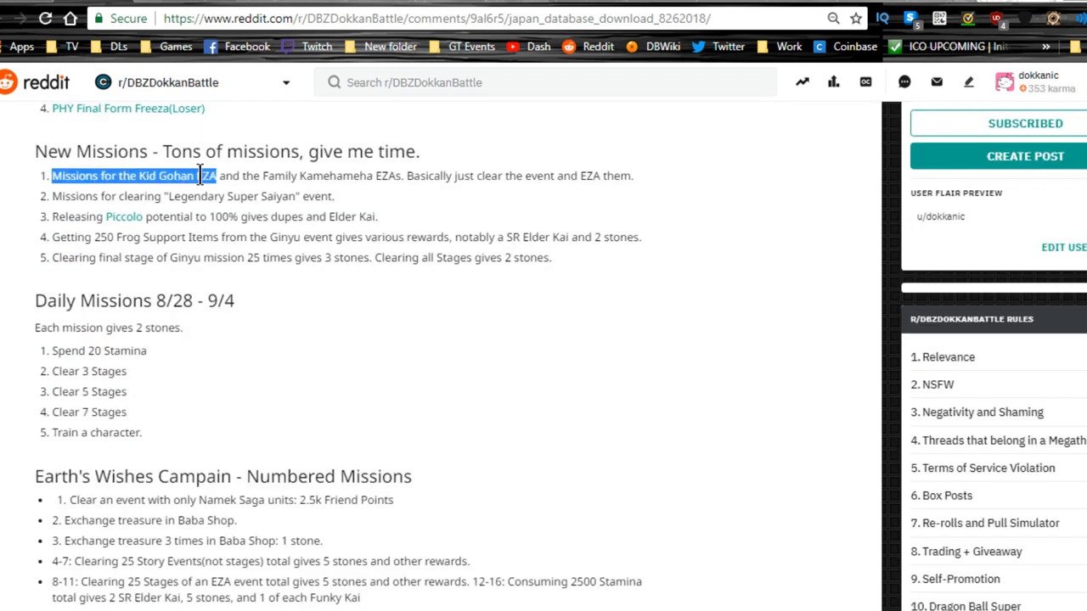
{"action": "left_click_drag", "start_coordinate": [208, 176], "coordinate": [447, 175]}
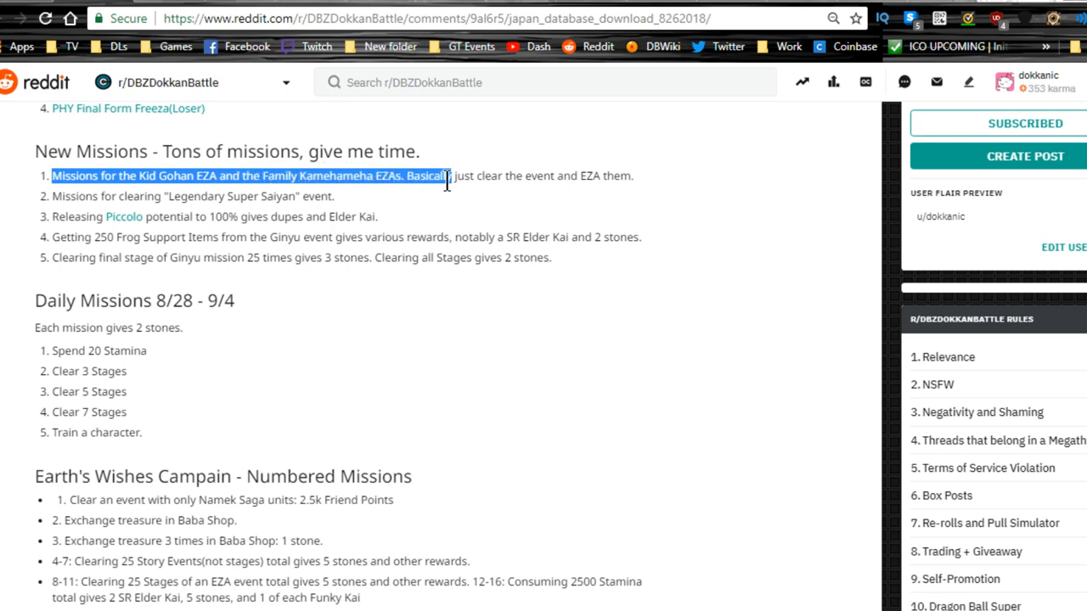
{"action": "left_click", "coordinate": [616, 175]}
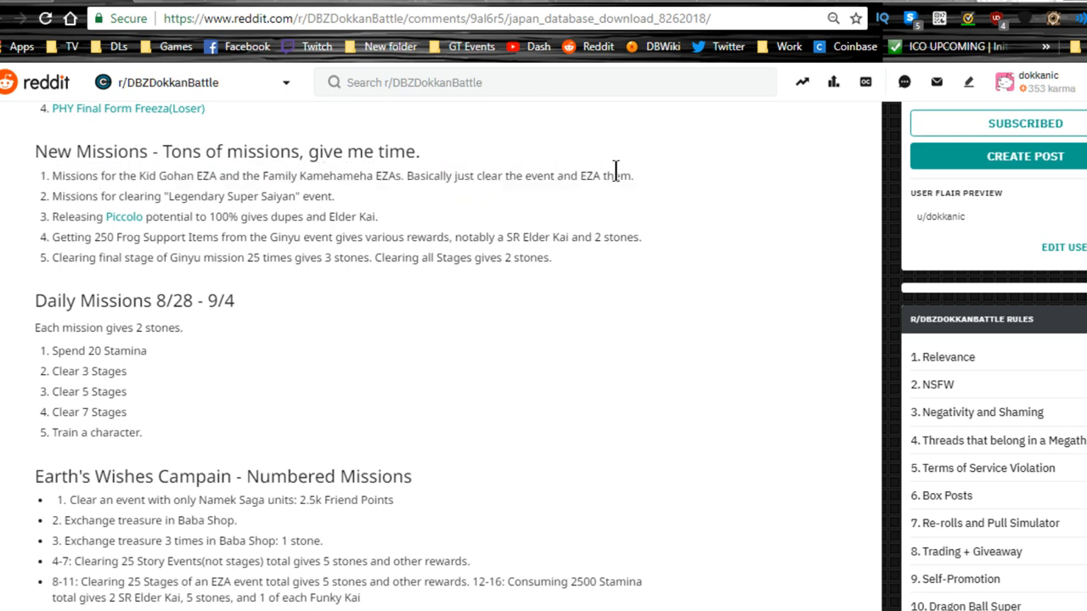
{"action": "mouse_move", "coordinate": [235, 196]}
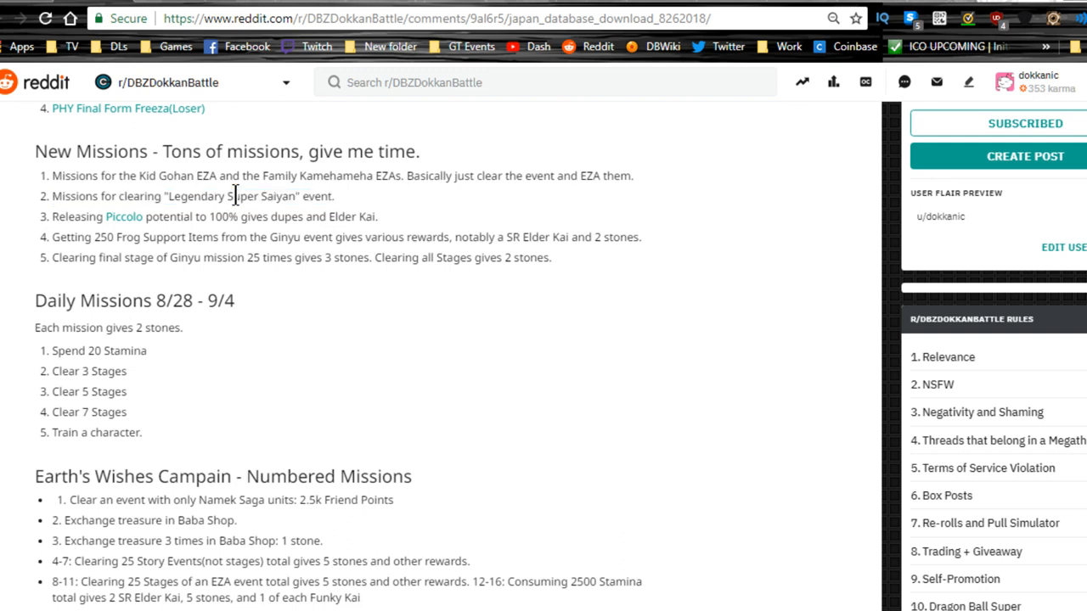
{"action": "mouse_move", "coordinate": [271, 239]}
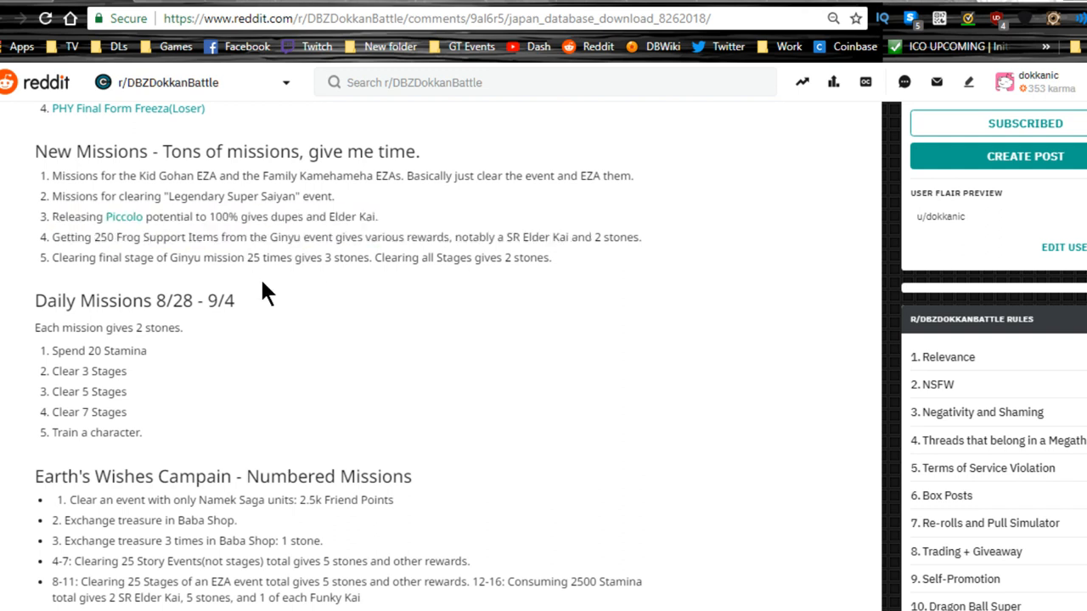
{"action": "left_click_drag", "start_coordinate": [251, 237], "coordinate": [363, 237]}
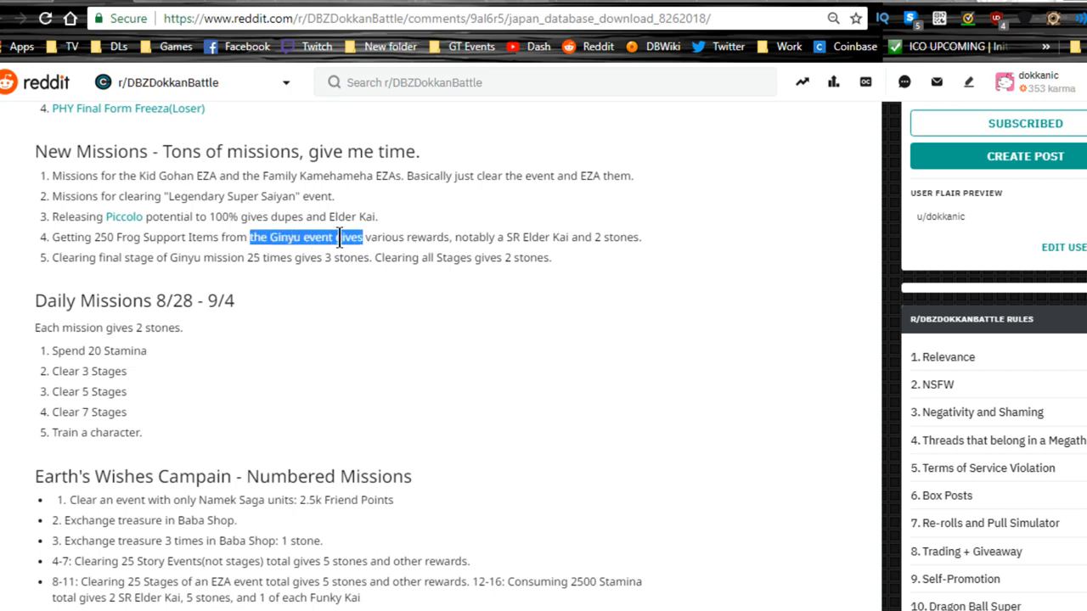
{"action": "left_click_drag", "start_coordinate": [361, 237], "coordinate": [551, 237]}
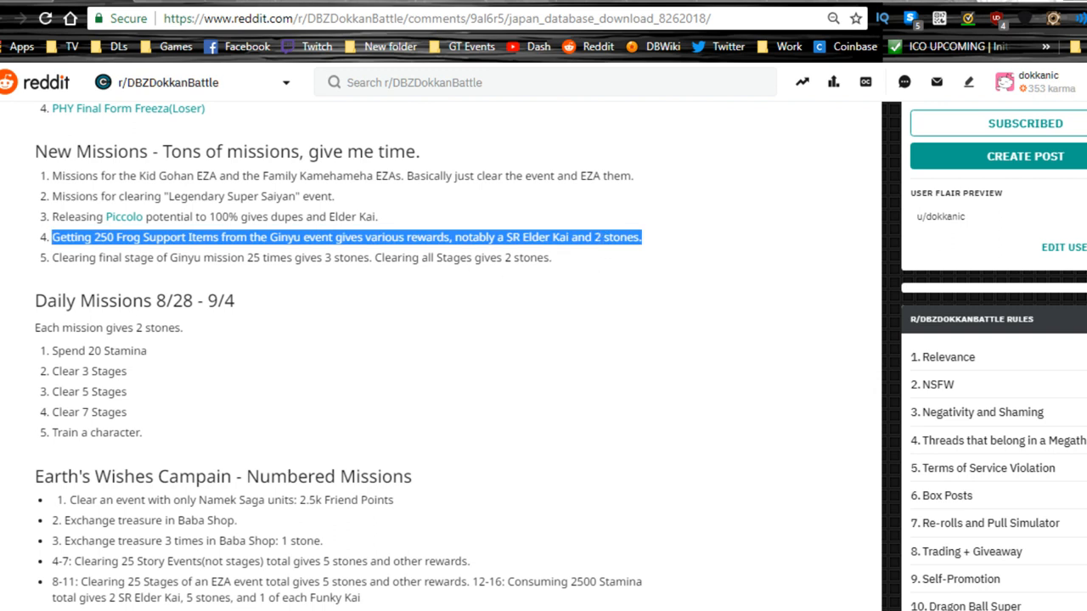
{"action": "left_click", "coordinate": [56, 259]}
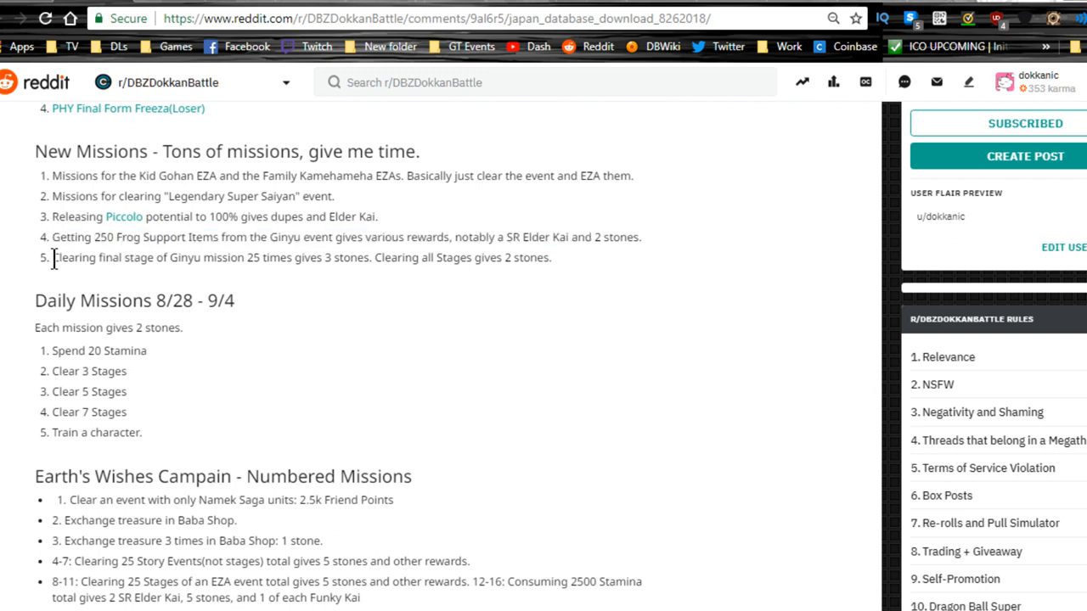
Step: Highlight the Ginyu final stage mission through its 3 stones and all Stages rewards
{"action": "left_click_drag", "start_coordinate": [53, 257], "coordinate": [246, 257]}
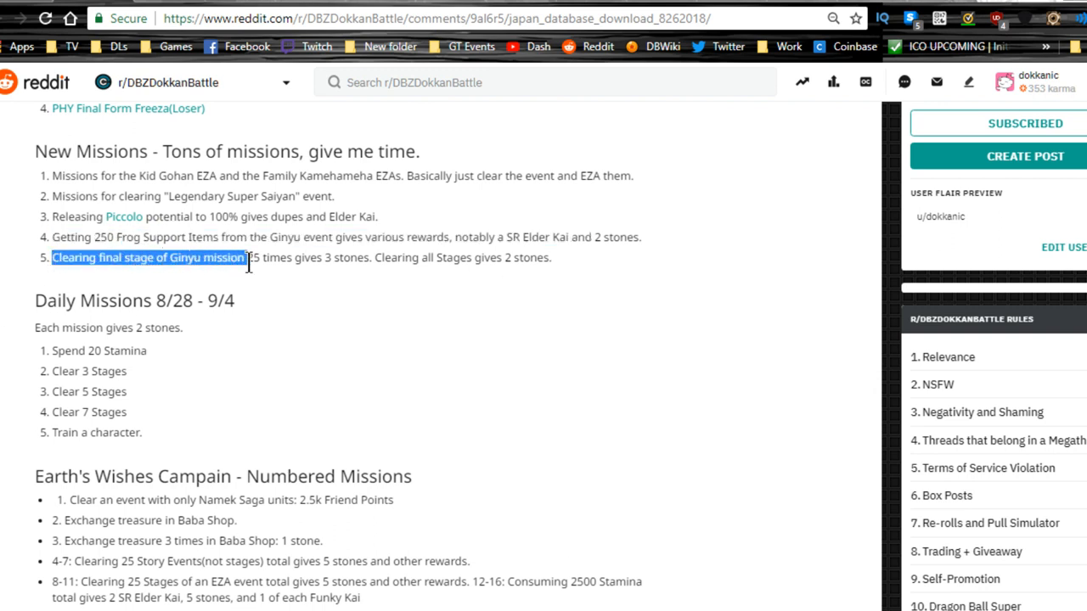
{"action": "left_click_drag", "start_coordinate": [246, 257], "coordinate": [370, 257]}
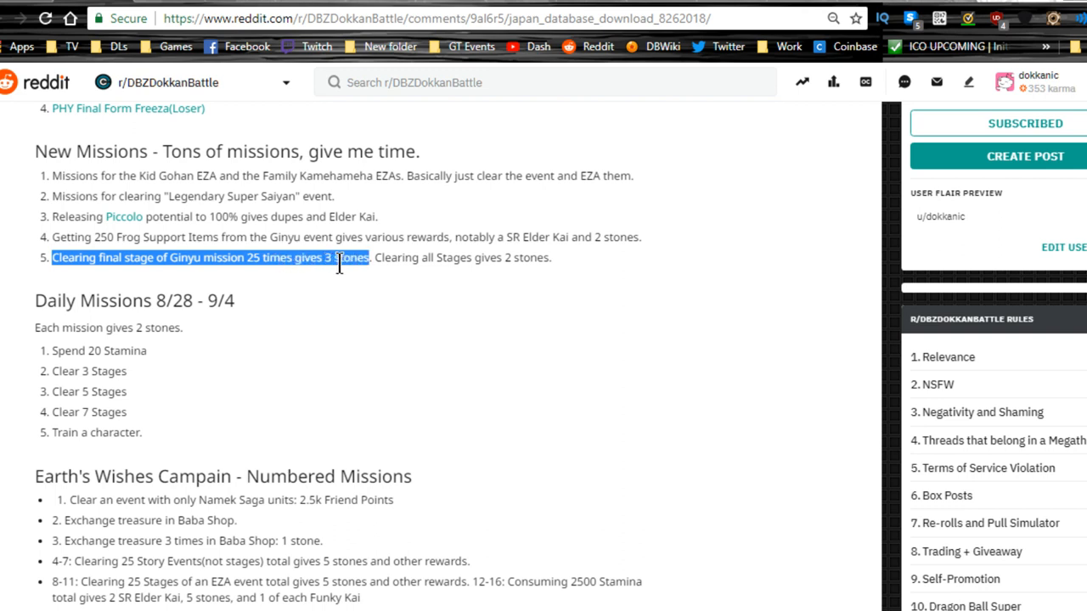
{"action": "left_click_drag", "start_coordinate": [338, 257], "coordinate": [489, 257]}
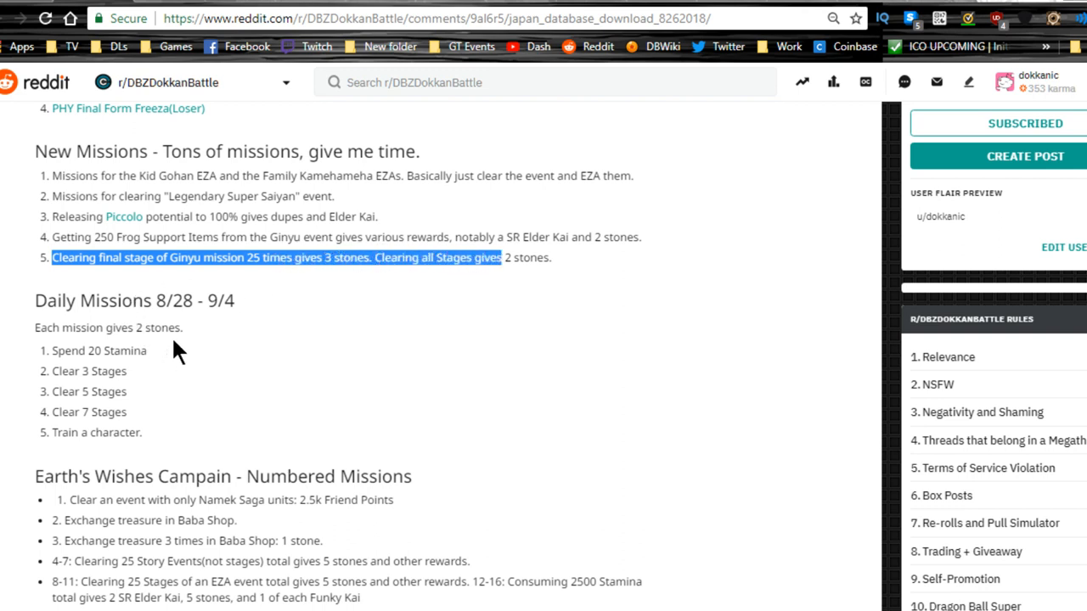
{"action": "left_click", "coordinate": [87, 372]}
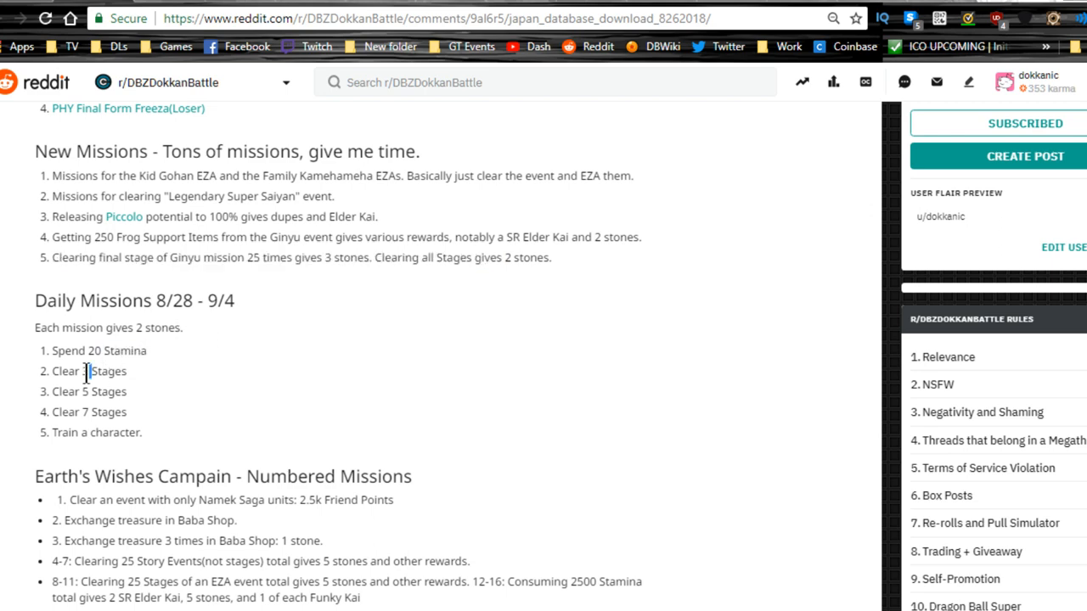
Step: Read the daily missions: Train a character, Friend Points, 4-7 Story Events, 12-16 Stamina reward
{"action": "triple_click", "coordinate": [96, 432]}
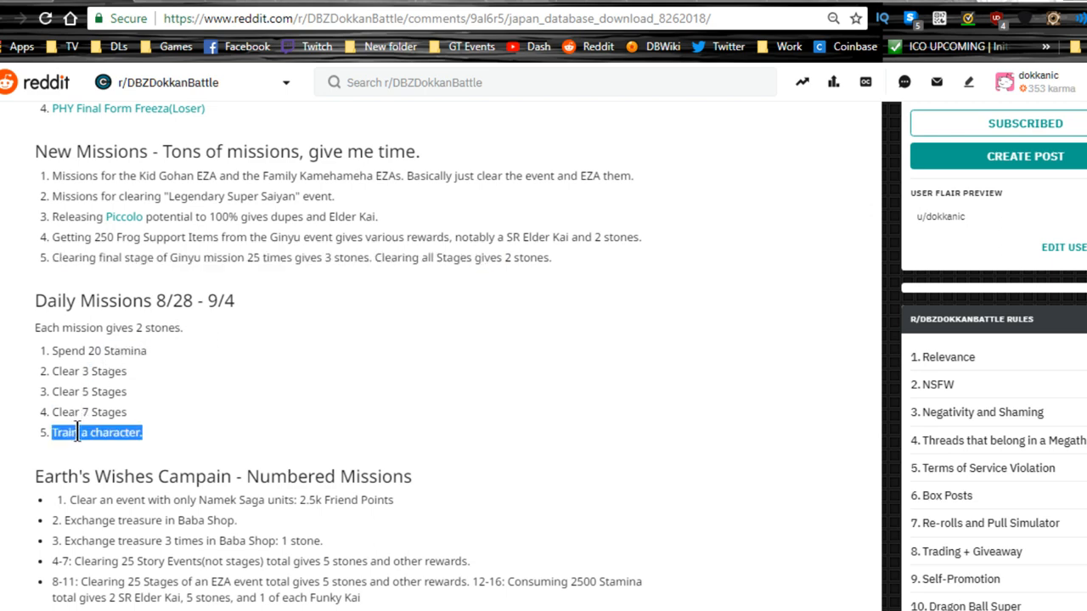
{"action": "scroll", "scroll_direction": "down", "scroll_amount": 3}
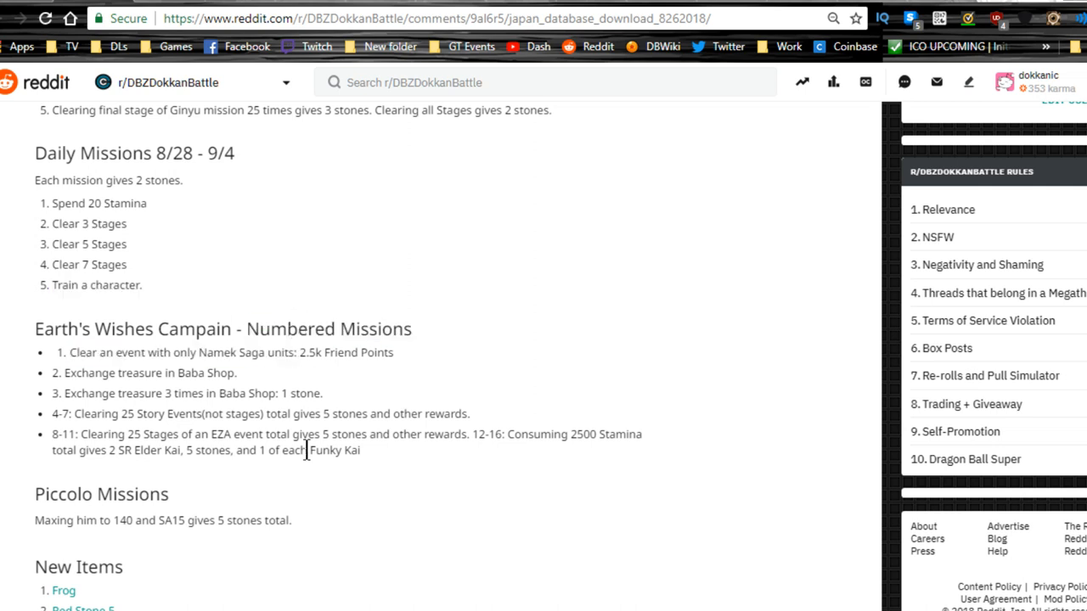
{"action": "double_click", "coordinate": [340, 353]}
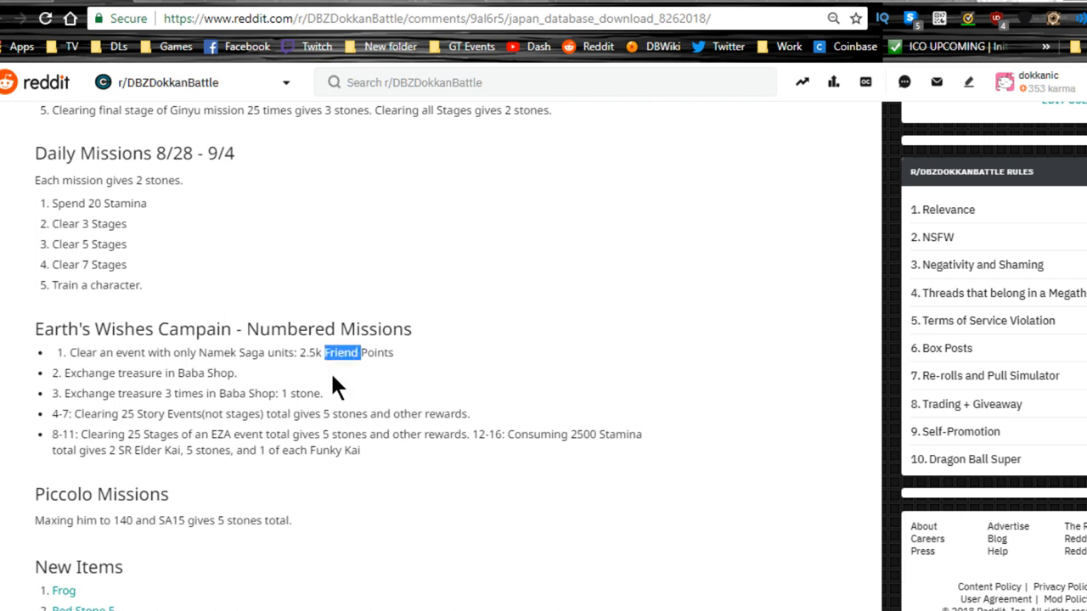
{"action": "left_click", "coordinate": [342, 382]}
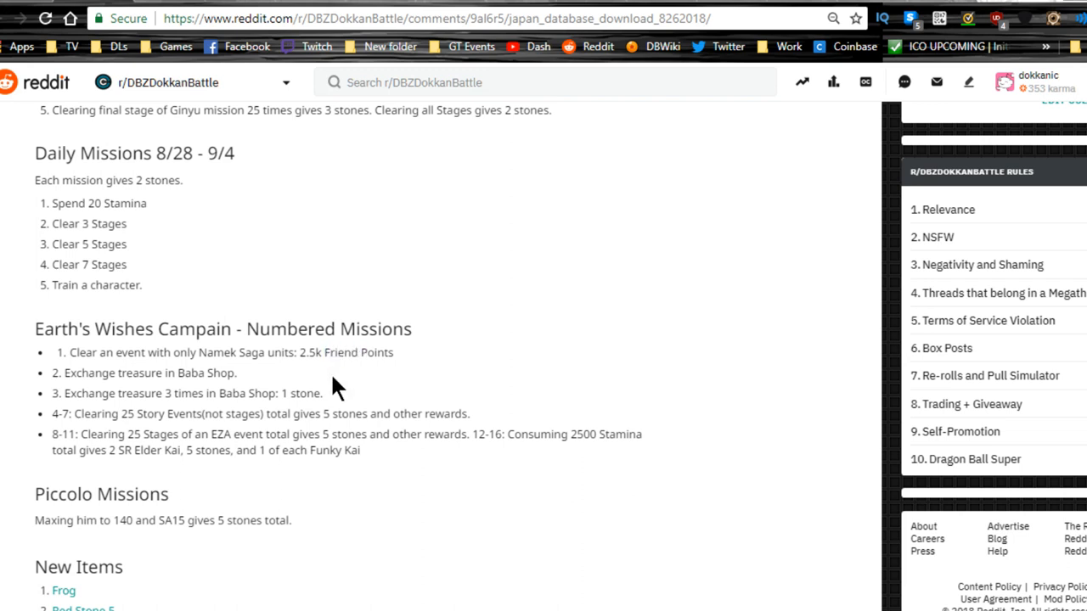
{"action": "triple_click", "coordinate": [141, 373]}
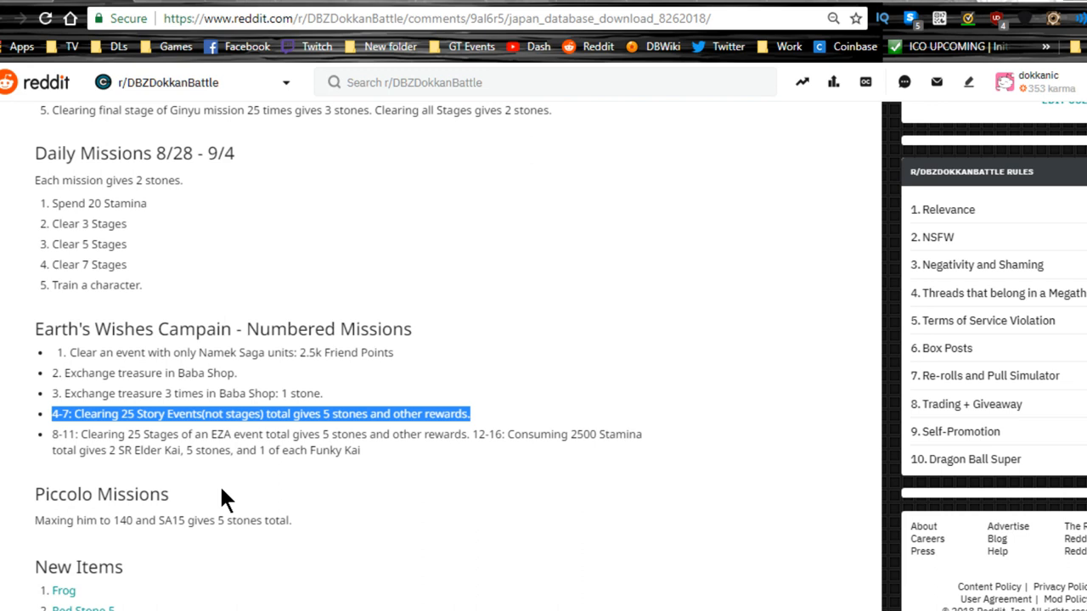
{"action": "mouse_move", "coordinate": [188, 482]}
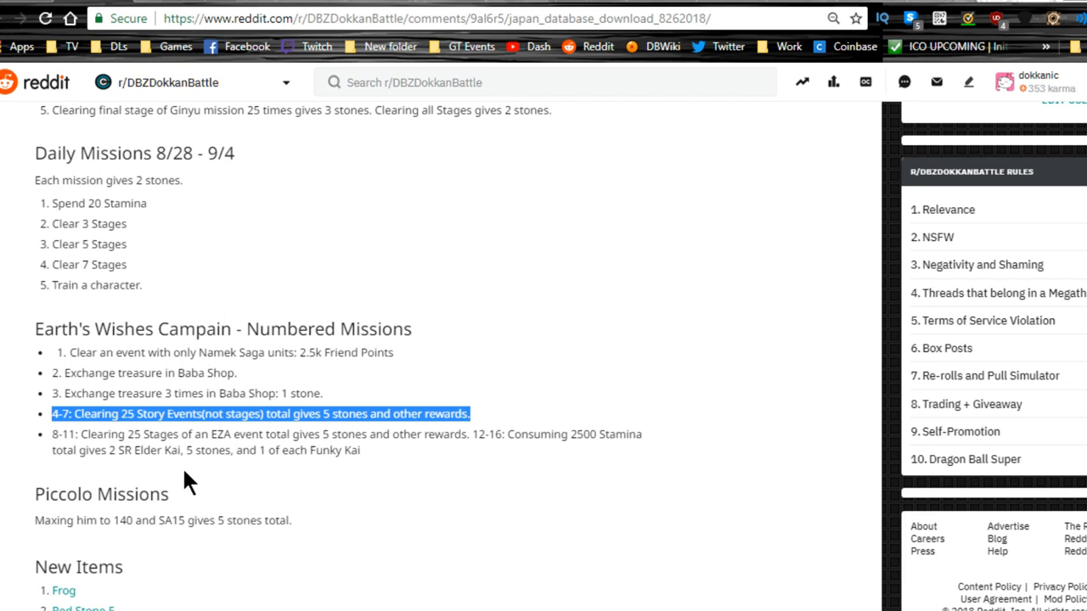
{"action": "left_click", "coordinate": [236, 489]}
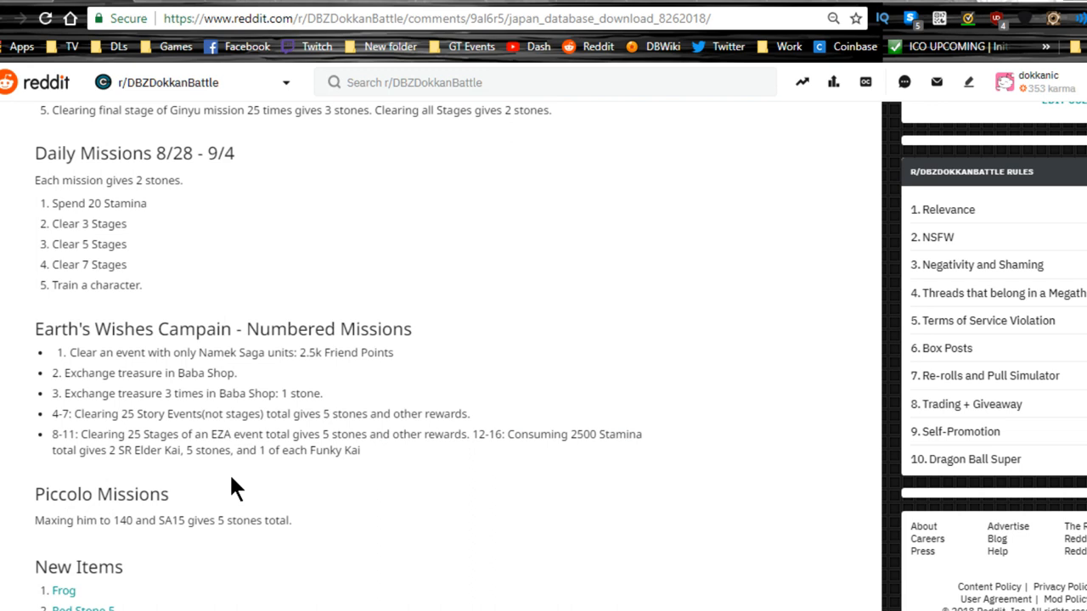
{"action": "mouse_move", "coordinate": [441, 415]}
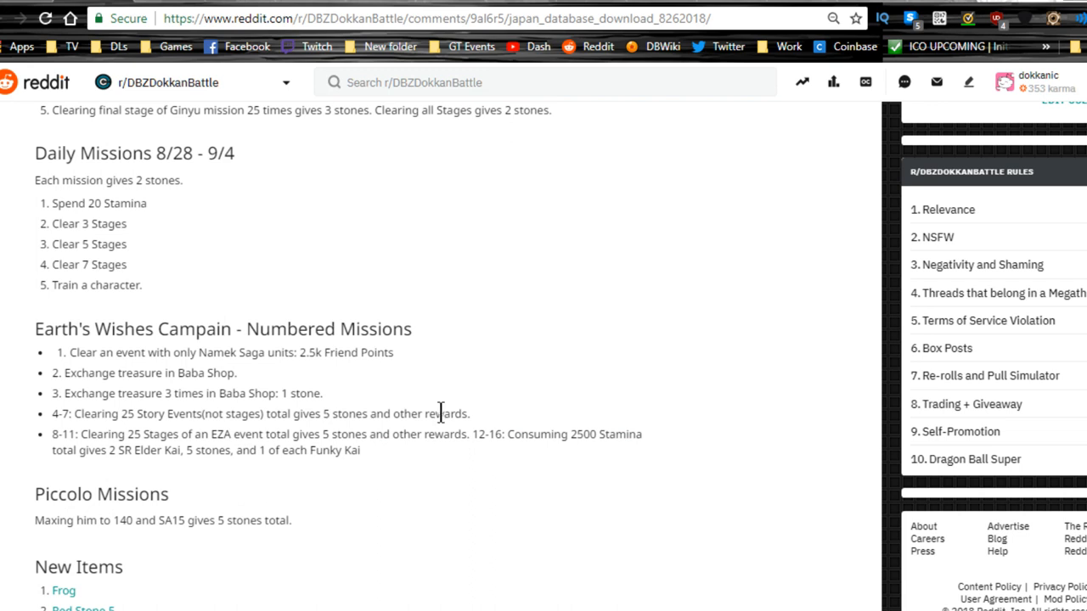
{"action": "left_click_drag", "start_coordinate": [471, 434], "coordinate": [360, 451]}
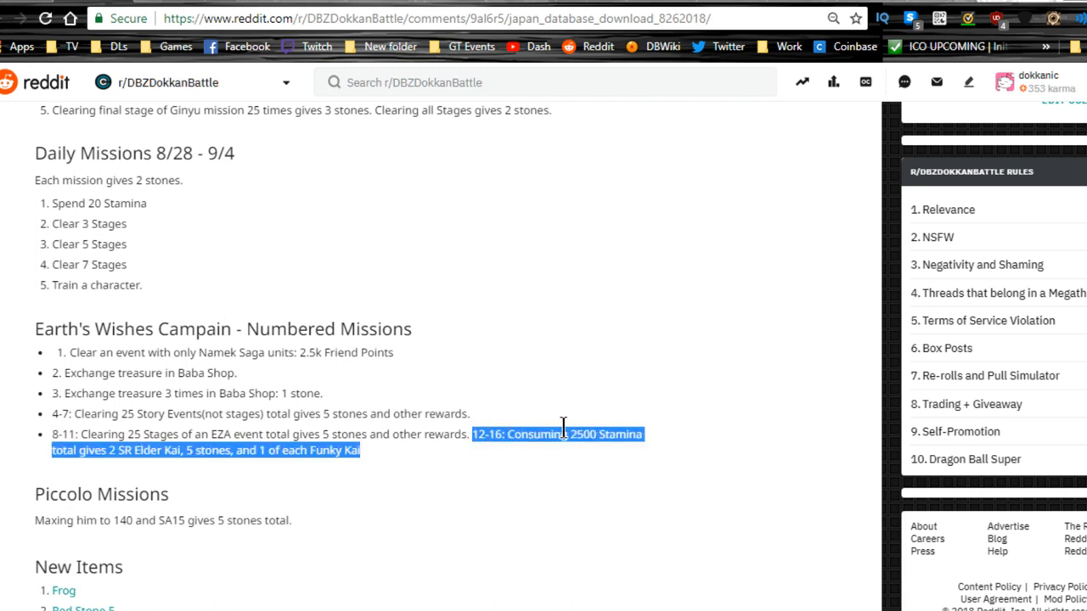
{"action": "left_click", "coordinate": [562, 431]}
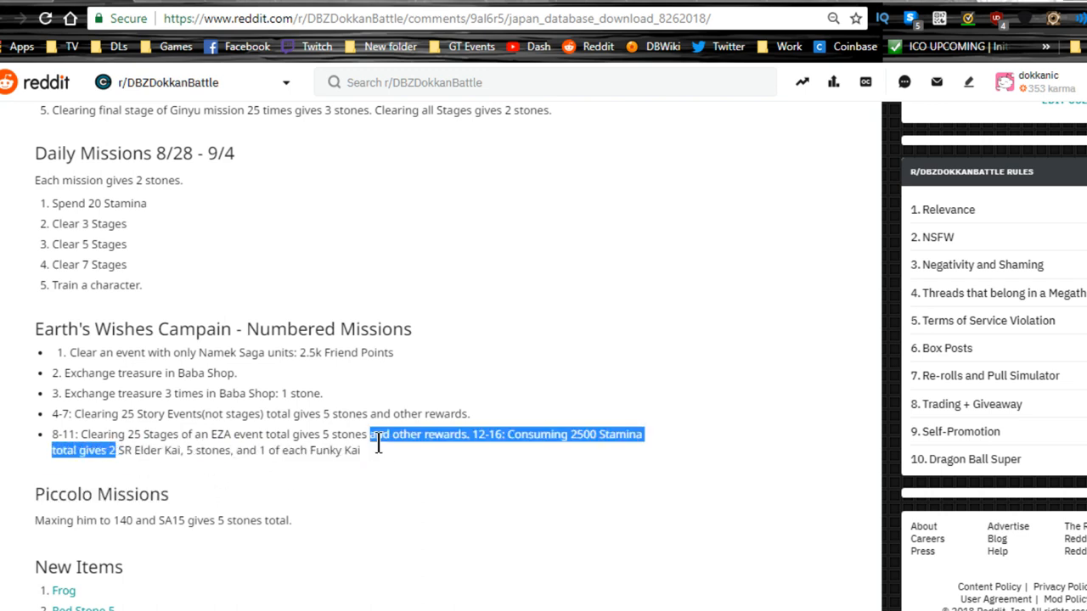
{"action": "scroll", "scroll_direction": "down", "scroll_amount": 3}
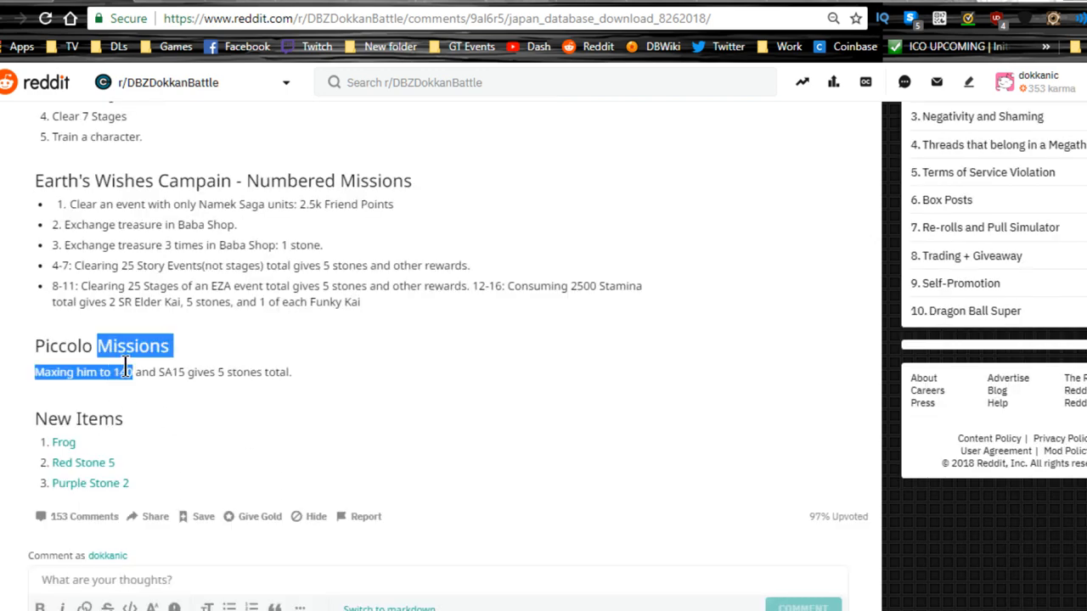
Step: Open the Frog support item's dbz.space page from the post's New Items list
{"action": "left_click", "coordinate": [176, 447]}
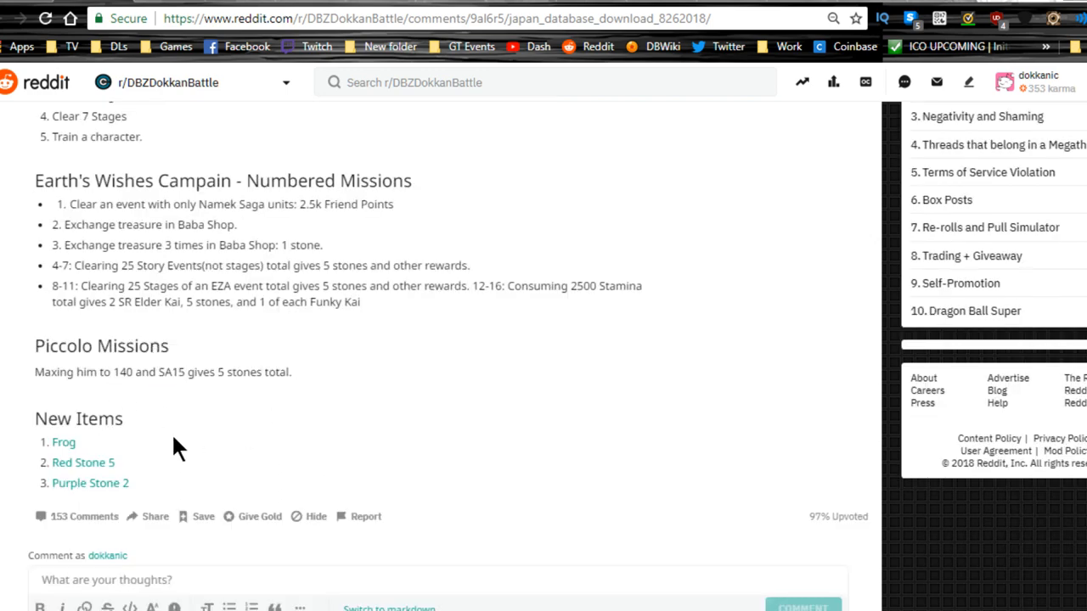
{"action": "mouse_move", "coordinate": [332, 507]}
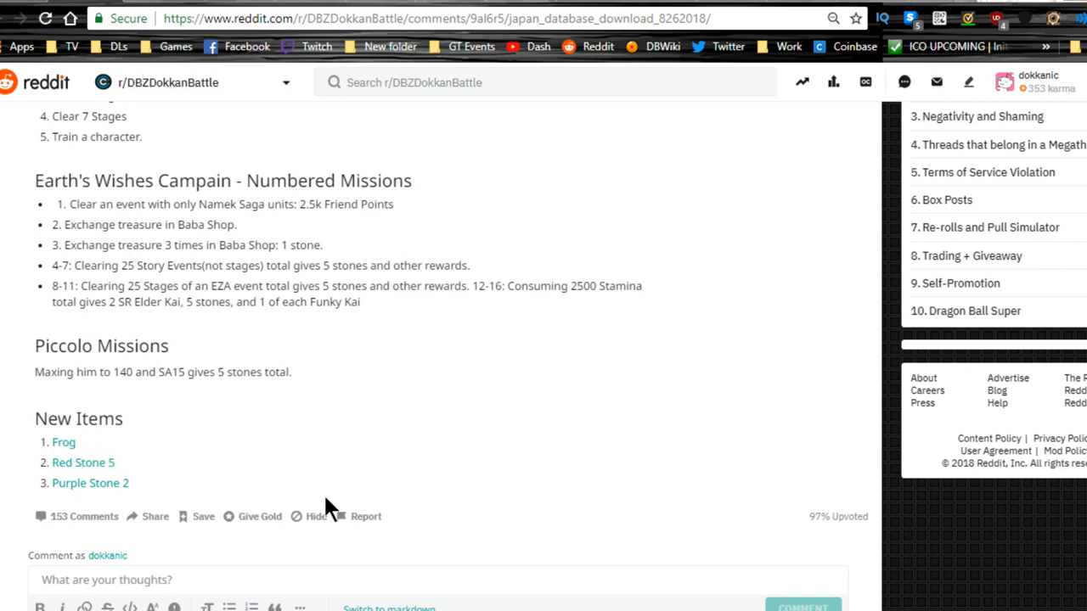
{"action": "mouse_move", "coordinate": [76, 490]}
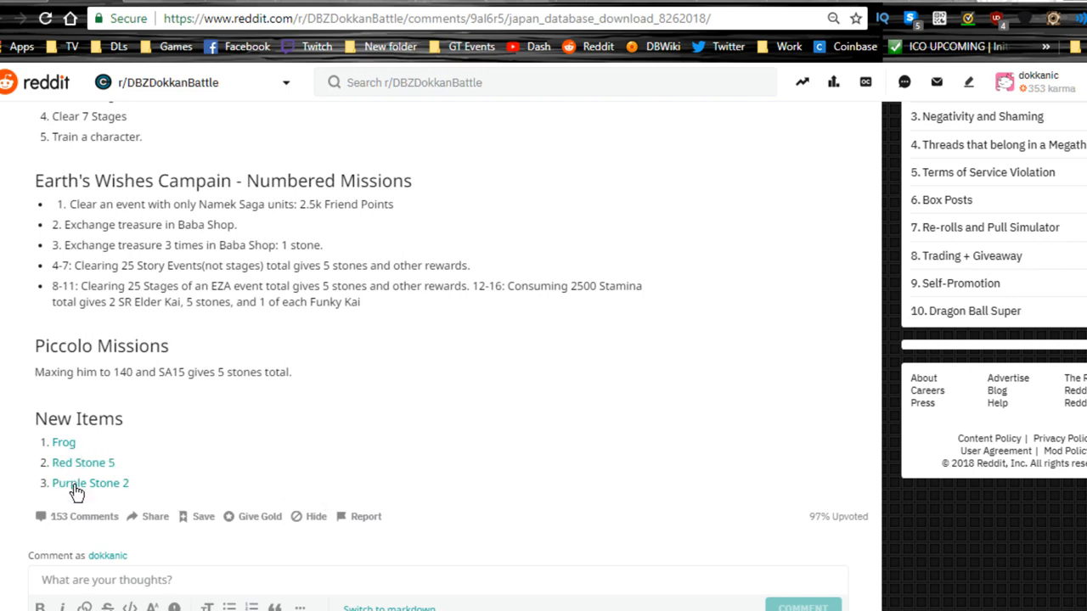
{"action": "mouse_move", "coordinate": [83, 468]}
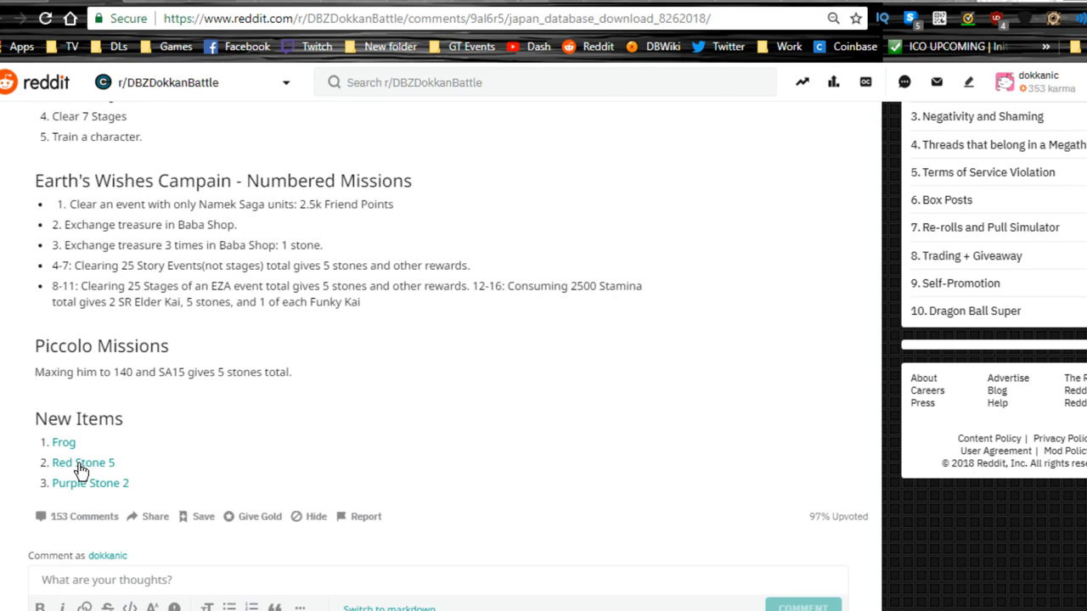
{"action": "mouse_move", "coordinate": [89, 489]}
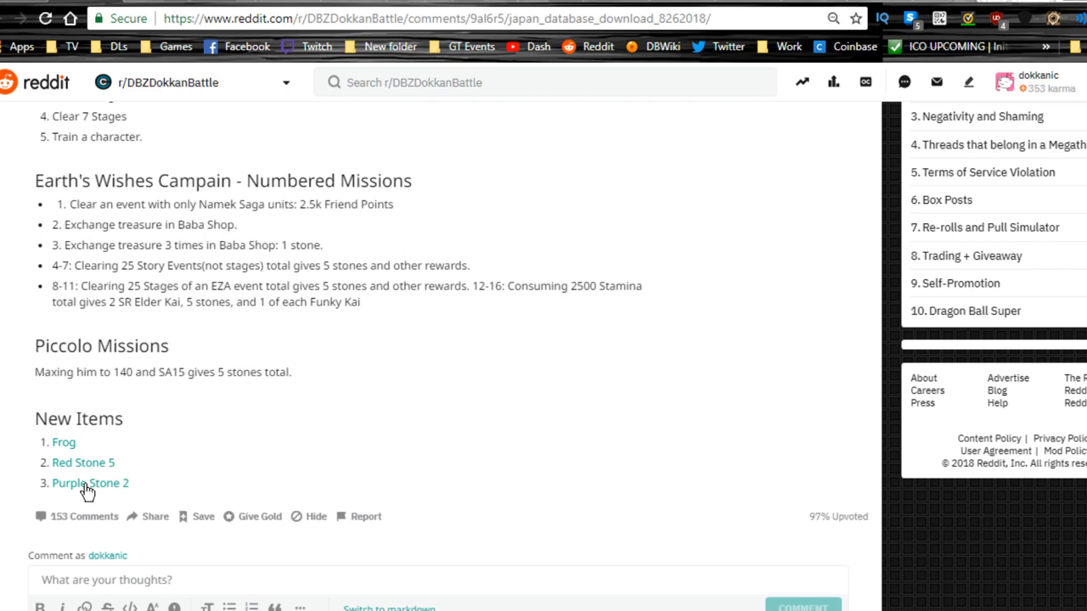
{"action": "mouse_move", "coordinate": [91, 490]}
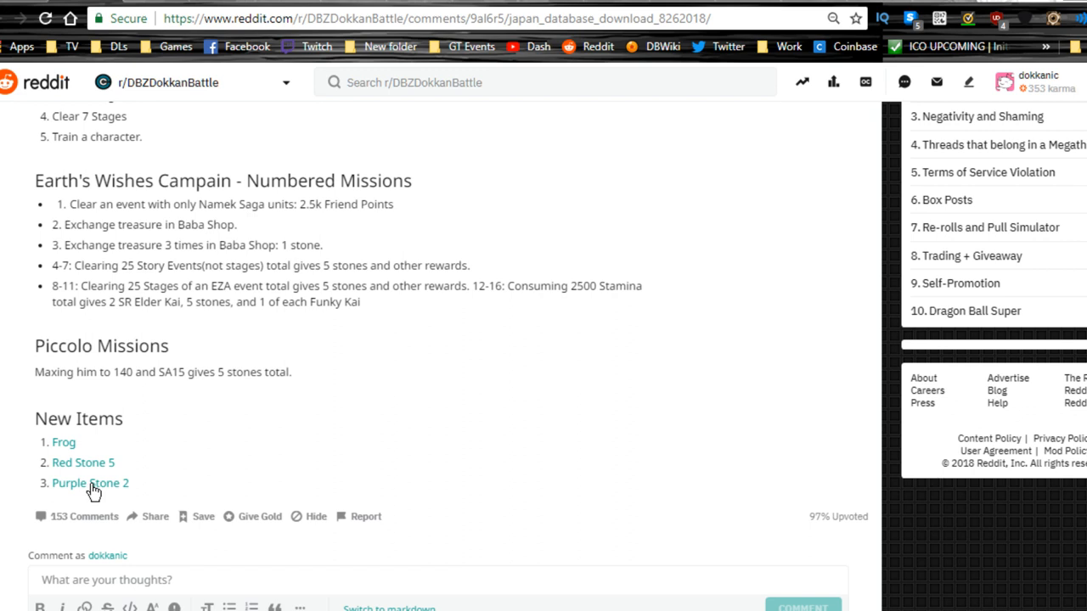
{"action": "mouse_move", "coordinate": [229, 360]}
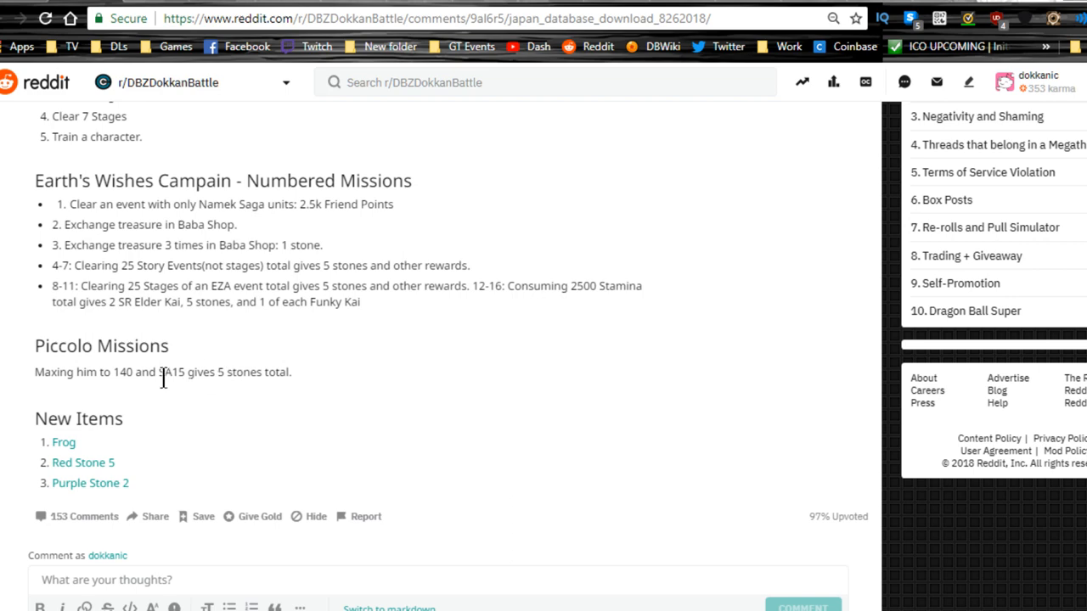
{"action": "left_click", "coordinate": [62, 442]}
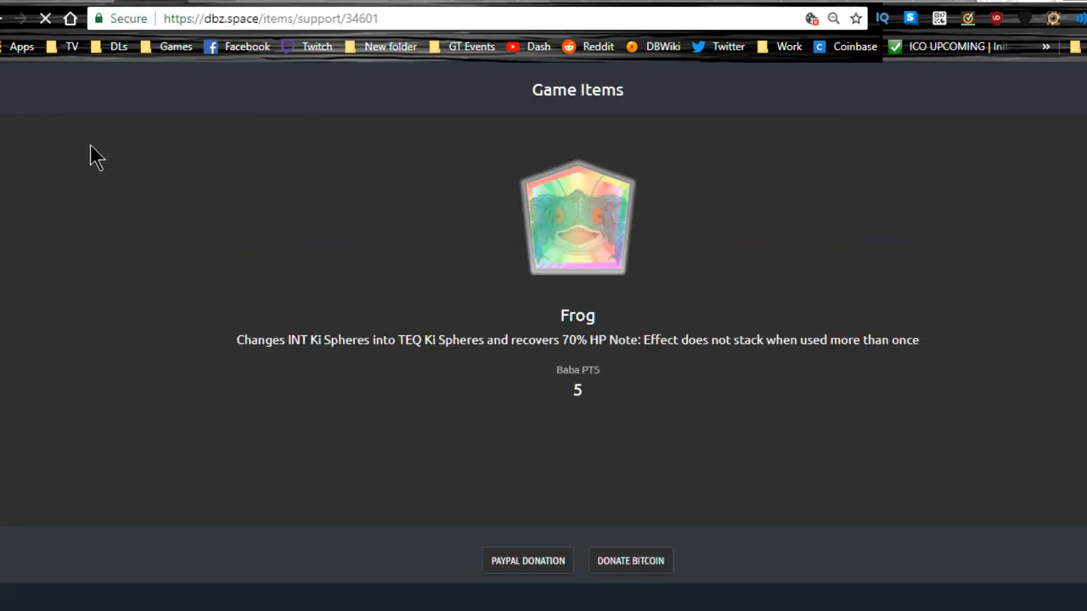
{"action": "left_click_drag", "start_coordinate": [236, 339], "coordinate": [361, 339]}
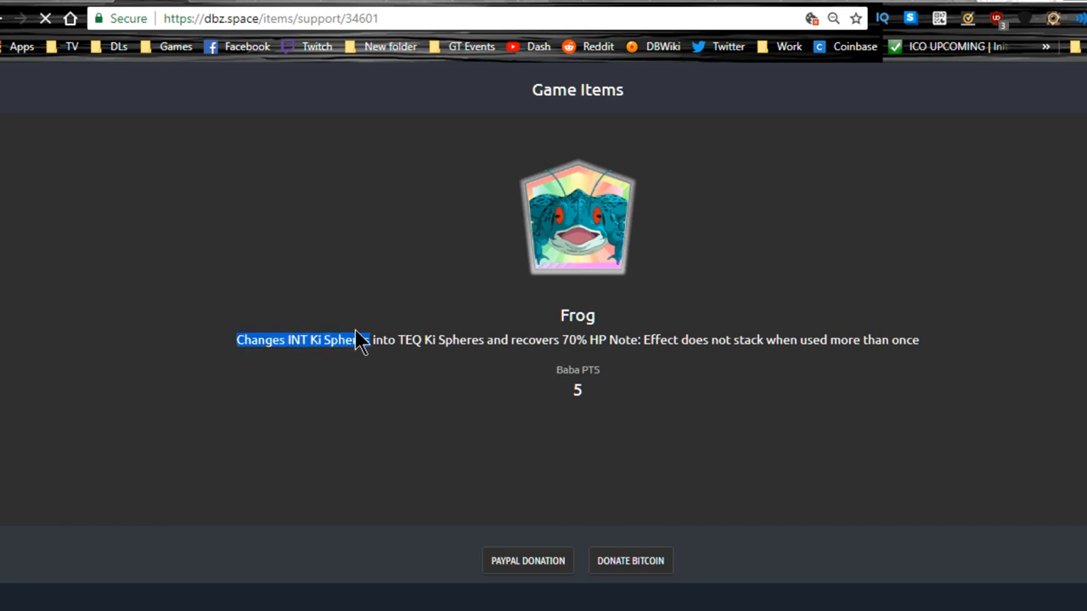
{"action": "left_click_drag", "start_coordinate": [357, 339], "coordinate": [561, 340]}
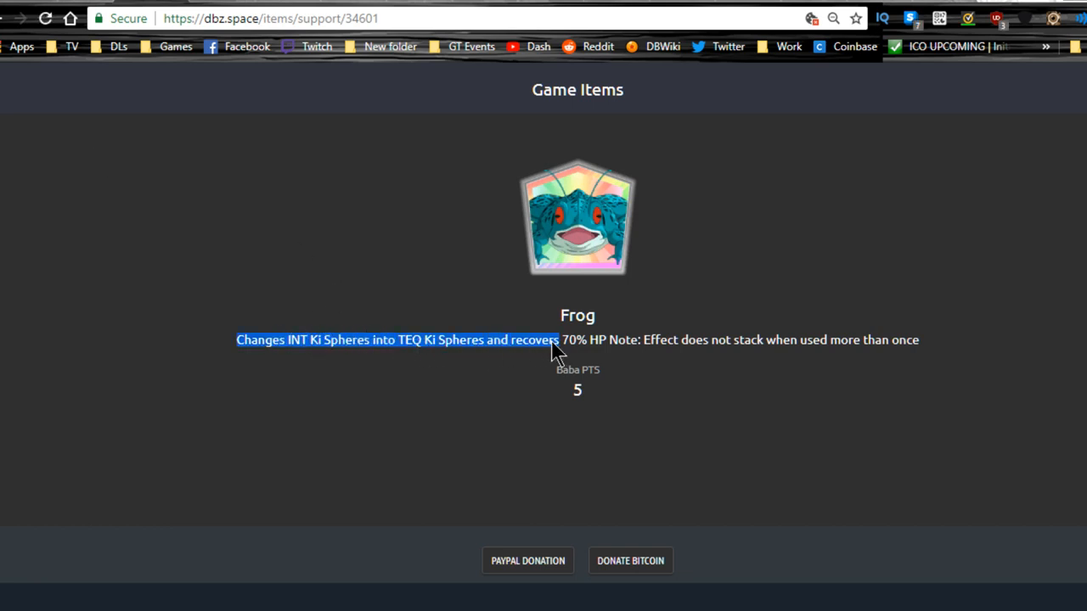
{"action": "left_click_drag", "start_coordinate": [561, 340], "coordinate": [919, 340]}
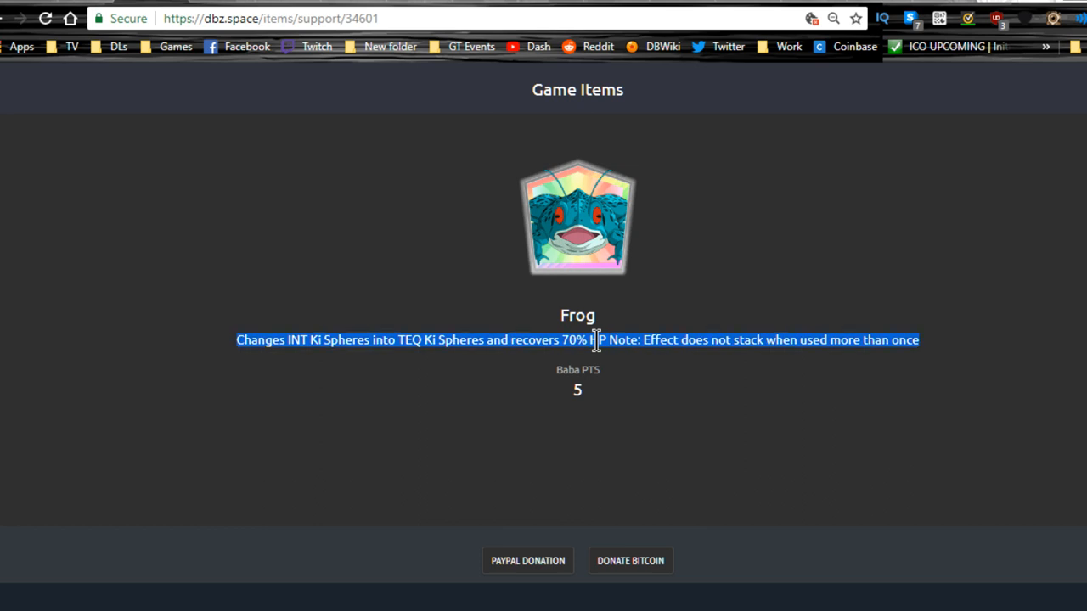
{"action": "mouse_move", "coordinate": [365, 353]}
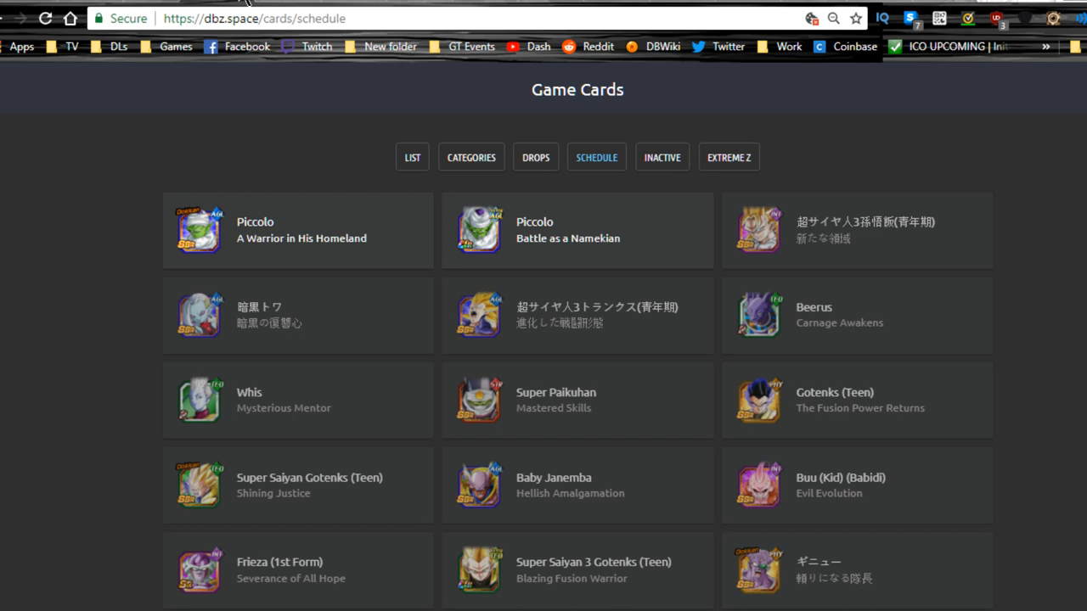
Step: View Piccolo 'A Warrior in His Homeland' details, then open its 'Battle as a Namekian' awakening
{"action": "left_click", "coordinate": [255, 230]}
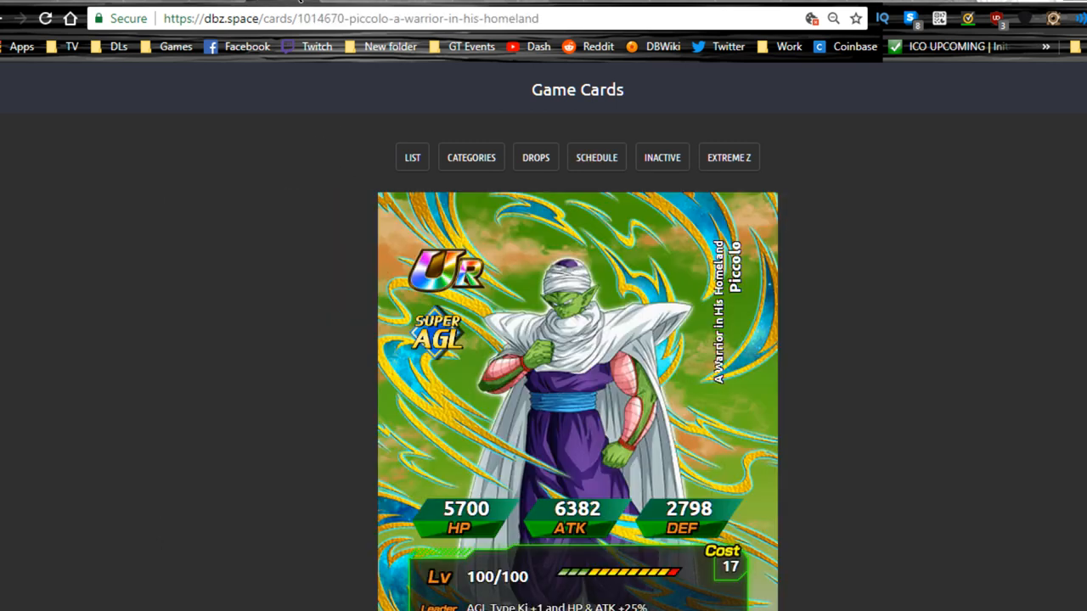
{"action": "mouse_move", "coordinate": [321, 60]}
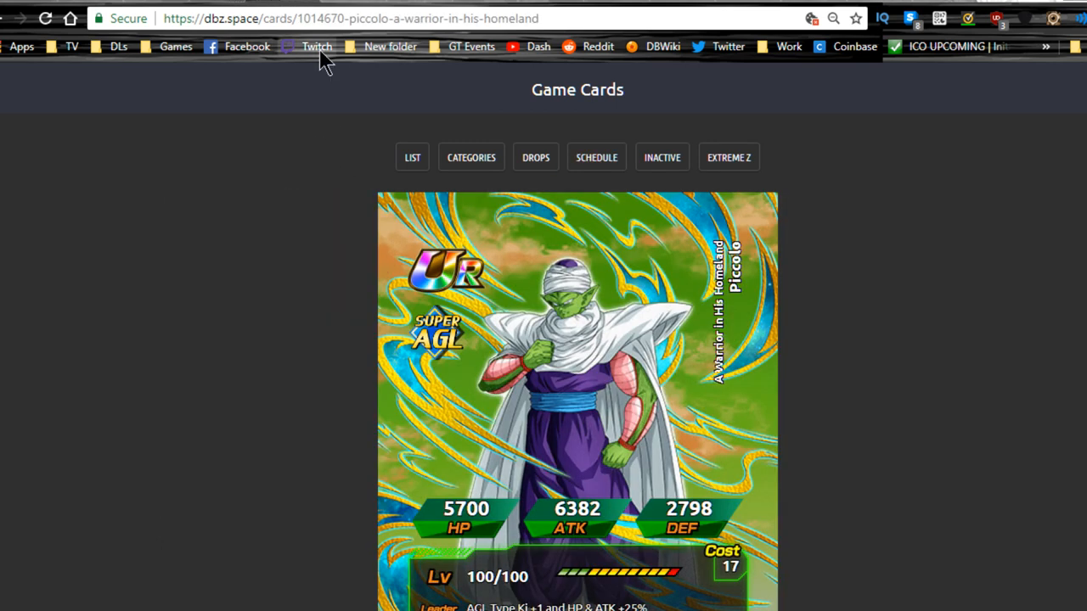
{"action": "scroll", "scroll_direction": "down", "scroll_amount": 3}
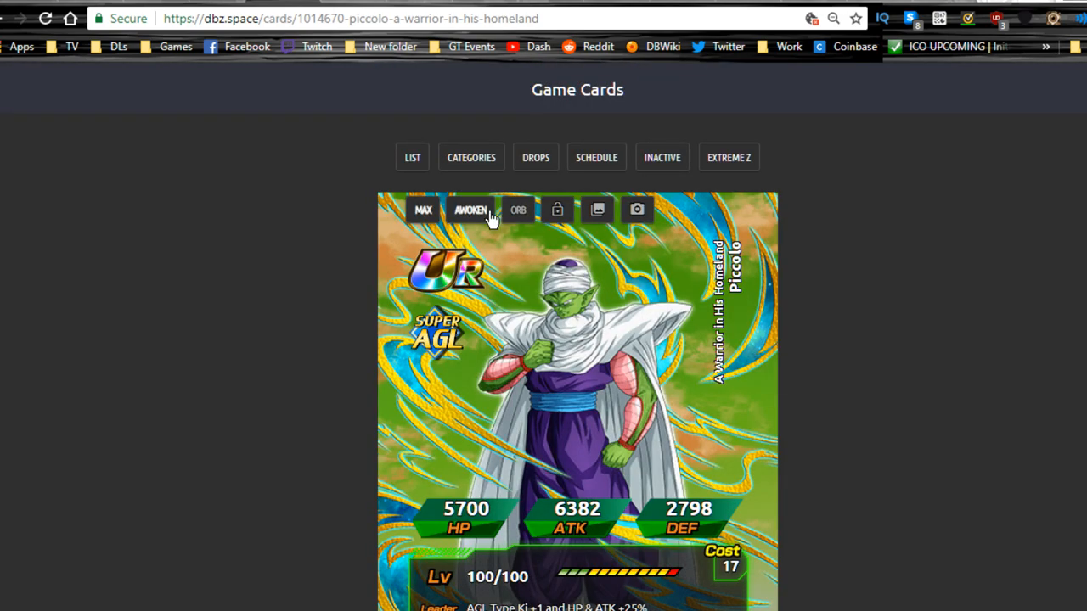
{"action": "mouse_move", "coordinate": [519, 211]}
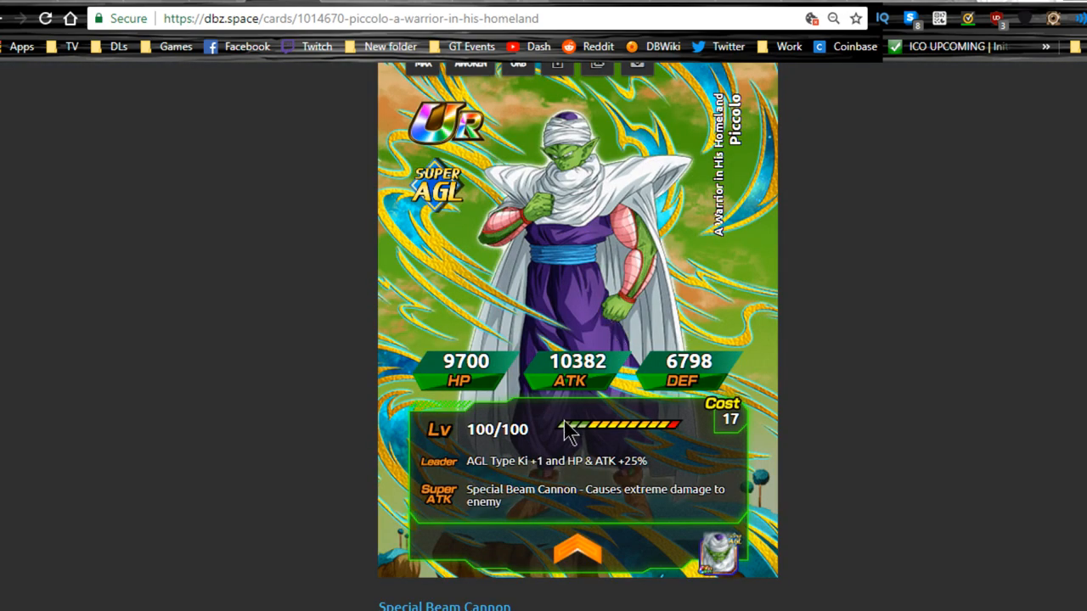
{"action": "scroll", "scroll_direction": "down", "scroll_amount": 3}
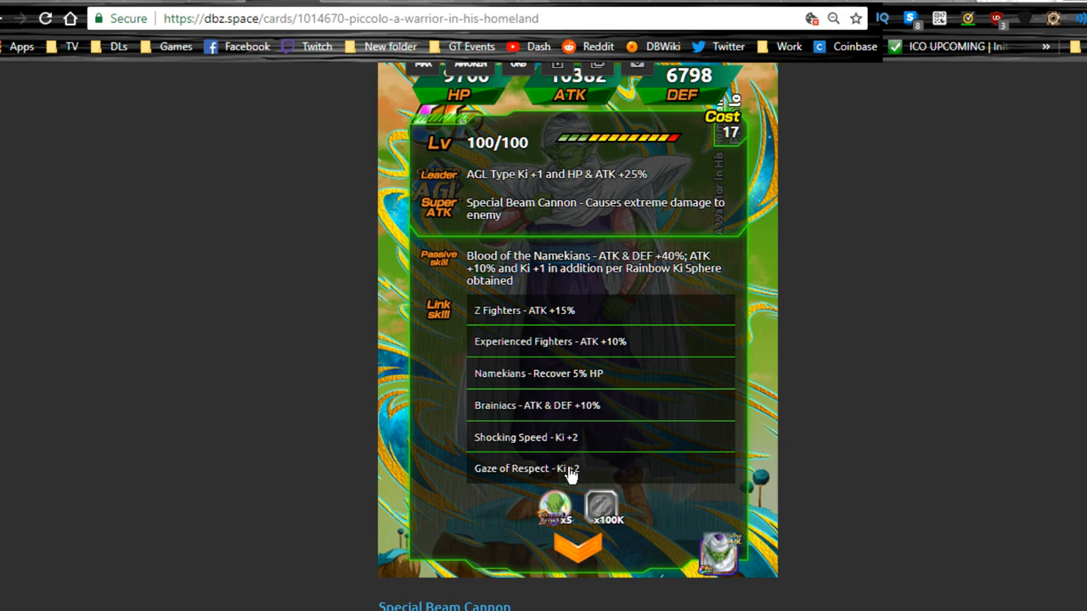
{"action": "mouse_move", "coordinate": [539, 382]}
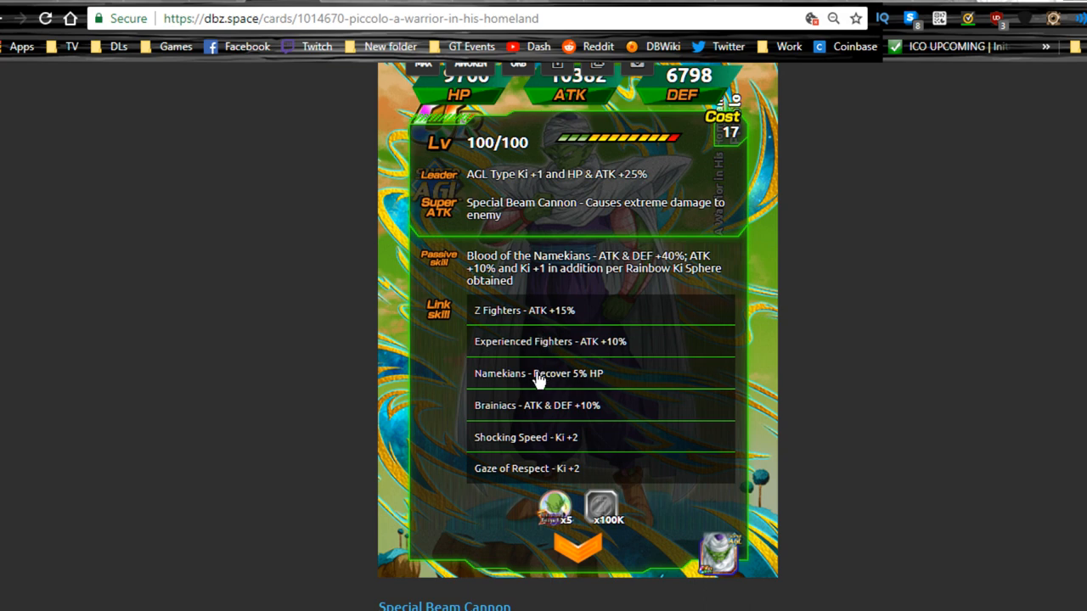
{"action": "mouse_move", "coordinate": [488, 478]}
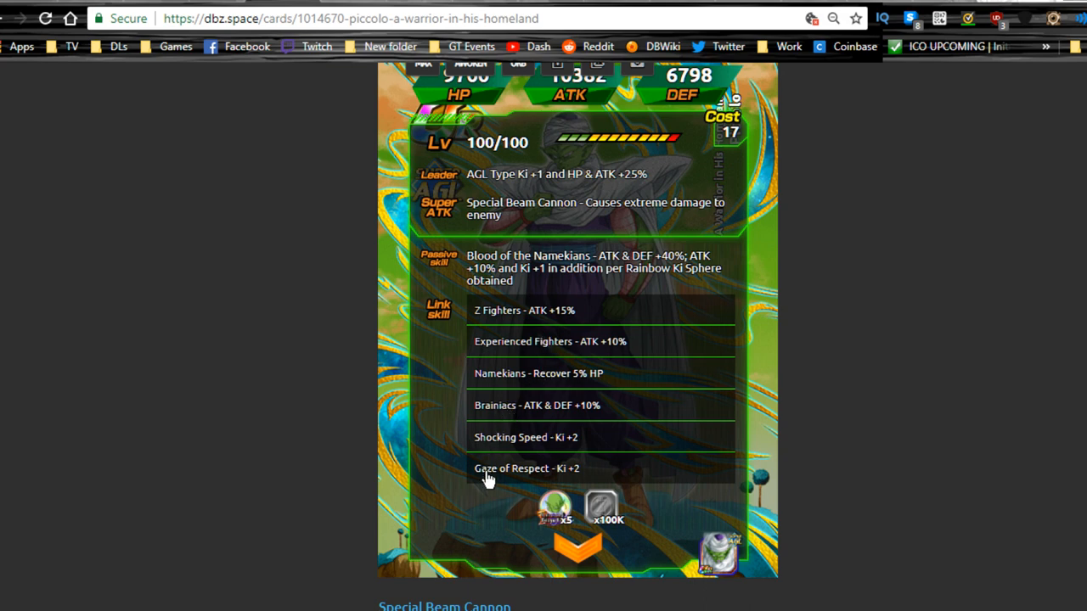
{"action": "mouse_move", "coordinate": [524, 448]}
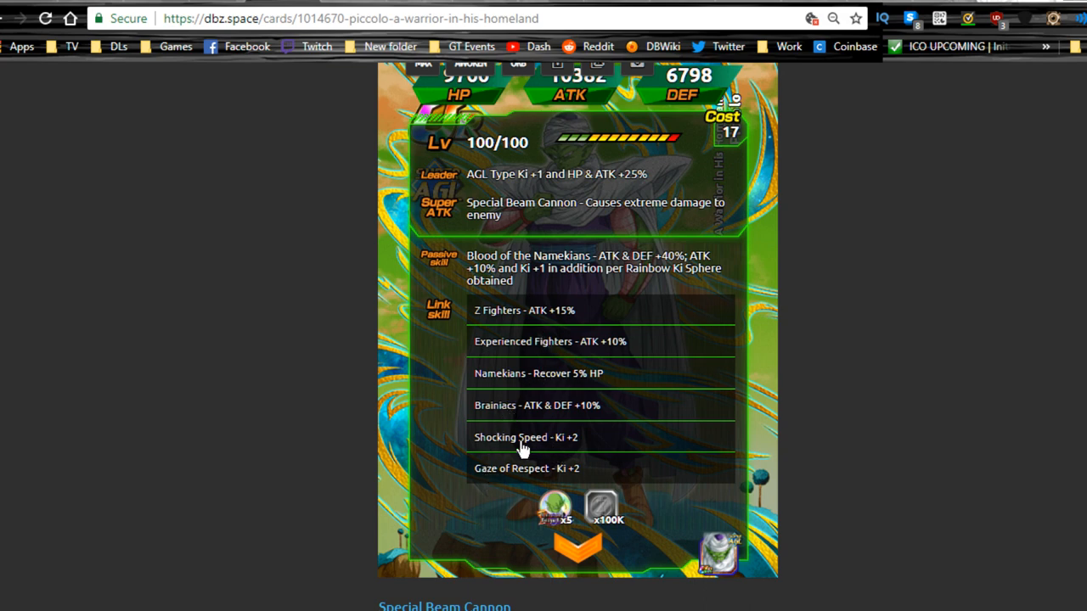
{"action": "mouse_move", "coordinate": [466, 347]}
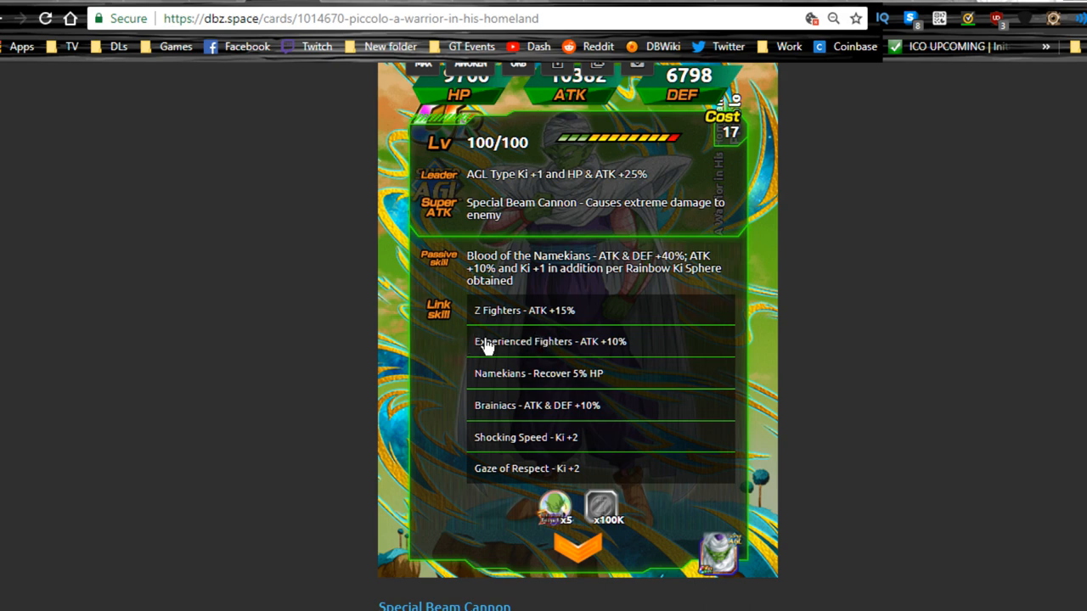
{"action": "mouse_move", "coordinate": [510, 351]}
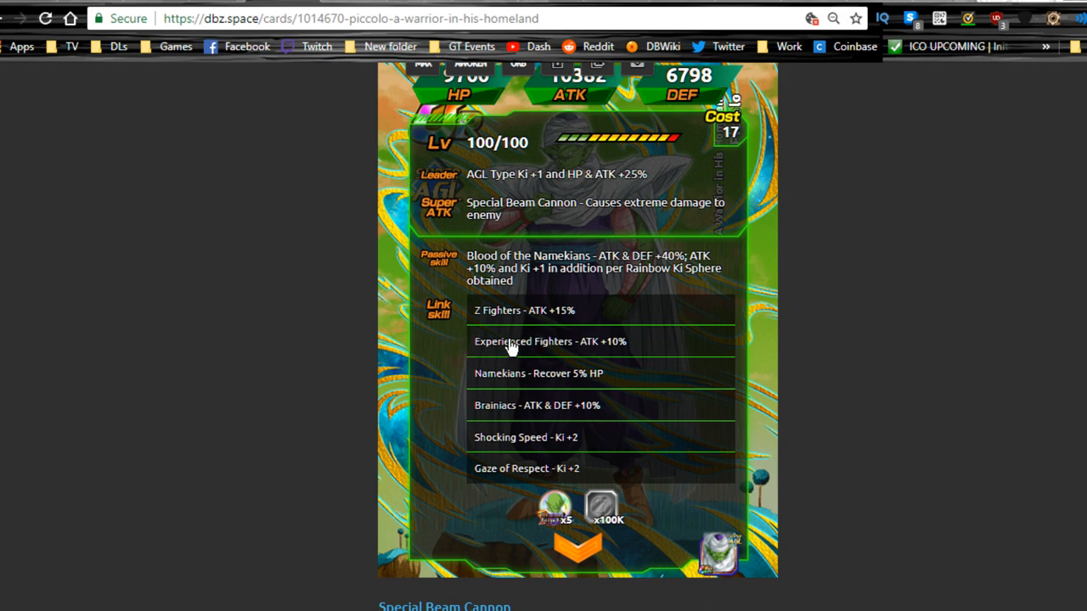
{"action": "mouse_move", "coordinate": [550, 323]}
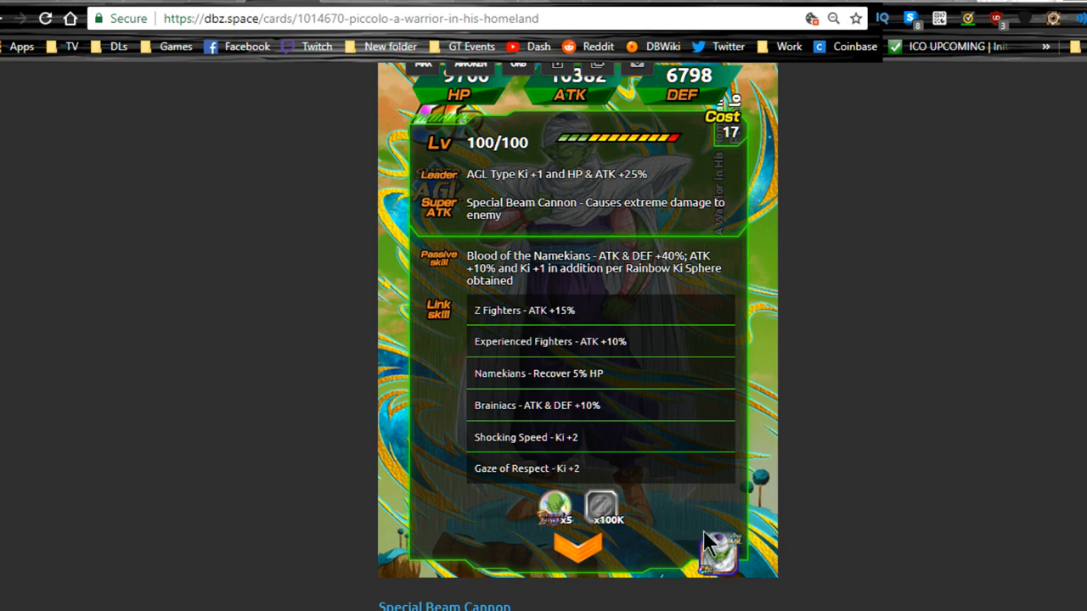
{"action": "left_click", "coordinate": [715, 558]}
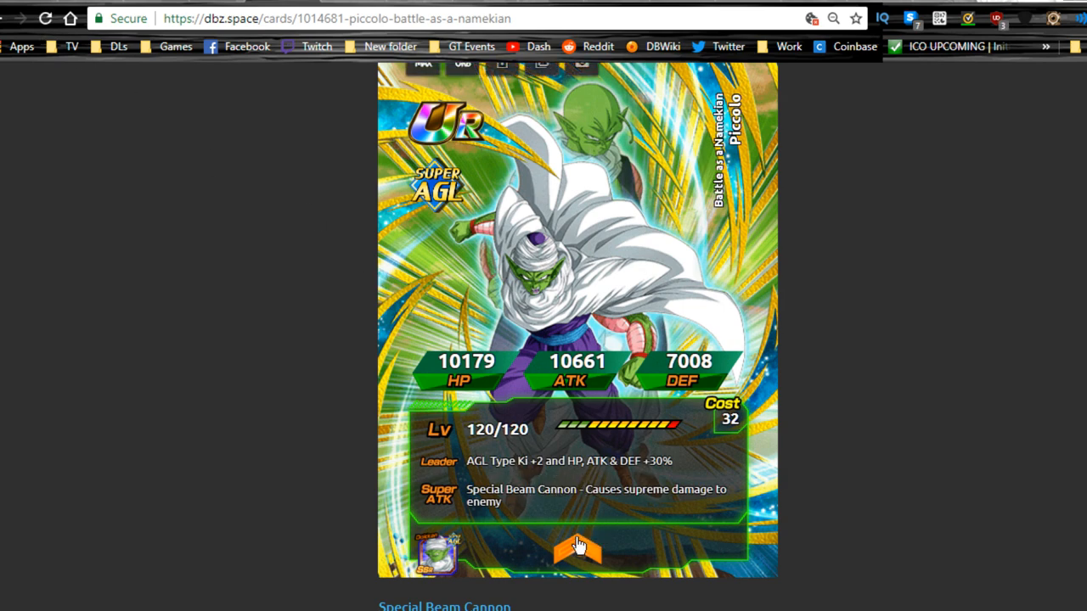
Step: Review Battle as a Namekian Piccolo's skills, selecting the extreme super attack's extra effect text
{"action": "scroll", "scroll_direction": "down", "scroll_amount": 3}
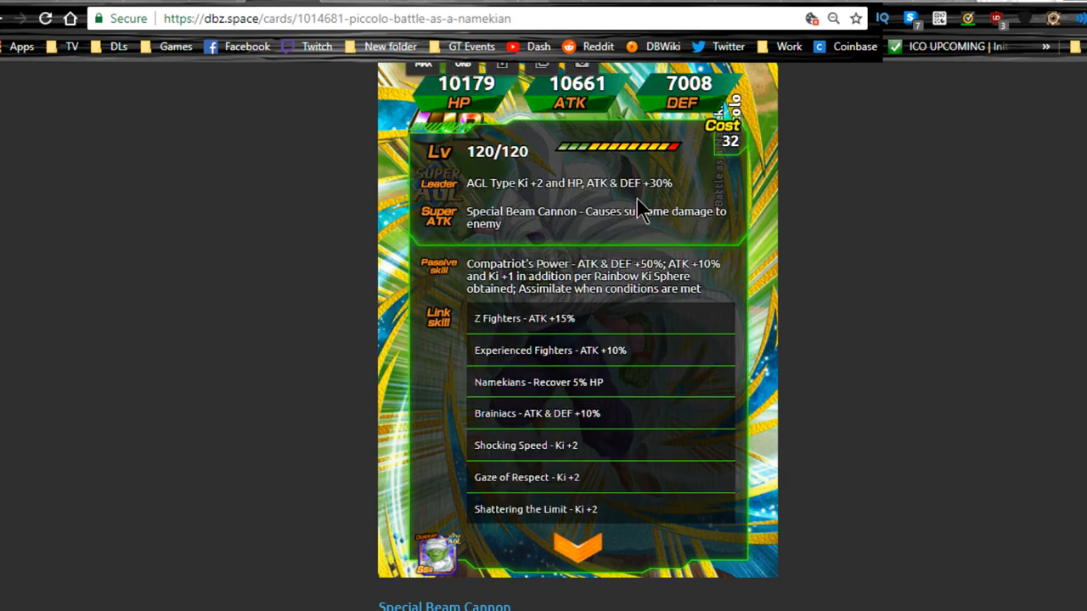
{"action": "scroll", "scroll_direction": "up", "scroll_amount": 3}
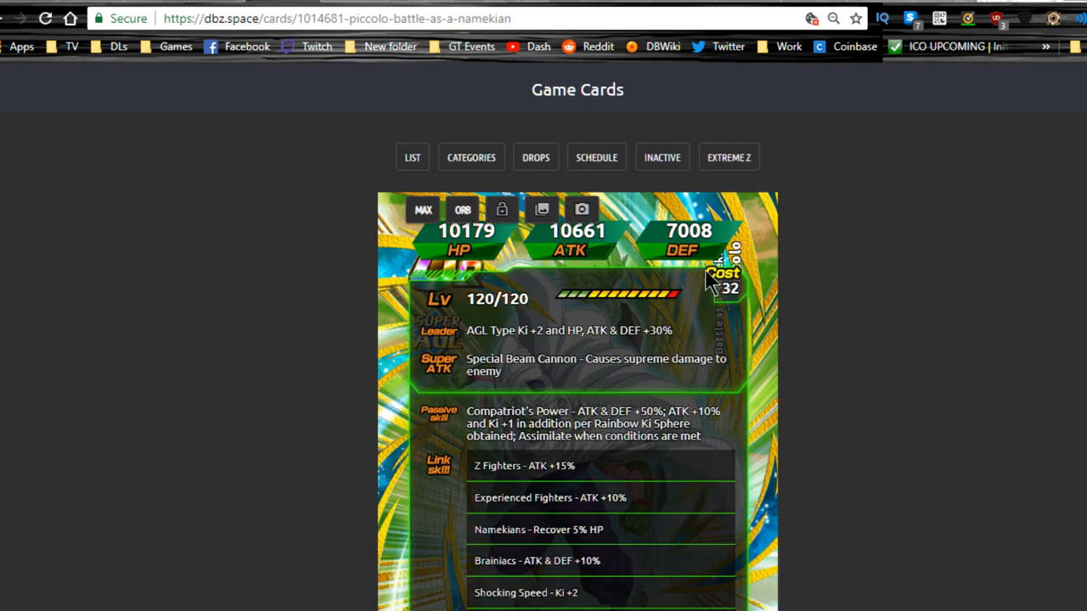
{"action": "scroll", "scroll_direction": "down", "scroll_amount": 3}
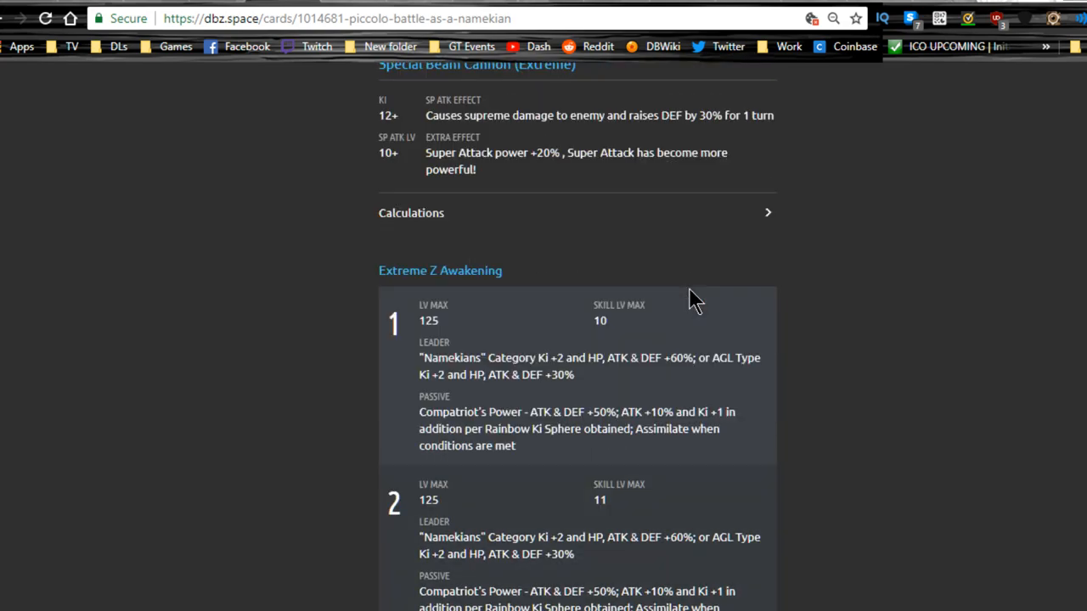
{"action": "scroll", "scroll_direction": "up", "scroll_amount": 3}
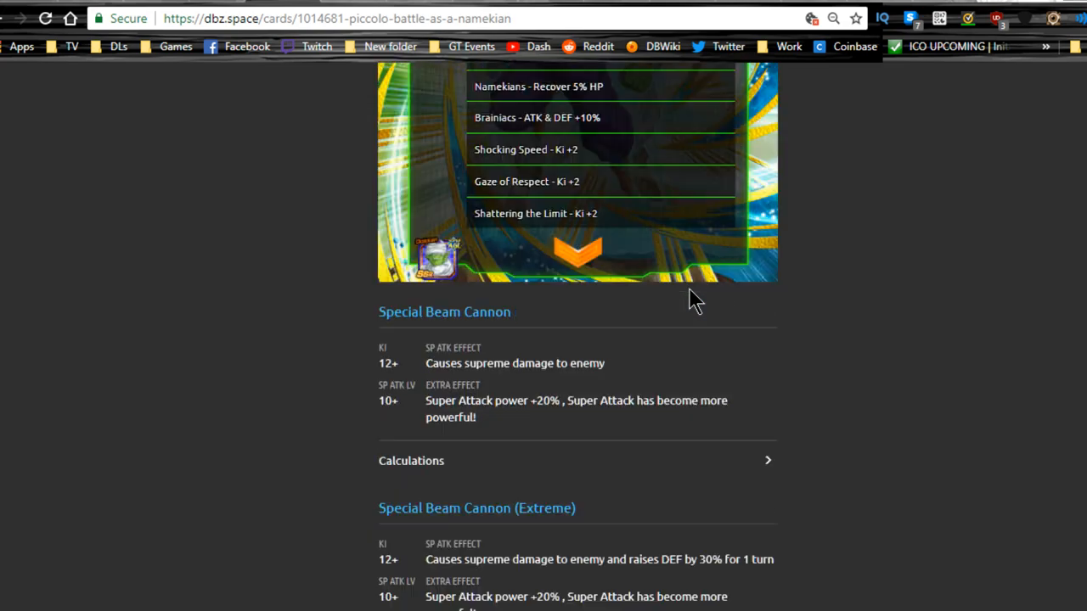
{"action": "scroll", "scroll_direction": "up", "scroll_amount": 3}
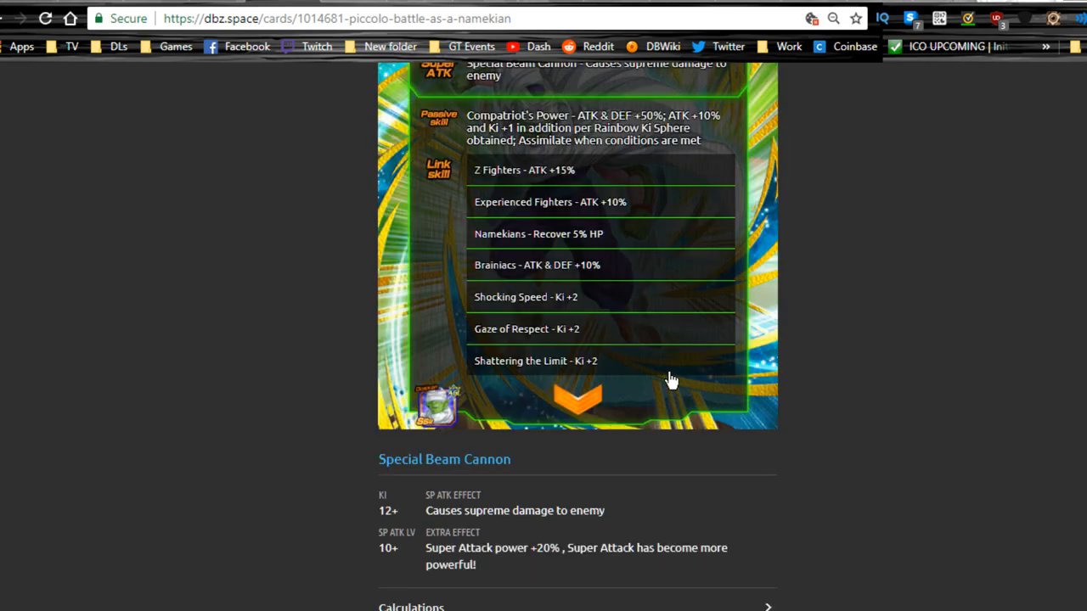
{"action": "scroll", "scroll_direction": "down", "scroll_amount": 3}
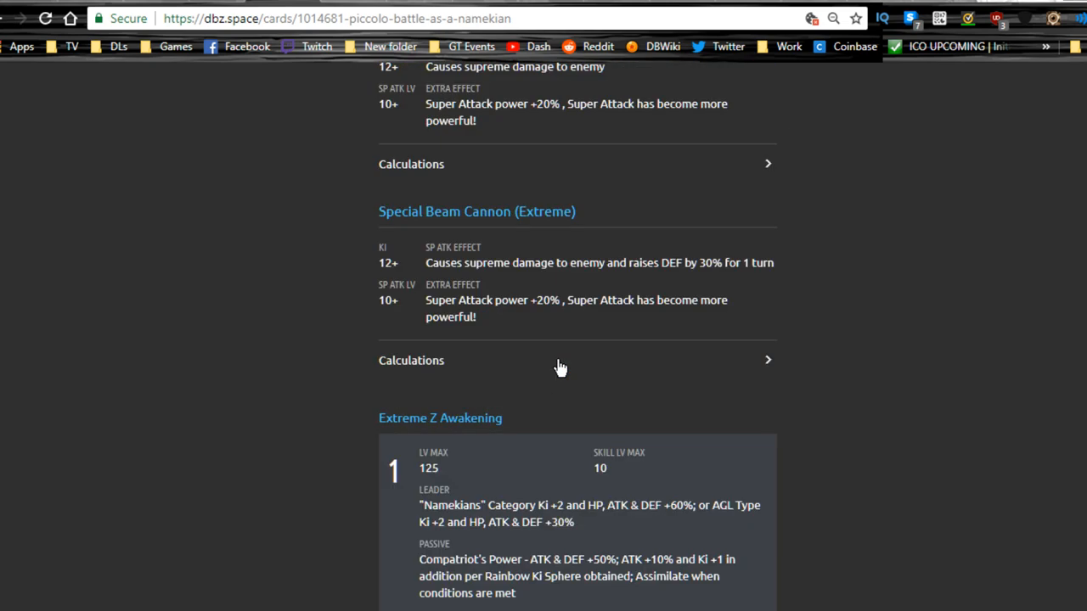
{"action": "triple_click", "coordinate": [595, 262]}
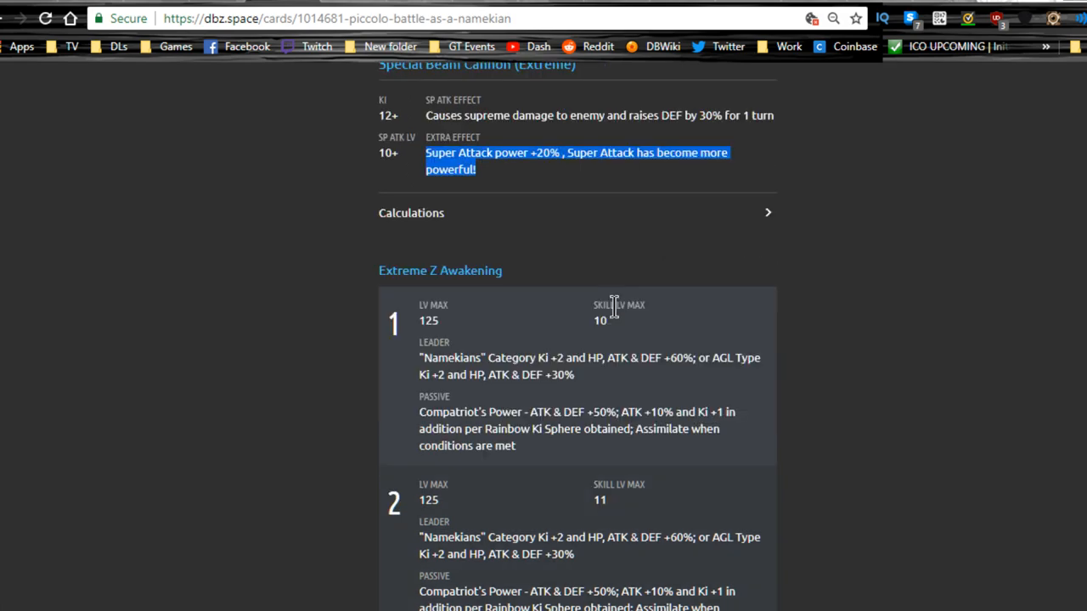
Step: Scroll to level 7 and highlight the leader skill and passive skill text
{"action": "scroll", "scroll_direction": "down", "scroll_amount": 3}
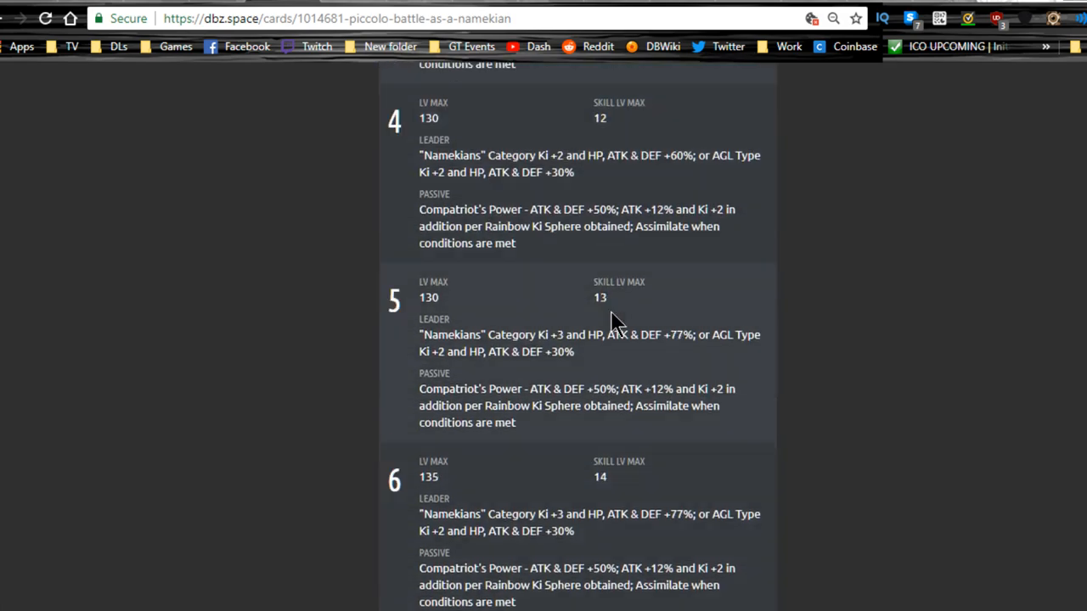
{"action": "scroll", "scroll_direction": "down", "scroll_amount": 3}
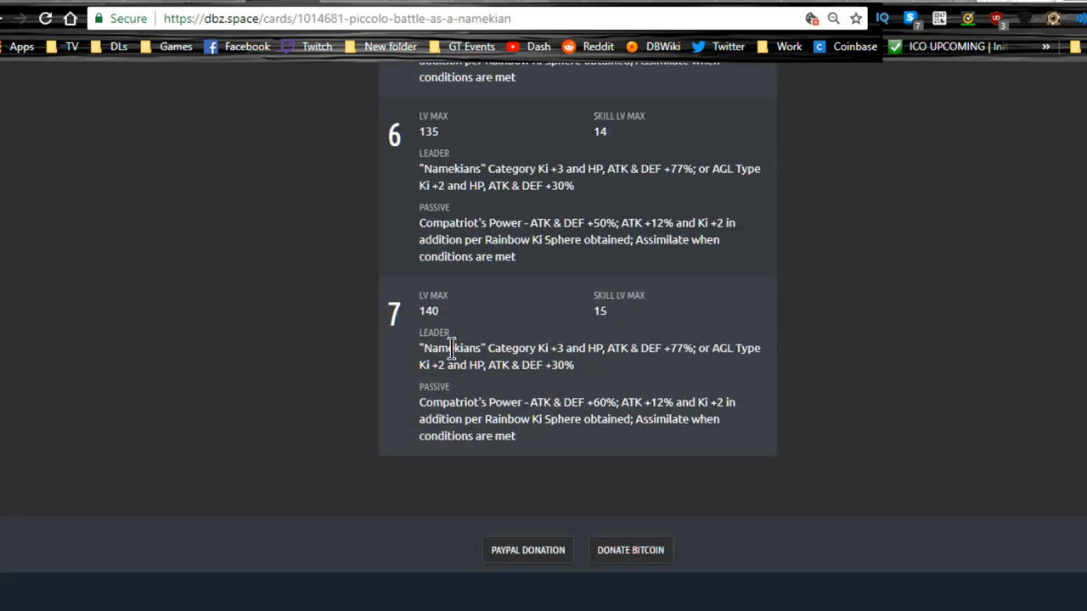
{"action": "double_click", "coordinate": [512, 349]}
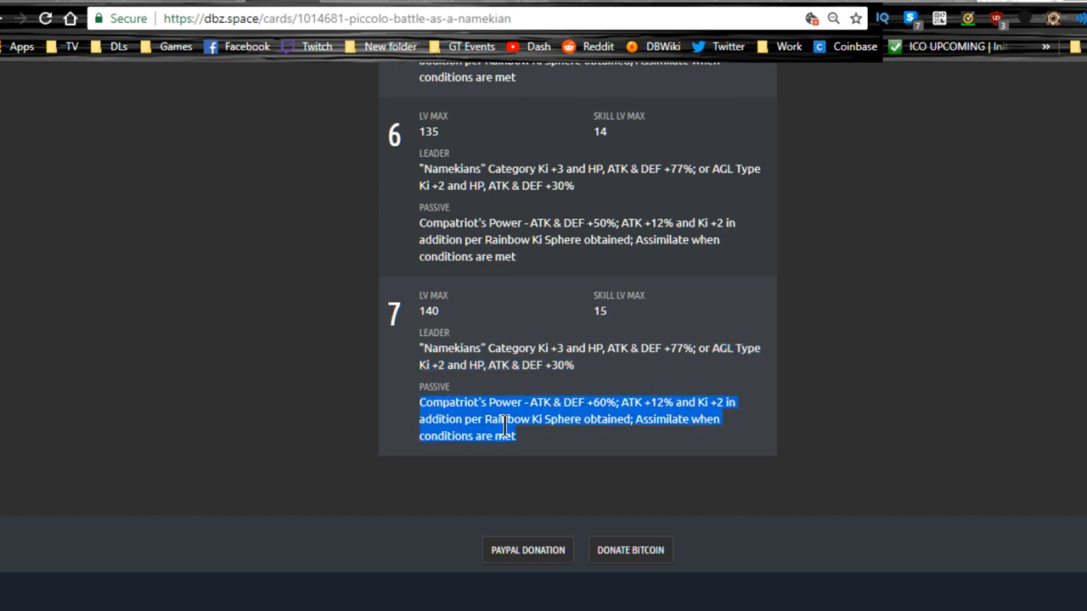
{"action": "left_click", "coordinate": [552, 419]}
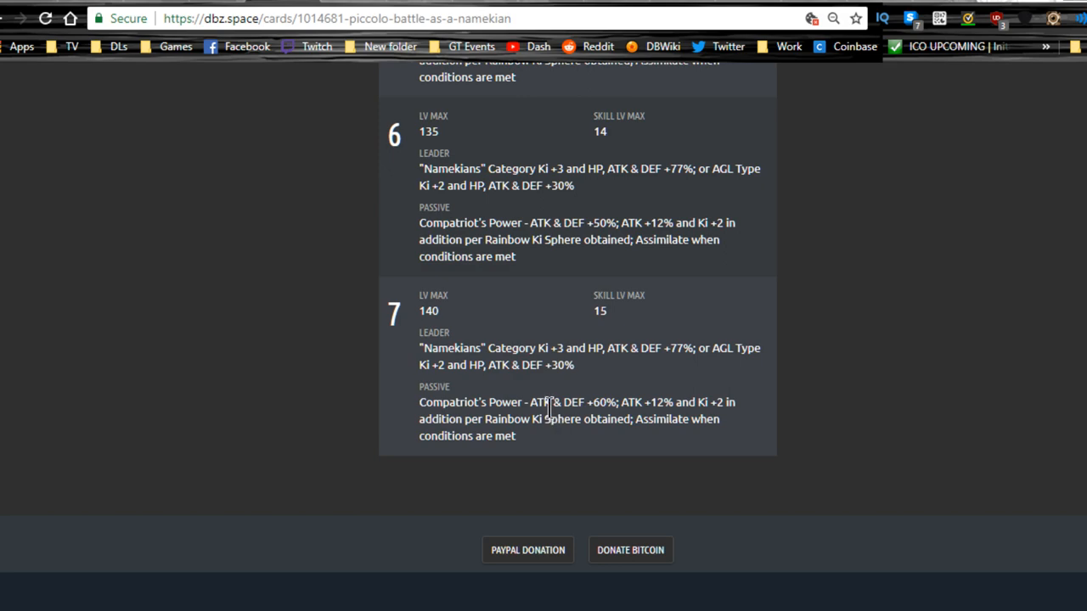
{"action": "left_click_drag", "start_coordinate": [418, 402], "coordinate": [722, 402]}
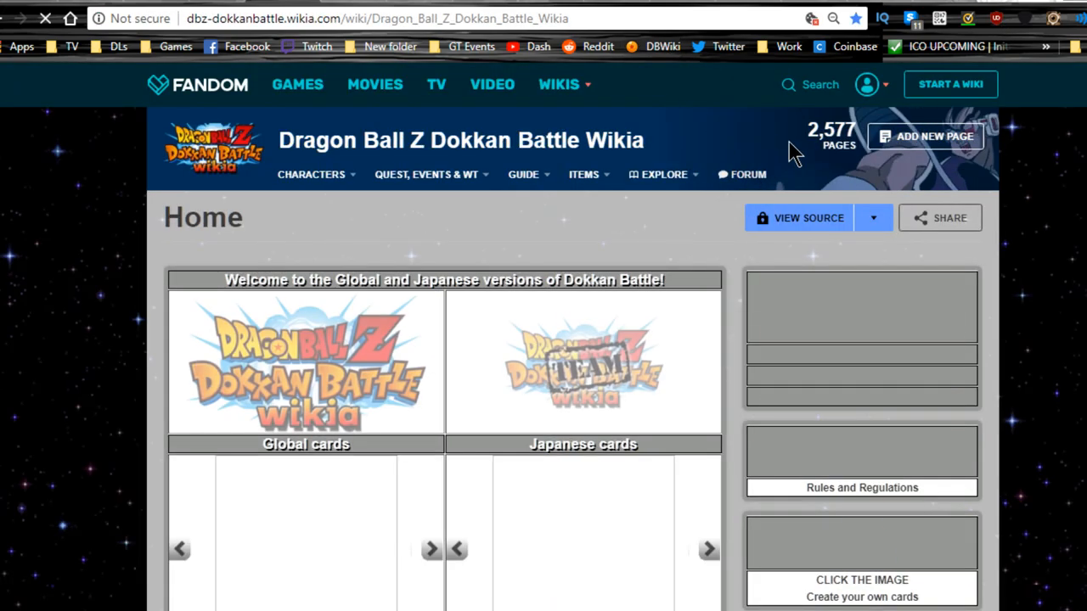
Step: Search the wiki for 'piccolo' and open the A Warrior in His Homeland Piccolo page
{"action": "left_click", "coordinate": [785, 84]}
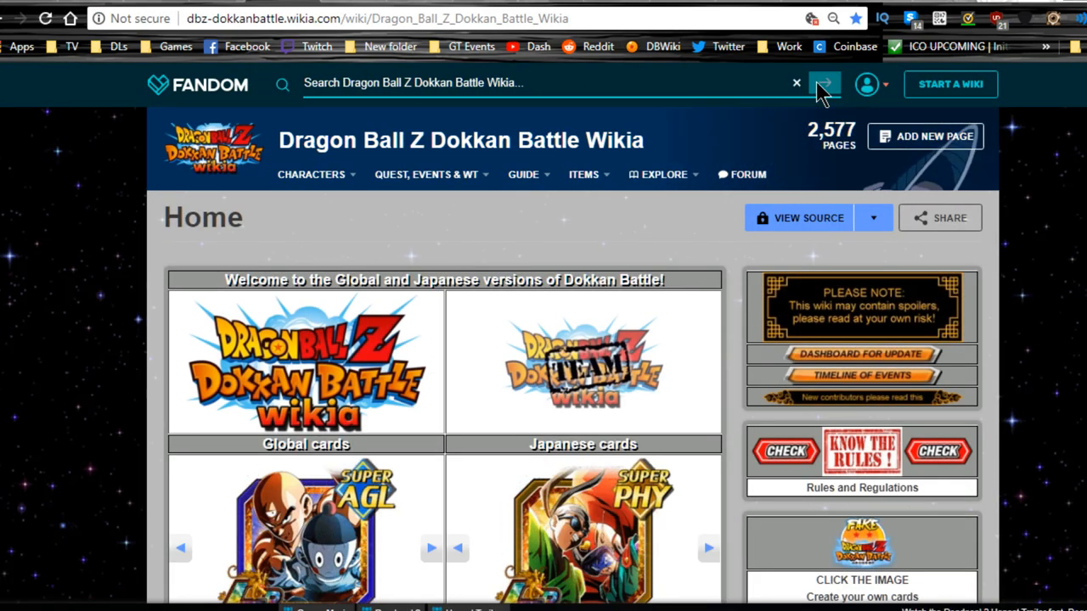
{"action": "type", "text": "piccolo"}
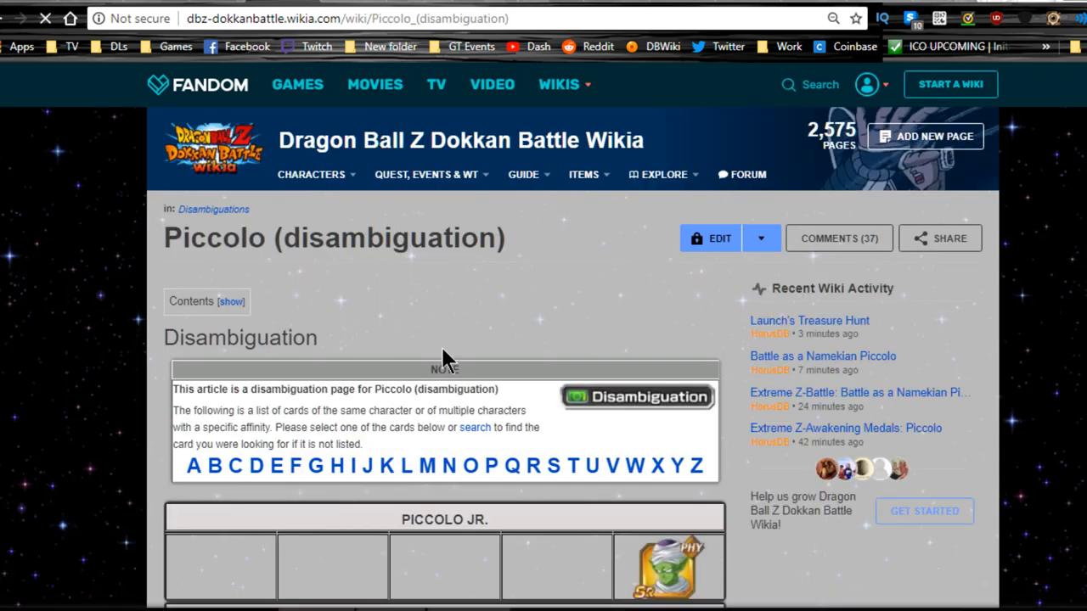
{"action": "scroll", "scroll_direction": "down", "scroll_amount": 3}
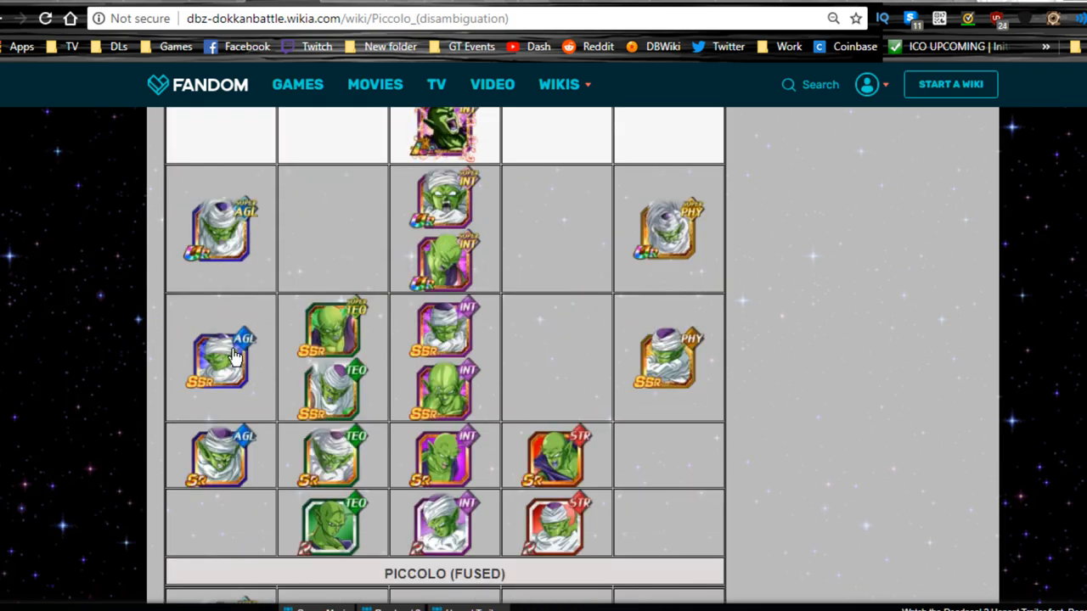
{"action": "left_click", "coordinate": [219, 365]}
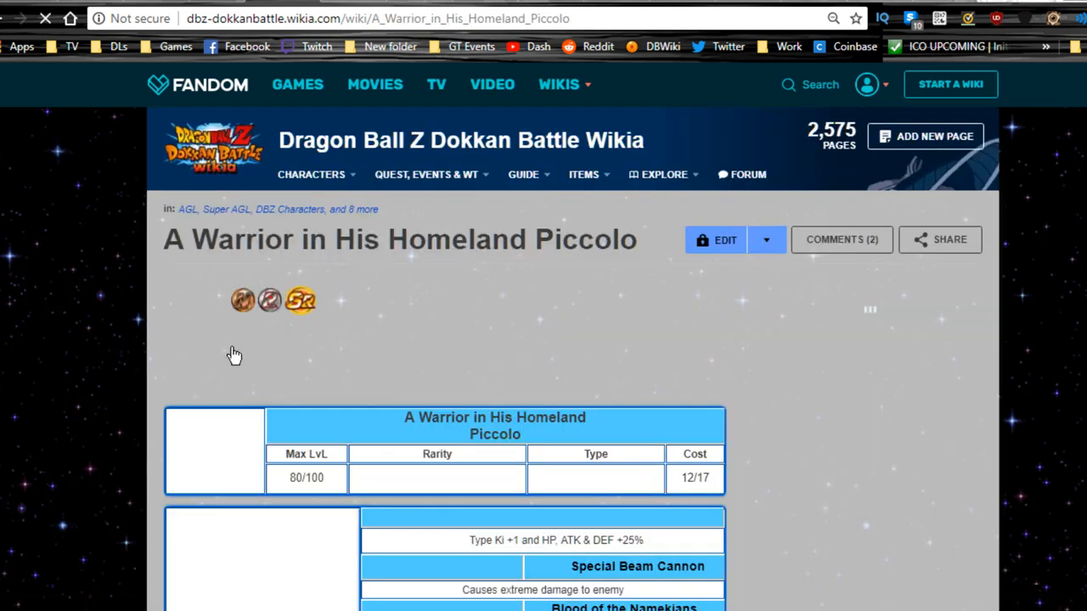
{"action": "scroll", "scroll_direction": "down", "scroll_amount": 3}
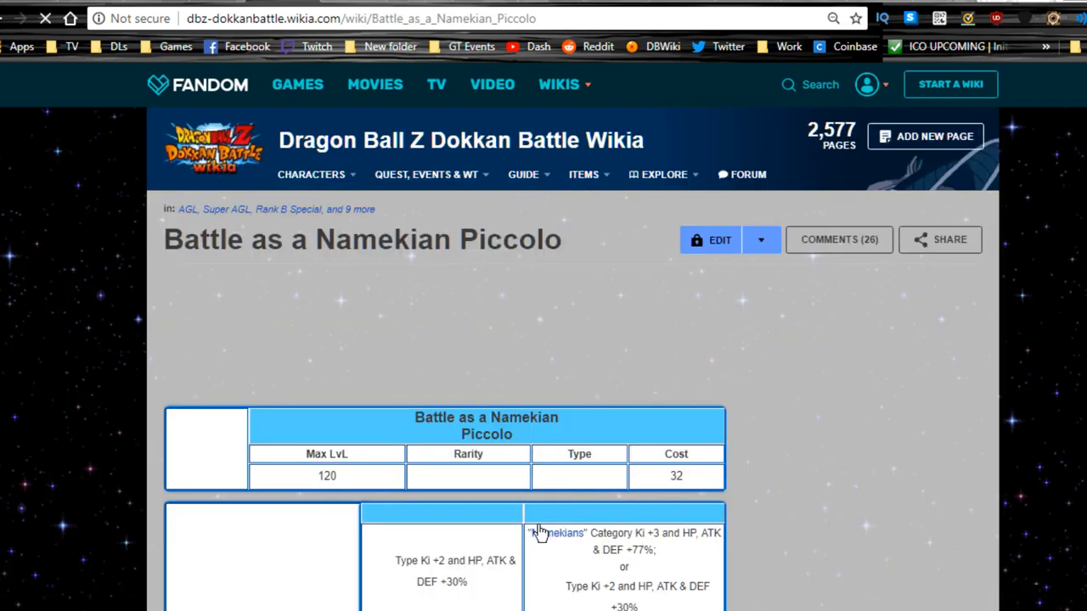
{"action": "scroll", "scroll_direction": "down", "scroll_amount": 3}
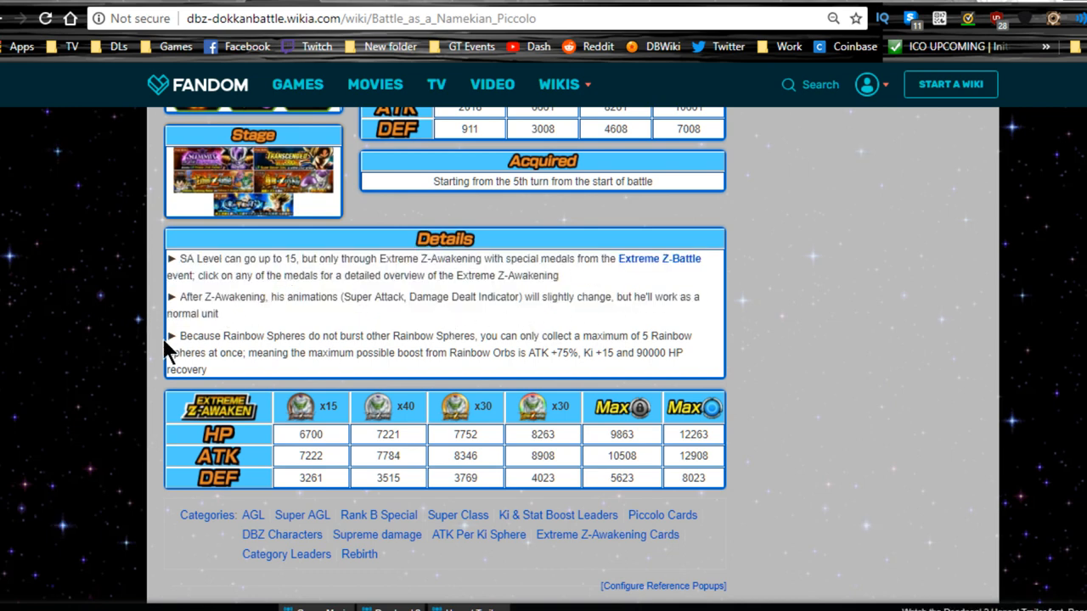
{"action": "left_click_drag", "start_coordinate": [180, 336], "coordinate": [361, 335]}
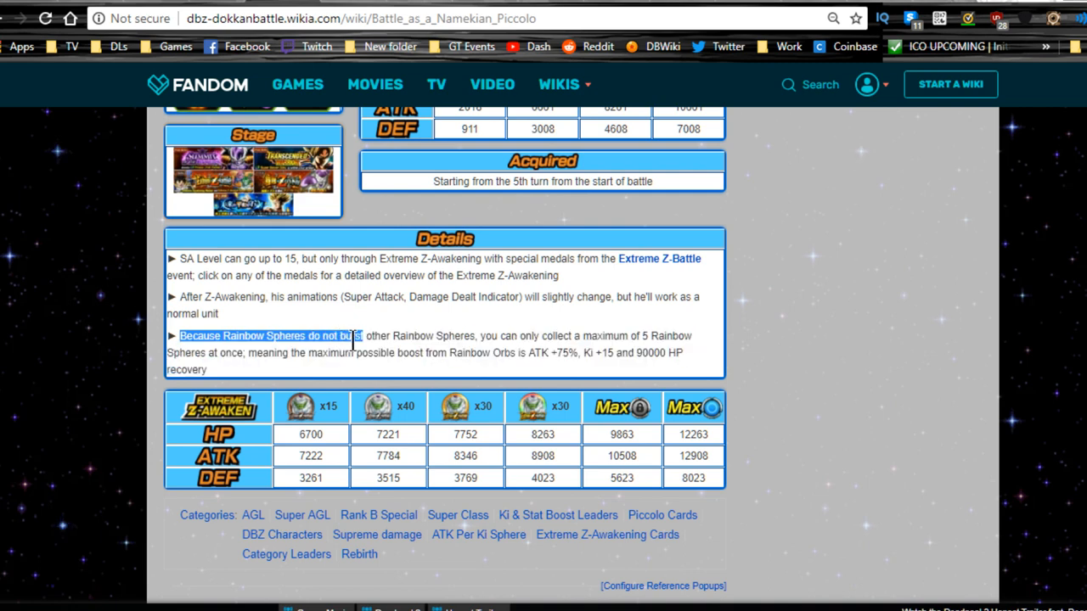
{"action": "left_click_drag", "start_coordinate": [356, 335], "coordinate": [620, 336]}
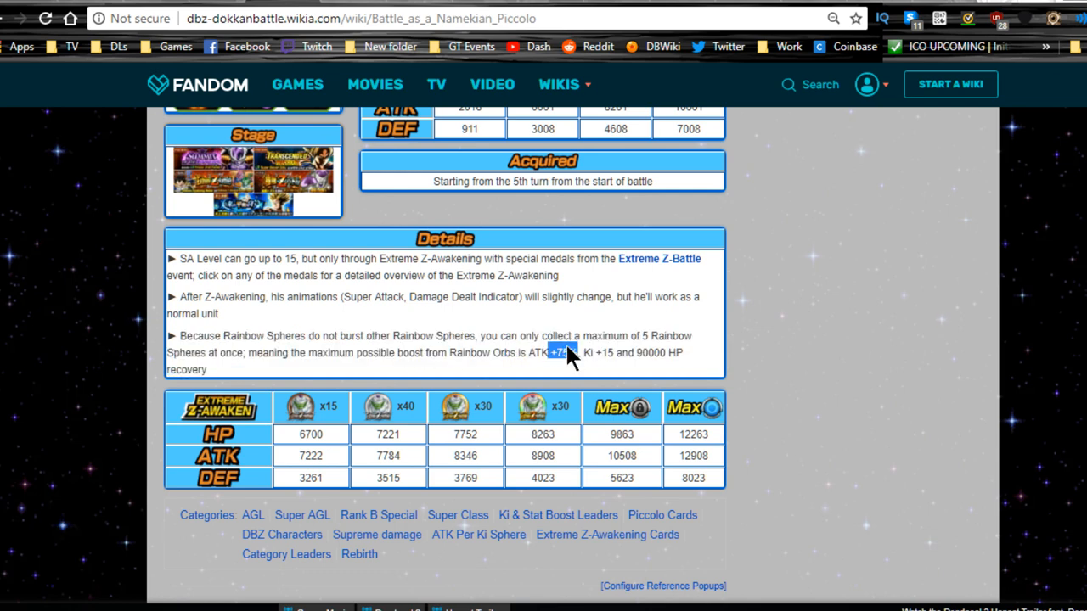
{"action": "mouse_move", "coordinate": [701, 364]}
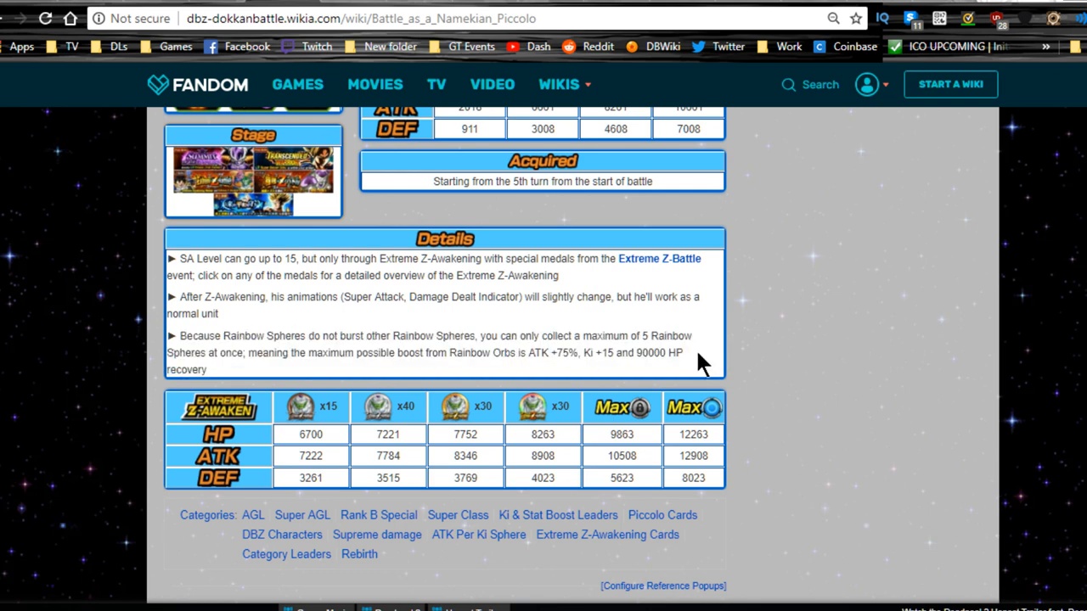
{"action": "mouse_move", "coordinate": [696, 373]}
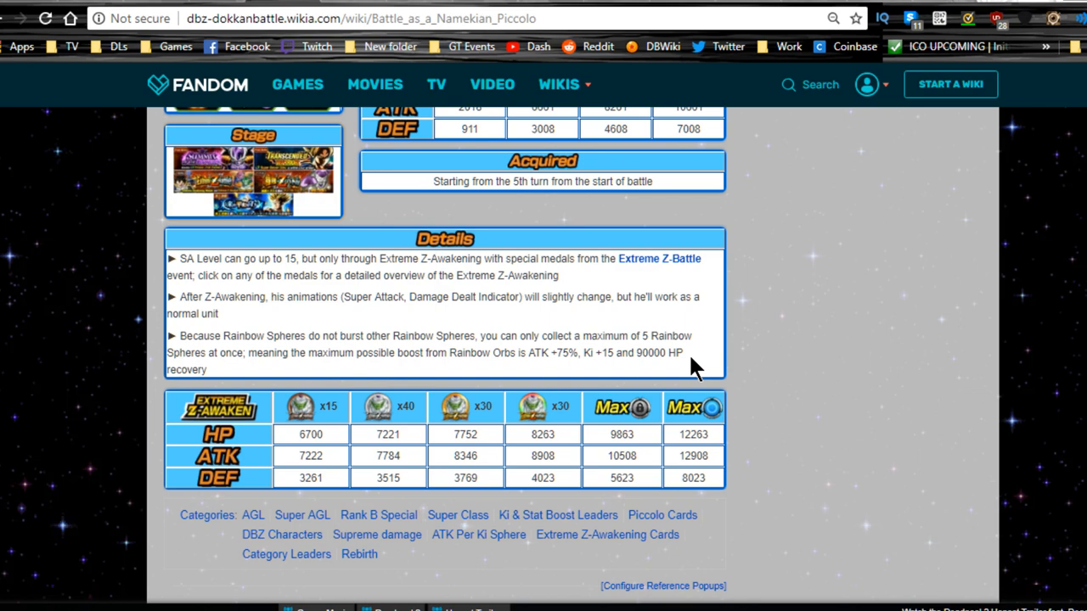
{"action": "mouse_move", "coordinate": [835, 372]}
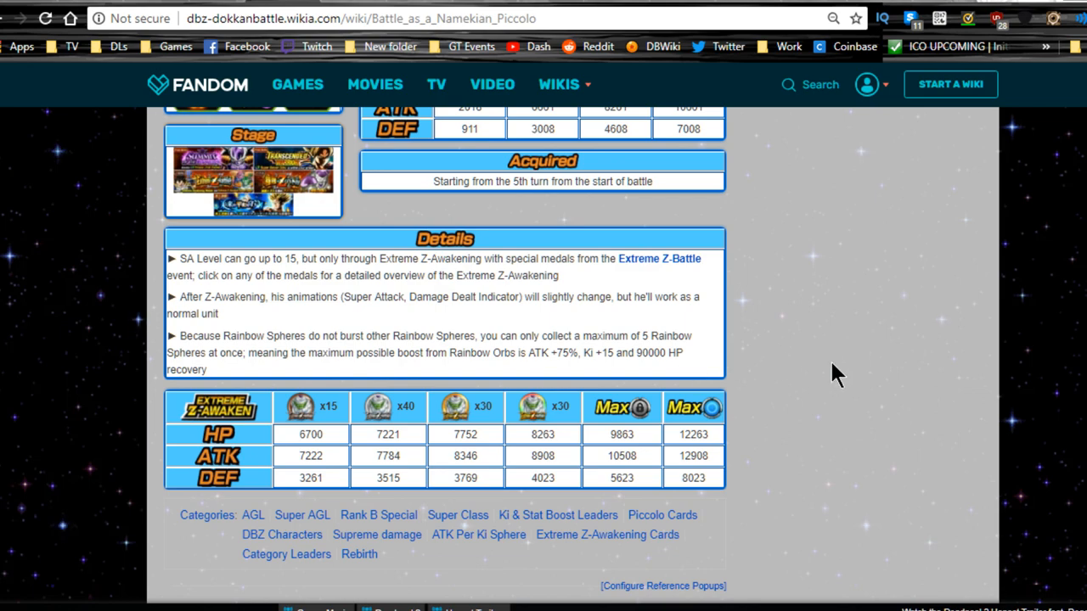
{"action": "scroll", "scroll_direction": "up", "scroll_amount": 3}
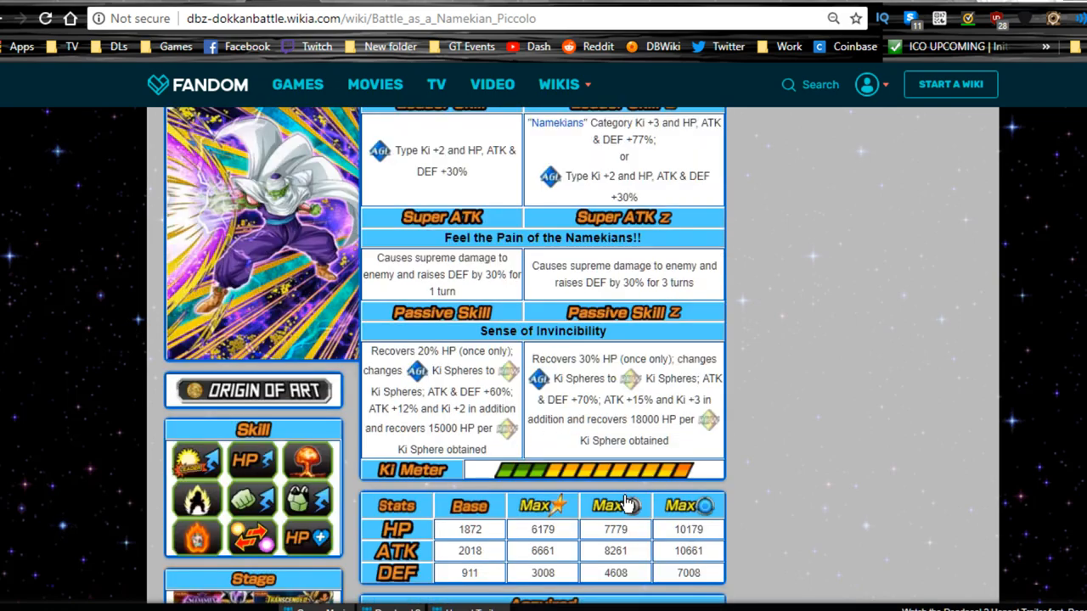
{"action": "mouse_move", "coordinate": [553, 367]}
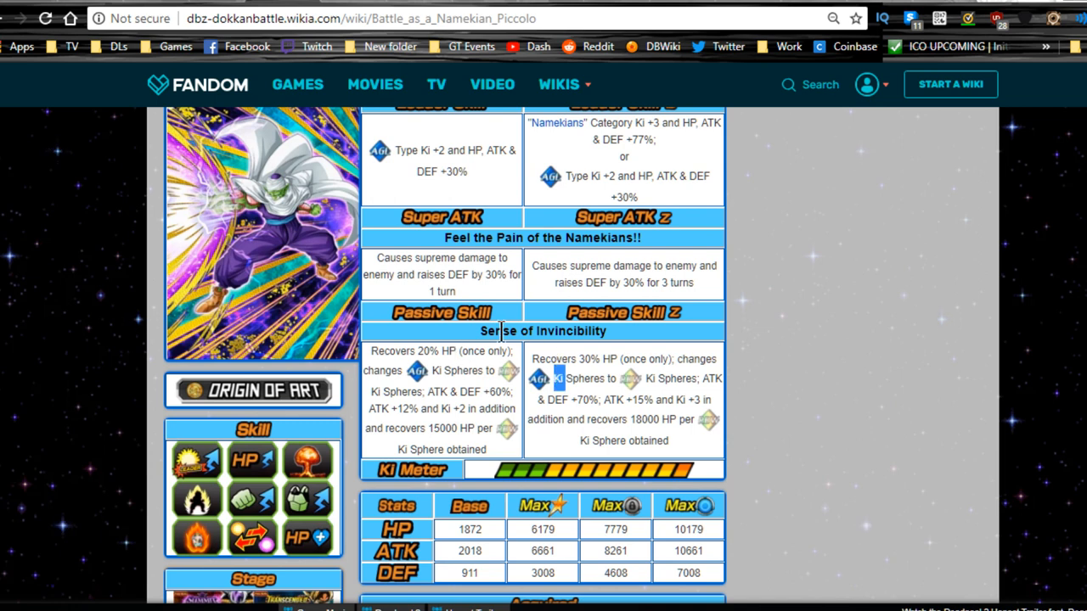
{"action": "mouse_move", "coordinate": [560, 370]}
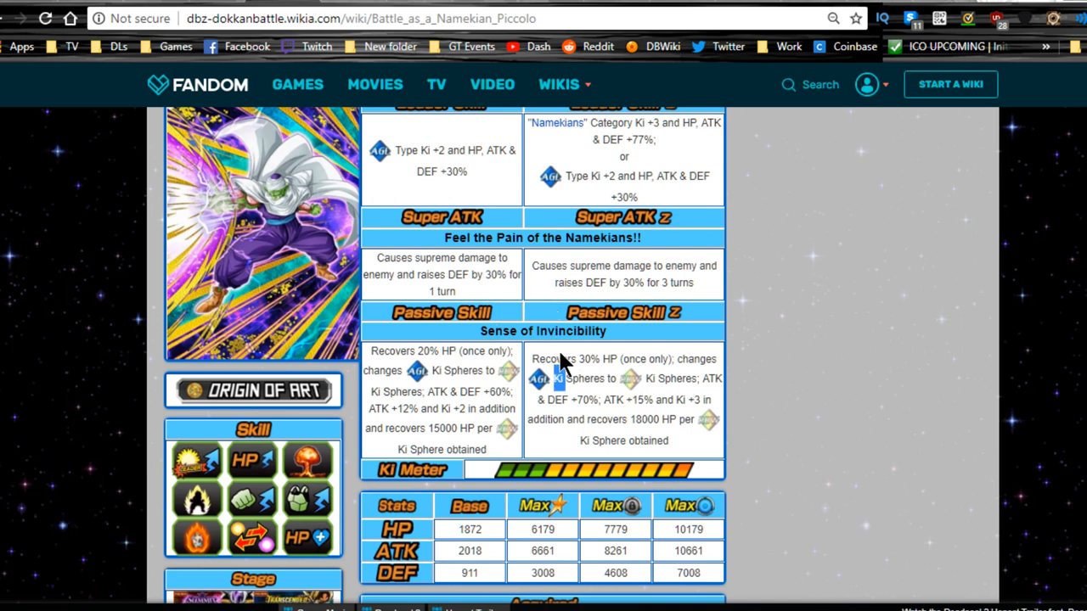
{"action": "double_click", "coordinate": [552, 359]}
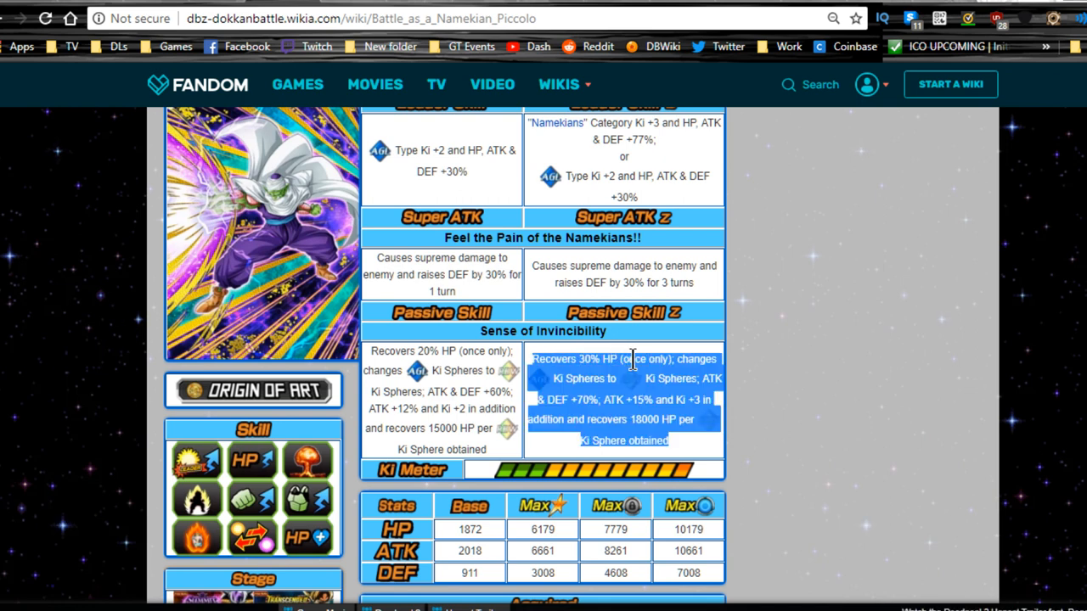
{"action": "left_click", "coordinate": [616, 383]}
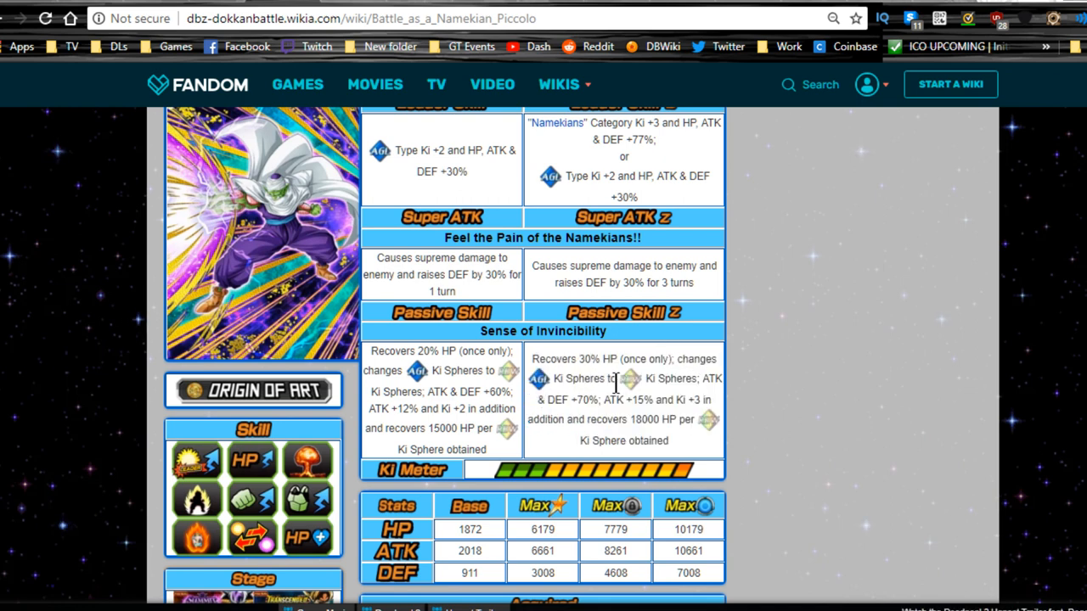
{"action": "mouse_move", "coordinate": [677, 399]}
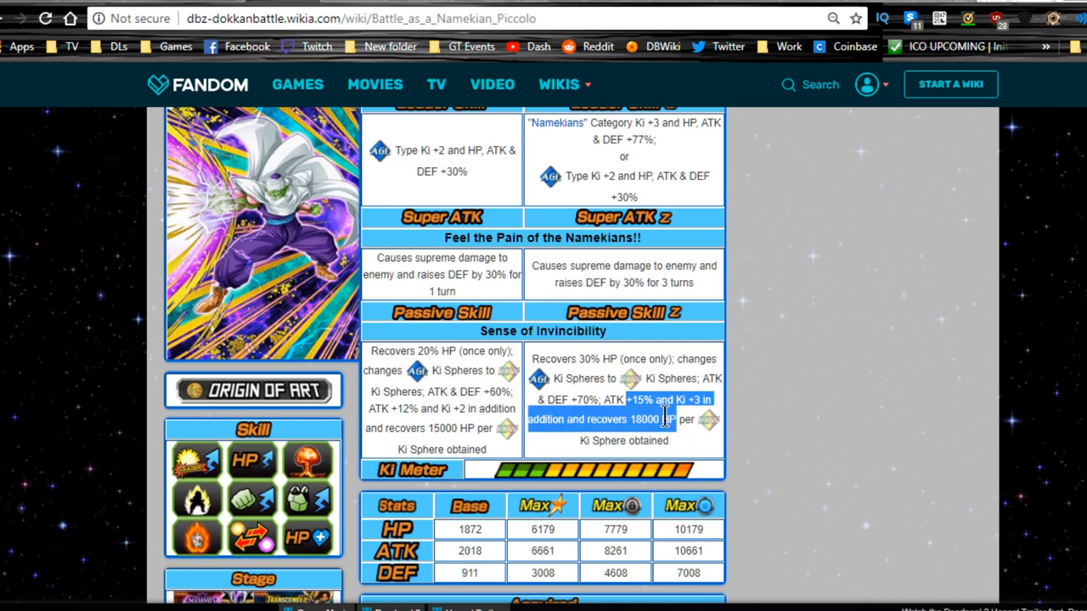
{"action": "left_click", "coordinate": [666, 420]}
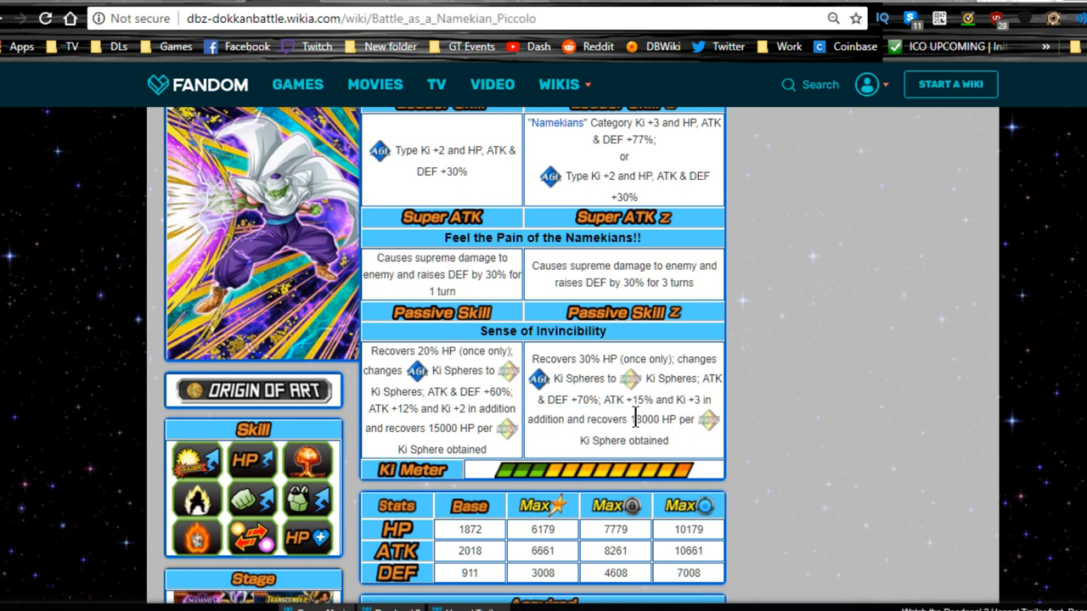
{"action": "double_click", "coordinate": [646, 419]}
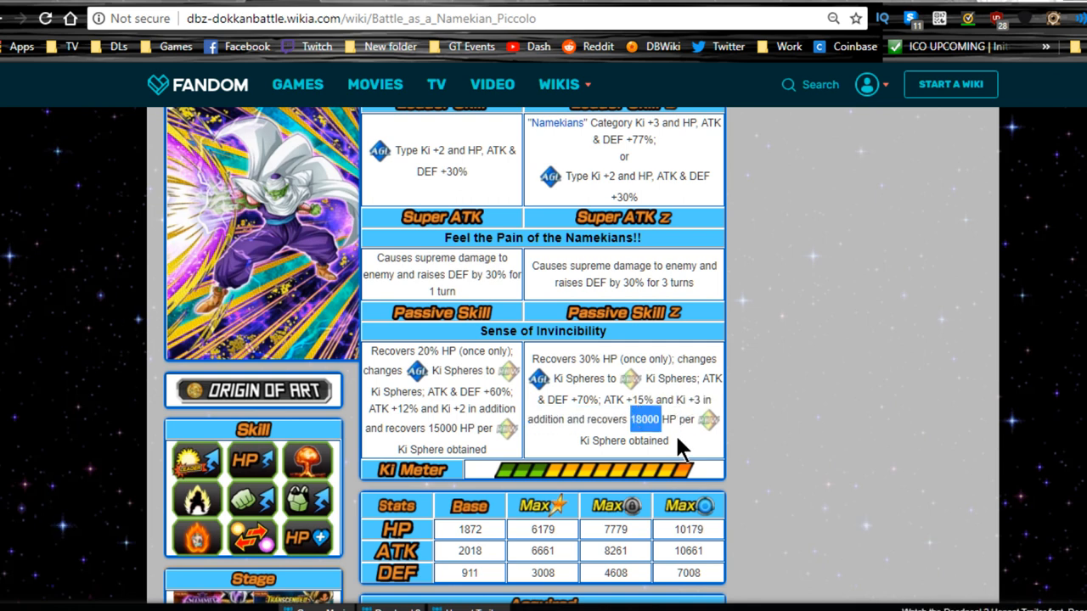
{"action": "left_click", "coordinate": [654, 420]}
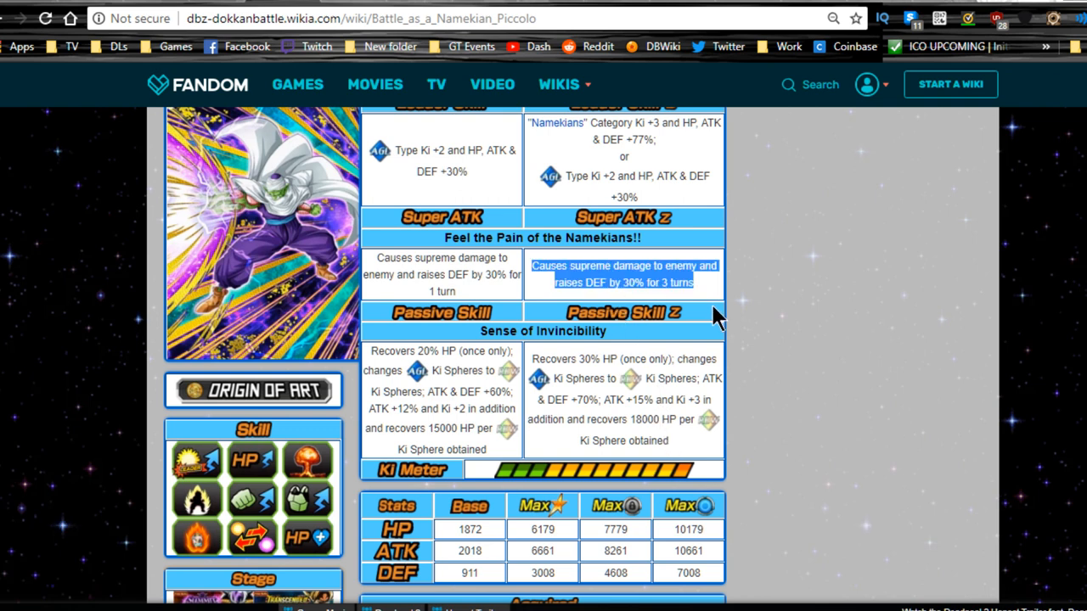
{"action": "mouse_move", "coordinate": [864, 367]}
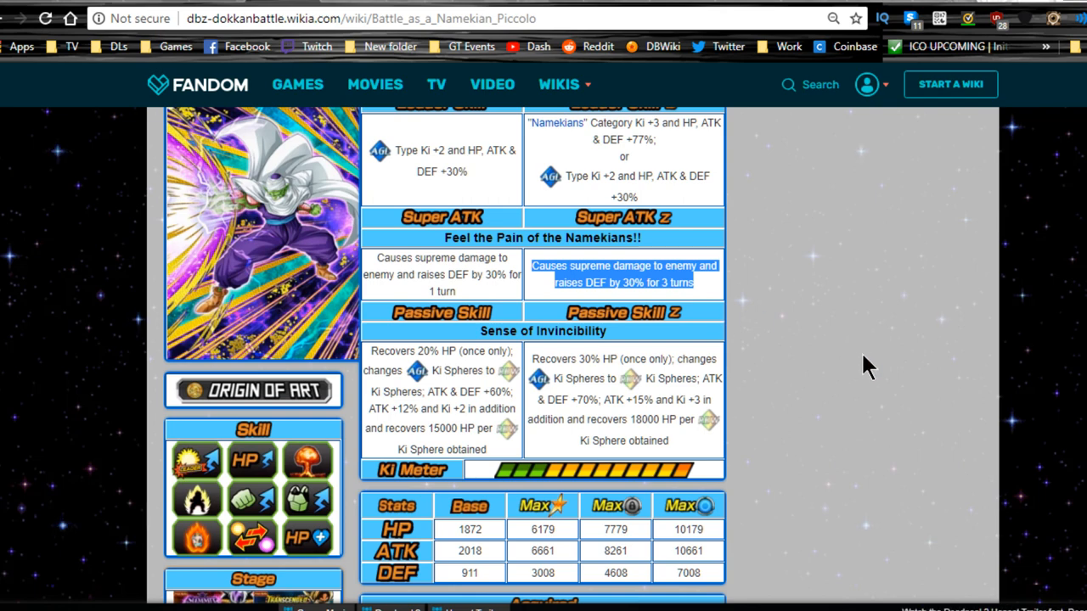
{"action": "mouse_move", "coordinate": [855, 365]}
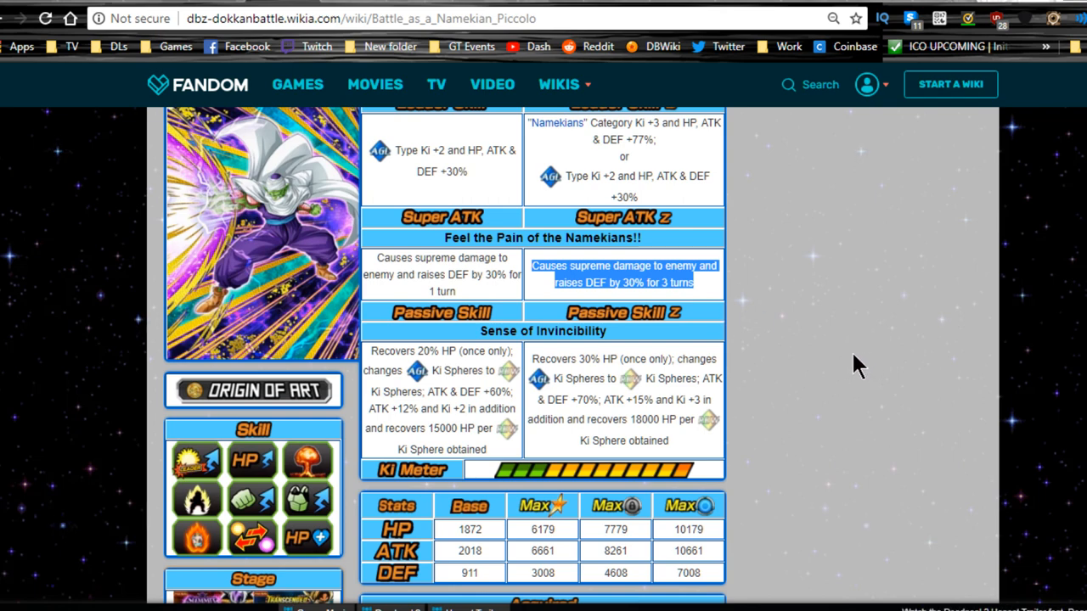
Step: Scroll to the Sense of Invincibility passive and HP/ATK/DEF stats, then deselect the text
{"action": "scroll", "scroll_direction": "down", "scroll_amount": 3}
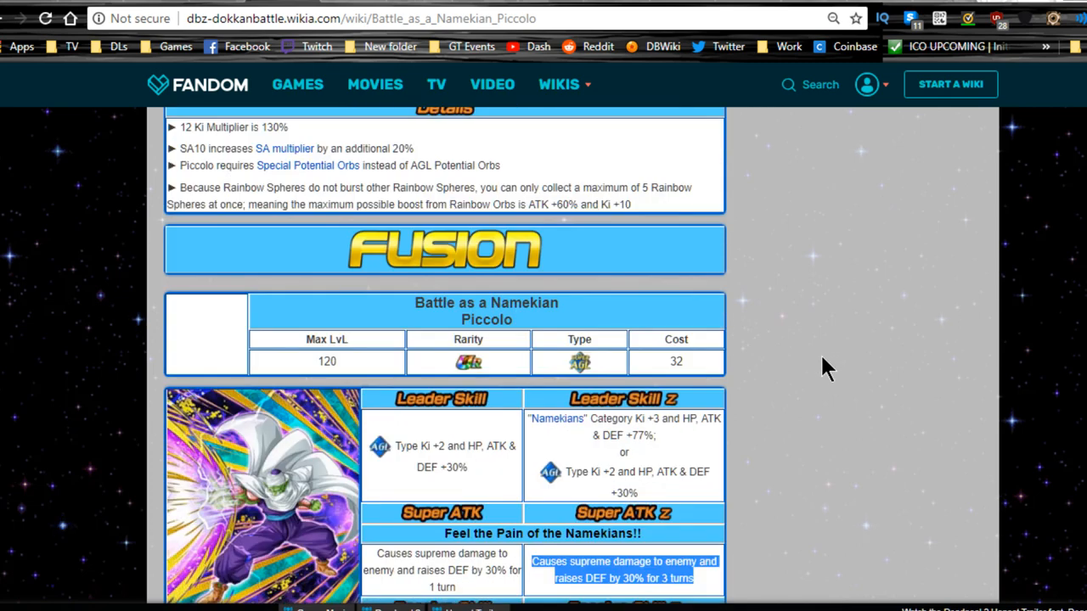
{"action": "scroll", "scroll_direction": "up", "scroll_amount": 3}
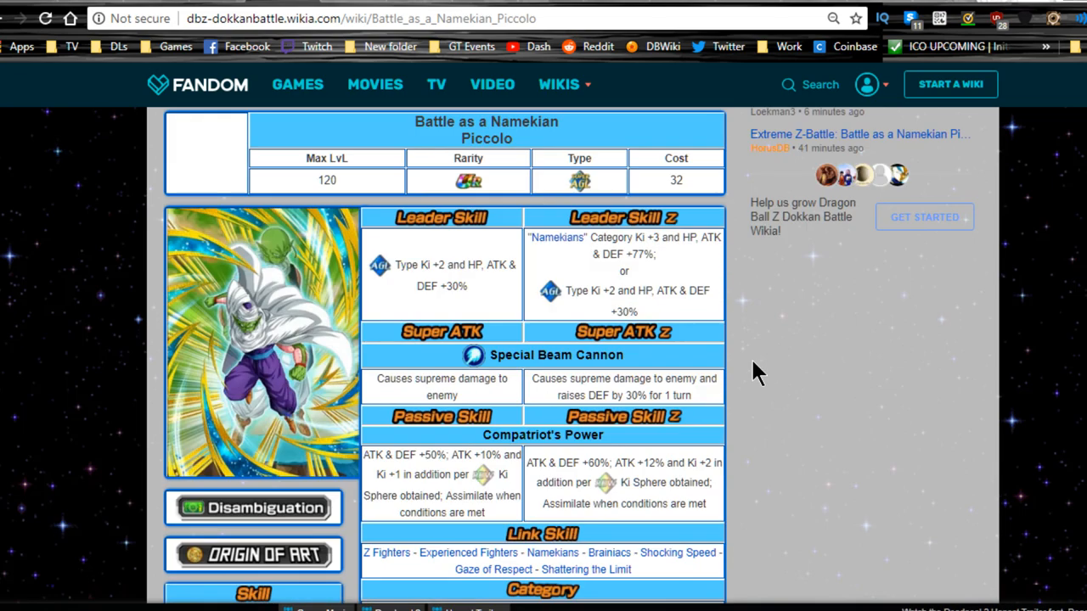
{"action": "scroll", "scroll_direction": "down", "scroll_amount": 3}
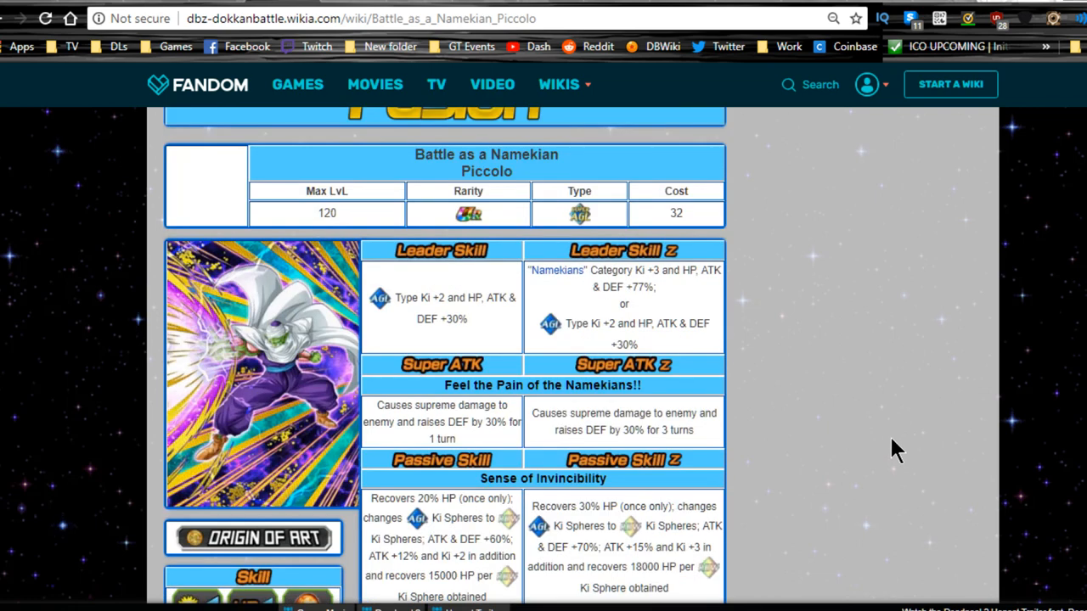
{"action": "mouse_move", "coordinate": [883, 449]}
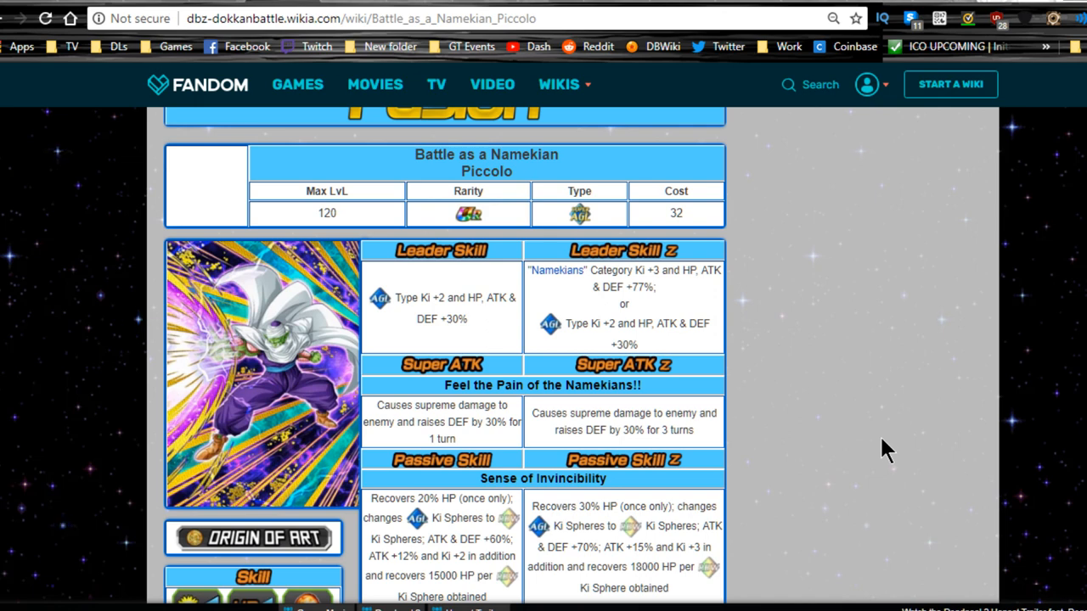
{"action": "scroll", "scroll_direction": "down", "scroll_amount": 3}
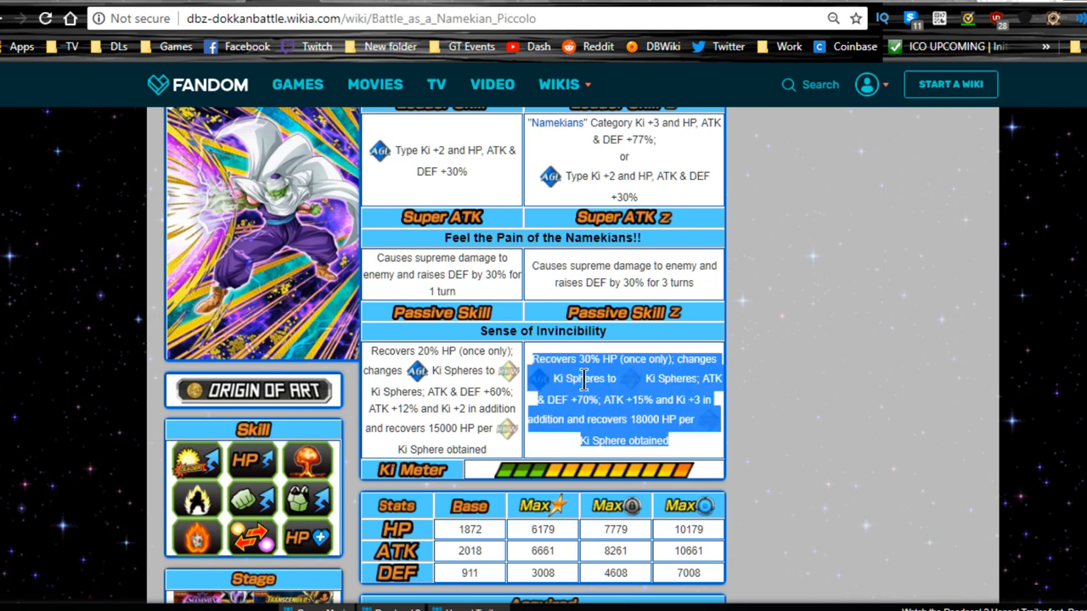
{"action": "mouse_move", "coordinate": [545, 361]}
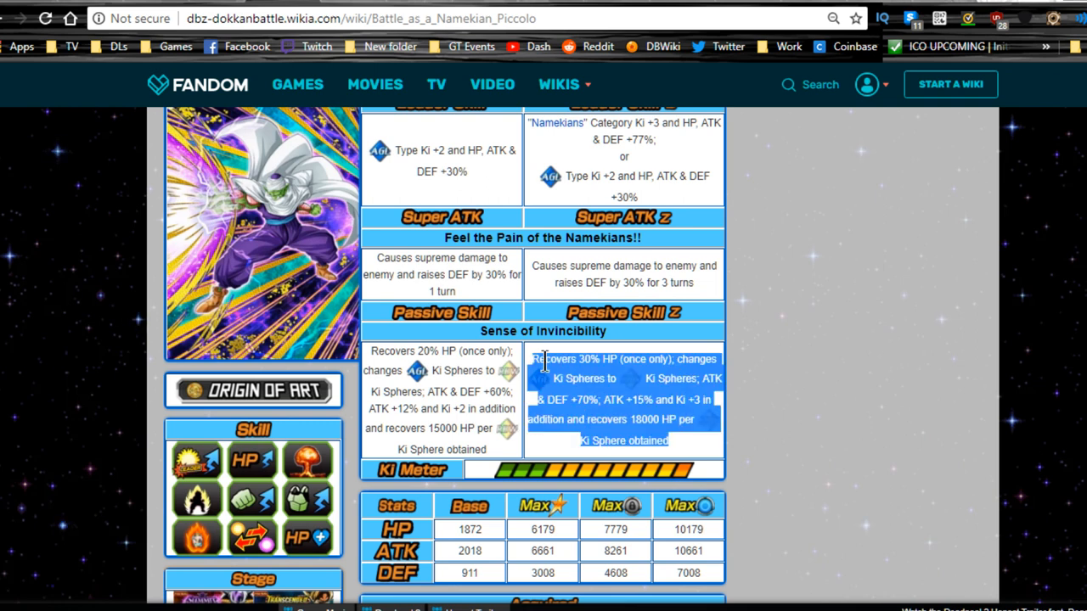
{"action": "left_click", "coordinate": [774, 372]}
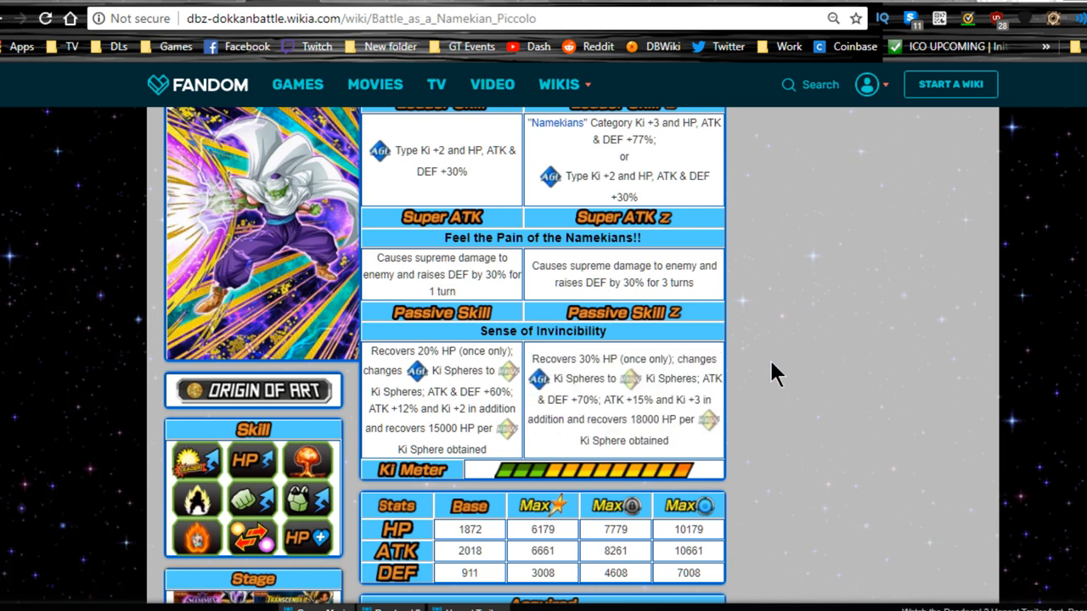
{"action": "mouse_move", "coordinate": [775, 377]}
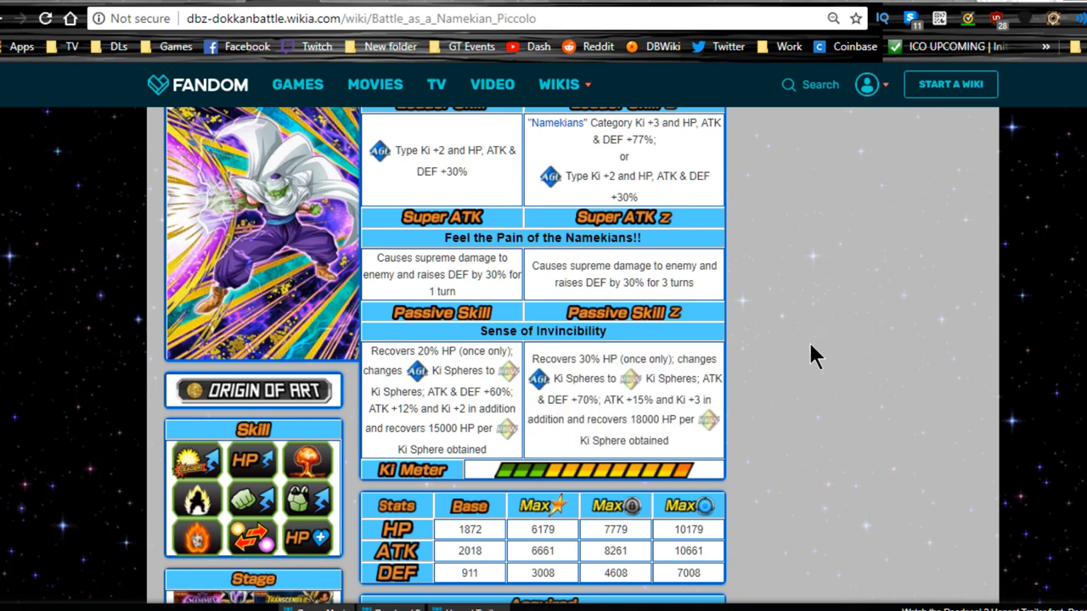
{"action": "mouse_move", "coordinate": [802, 369]}
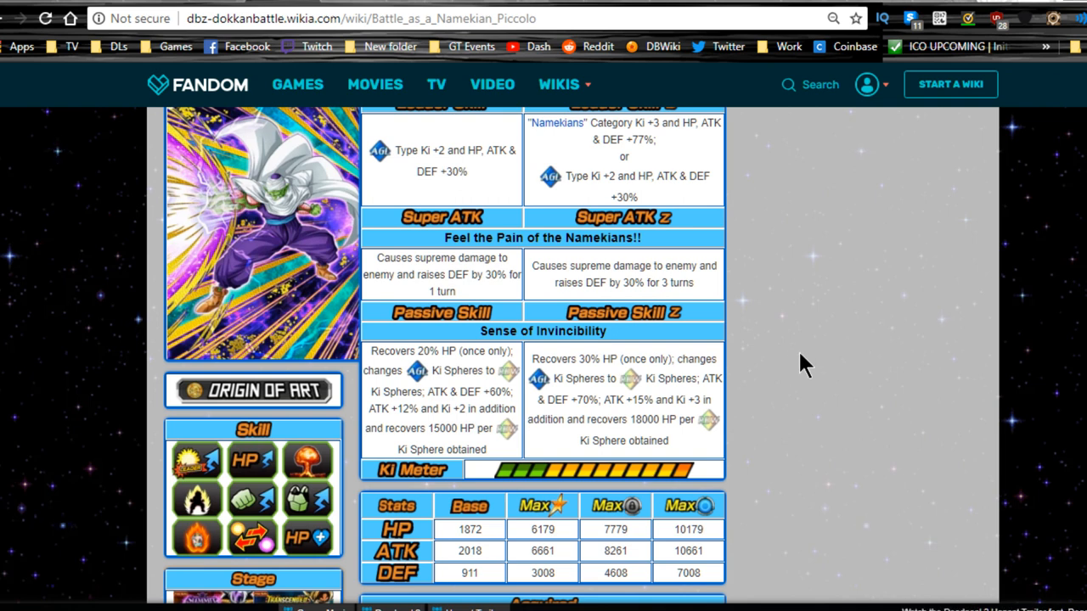
{"action": "mouse_move", "coordinate": [789, 371]}
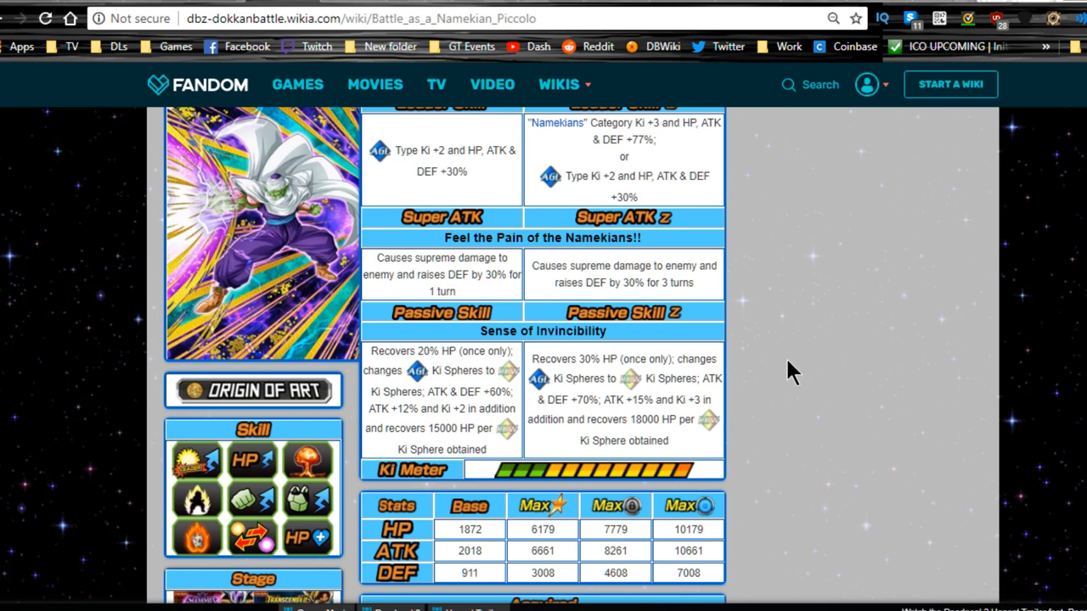
{"action": "mouse_move", "coordinate": [787, 370]}
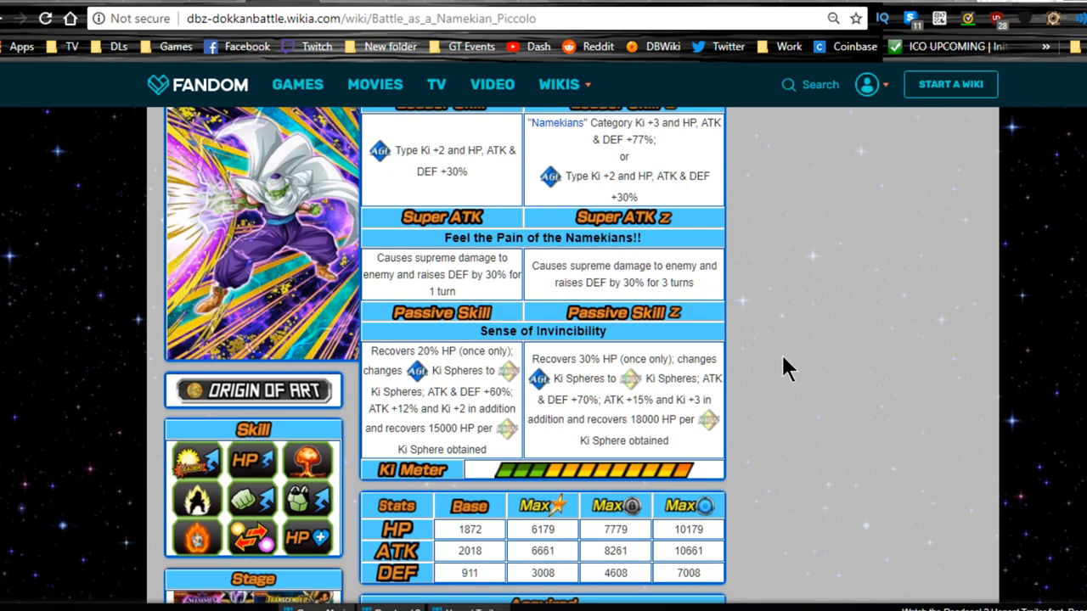
Step: Toggle ORB on and off on the Super Saiyan Goku card to compare boosted and base stats
{"action": "scroll", "scroll_direction": "down", "scroll_amount": 3}
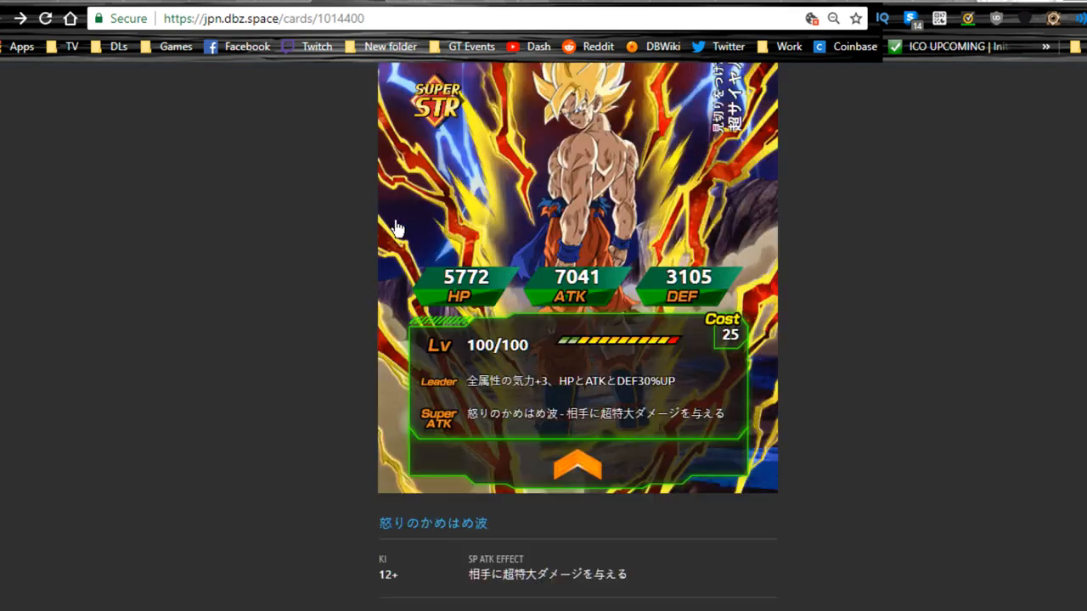
{"action": "scroll", "scroll_direction": "down", "scroll_amount": 3}
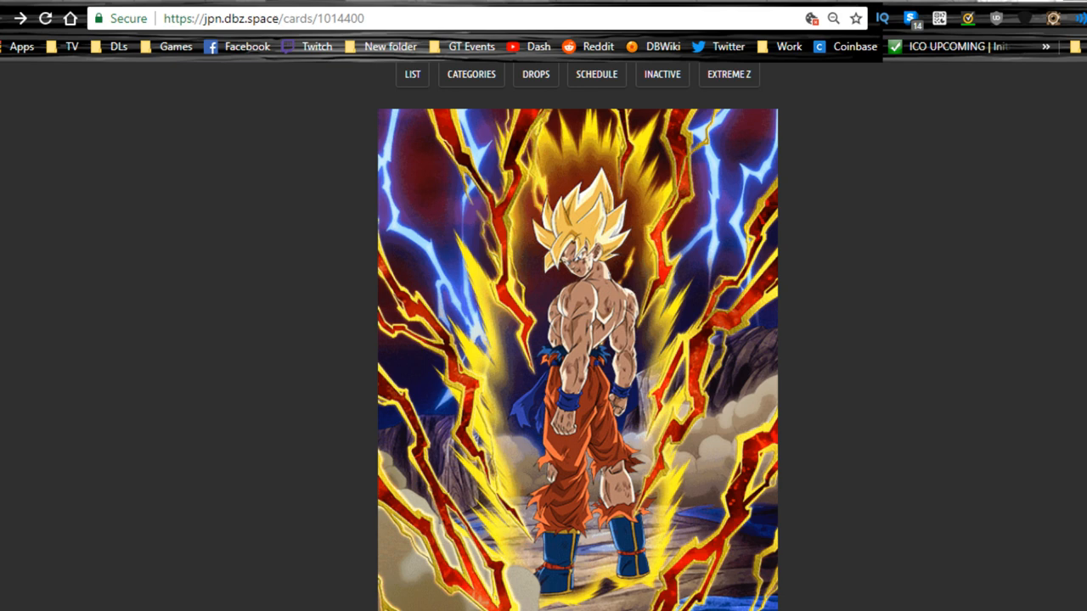
{"action": "mouse_move", "coordinate": [151, 108]}
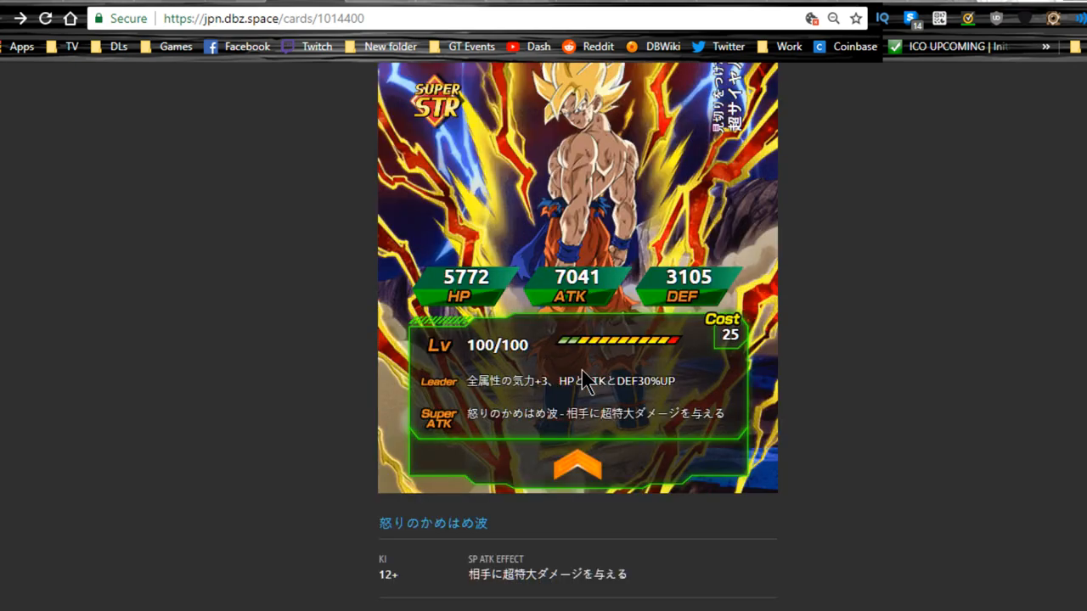
{"action": "mouse_move", "coordinate": [586, 384]}
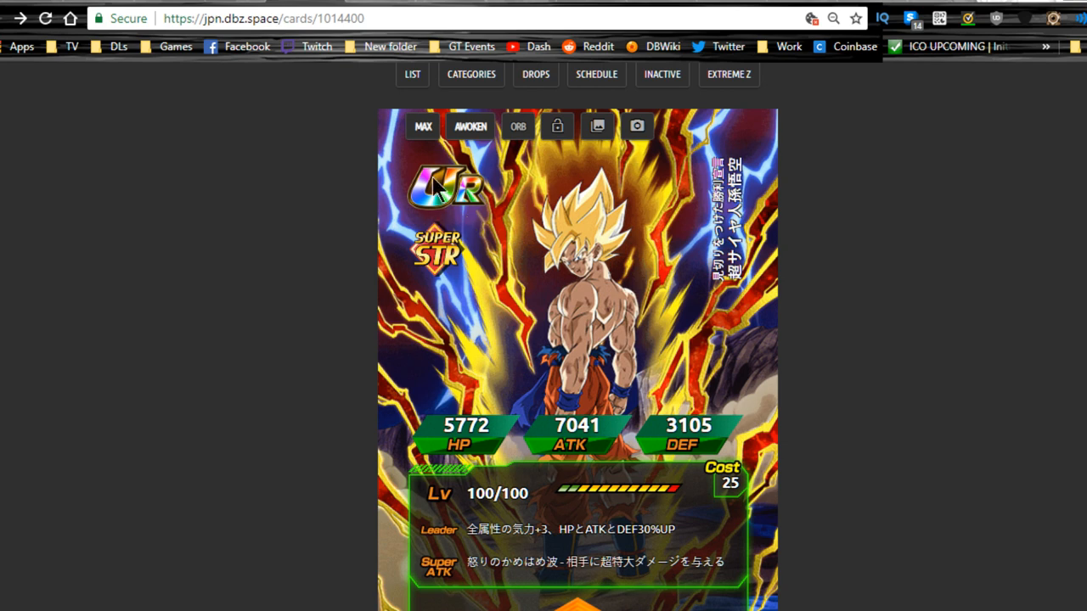
{"action": "mouse_move", "coordinate": [446, 167]}
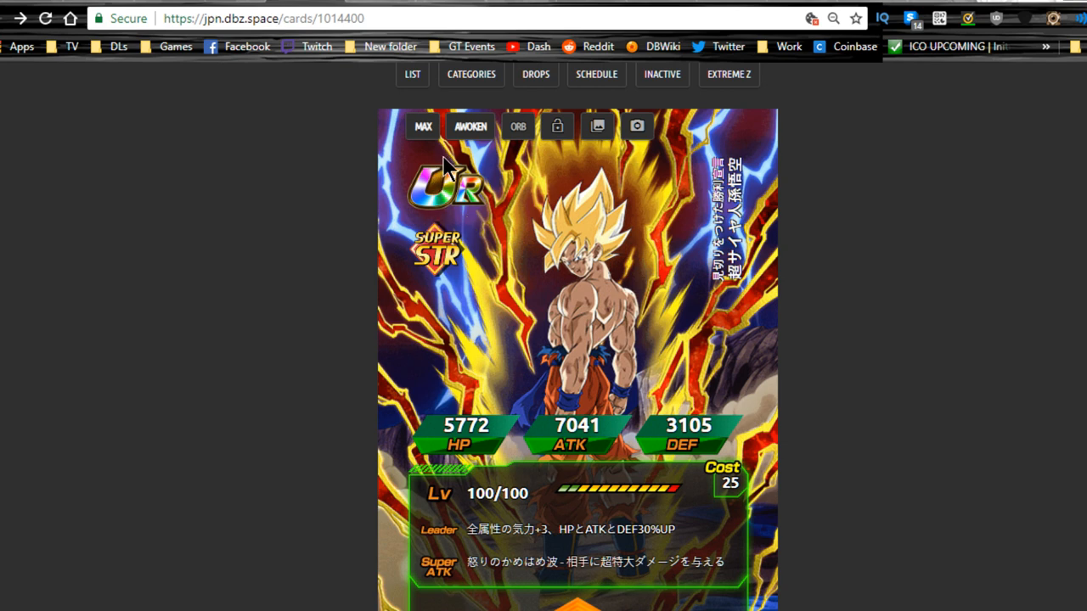
{"action": "left_click", "coordinate": [518, 126]}
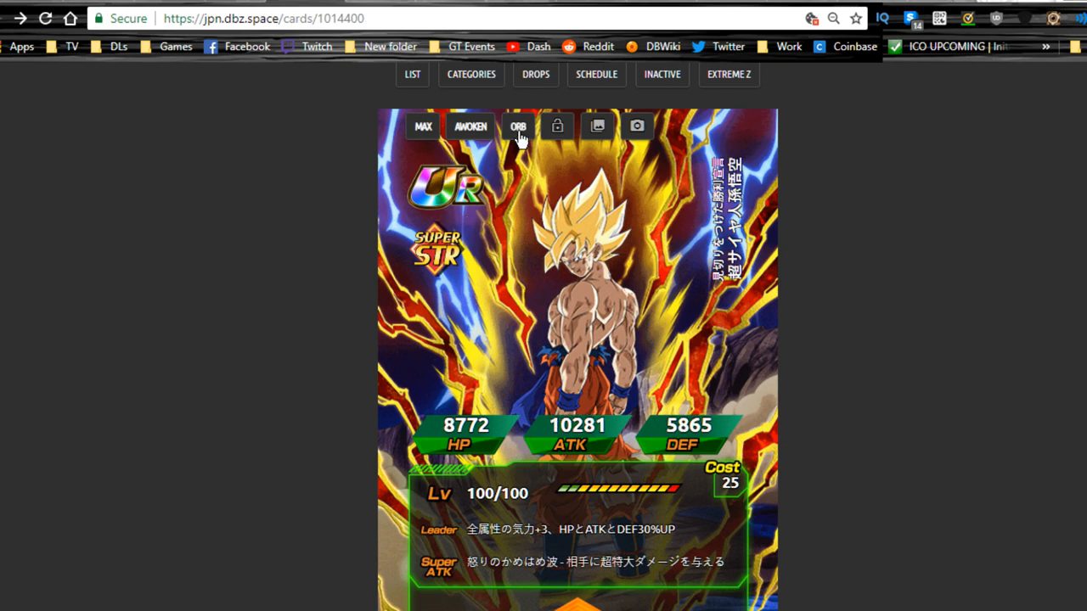
{"action": "left_click", "coordinate": [518, 127]}
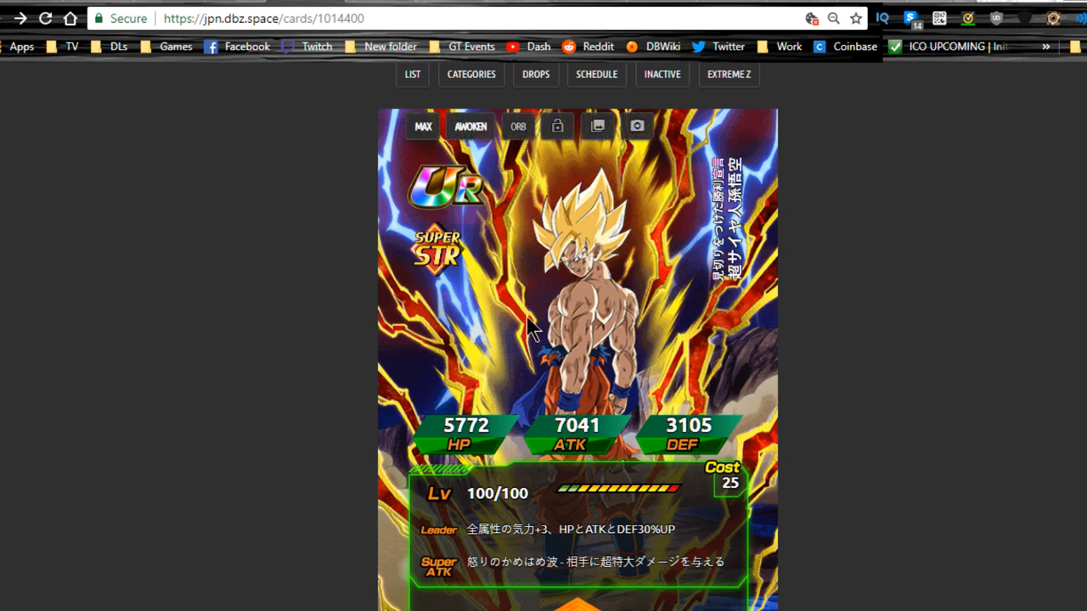
{"action": "scroll", "scroll_direction": "down", "scroll_amount": 3}
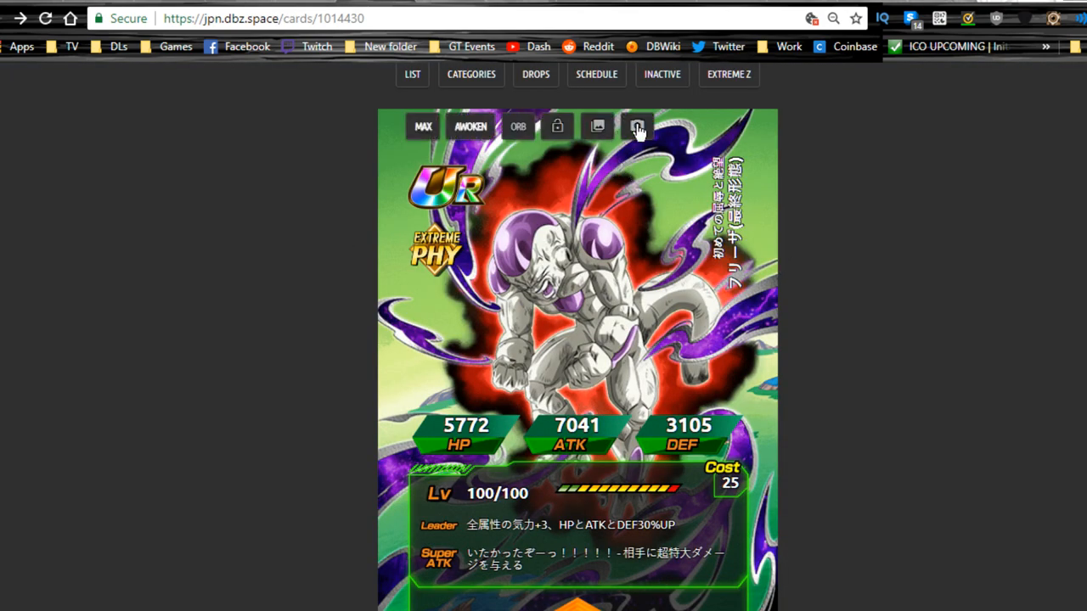
Step: Show the Final Form Freeza card's full artwork without the card overlay
{"action": "left_click", "coordinate": [636, 126]}
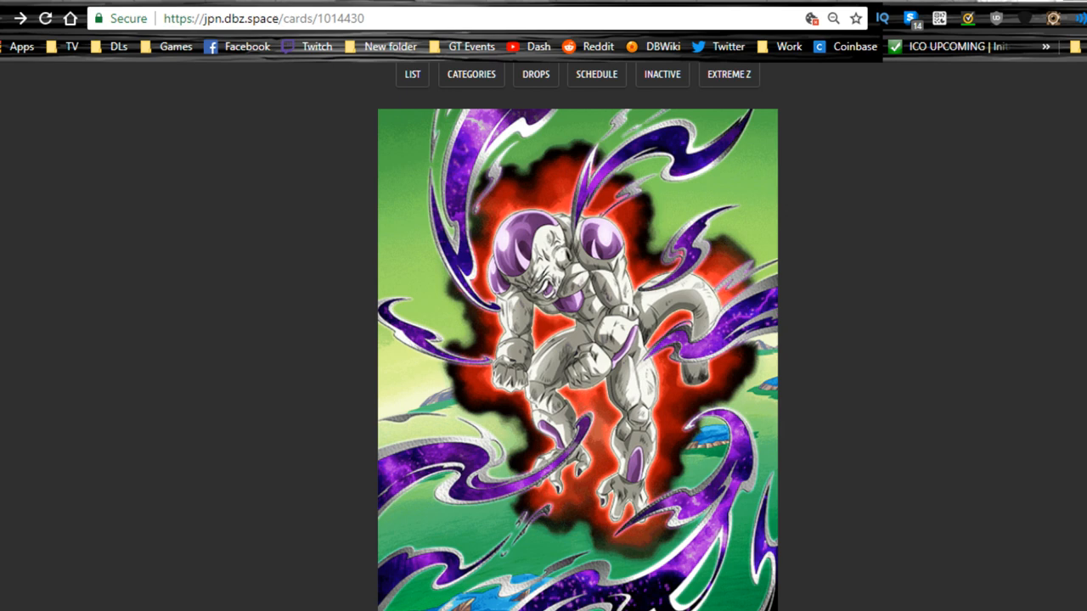
{"action": "mouse_move", "coordinate": [492, 162]}
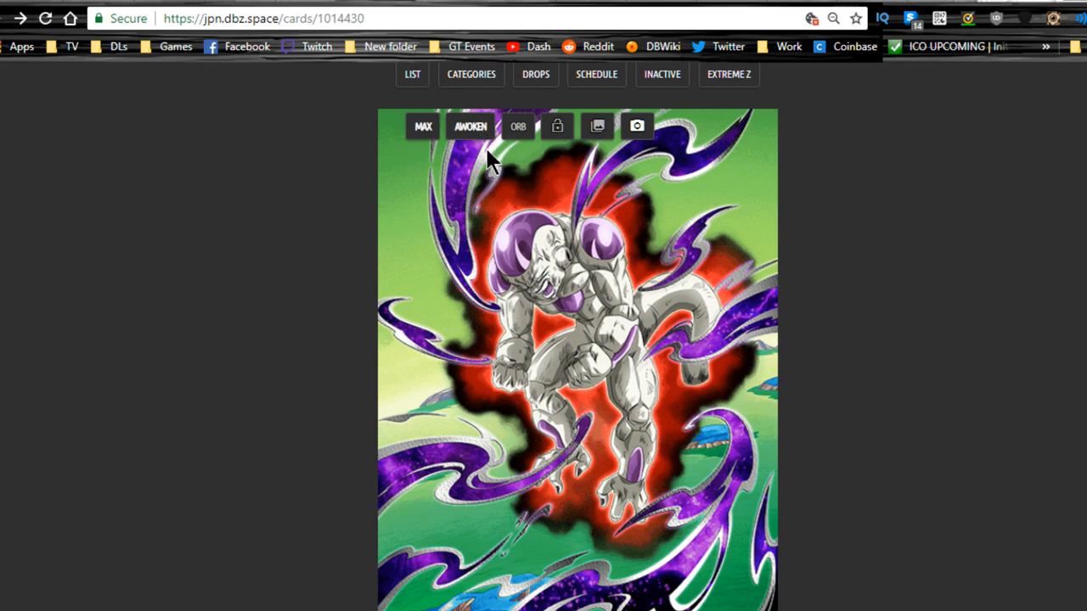
{"action": "mouse_move", "coordinate": [467, 196]}
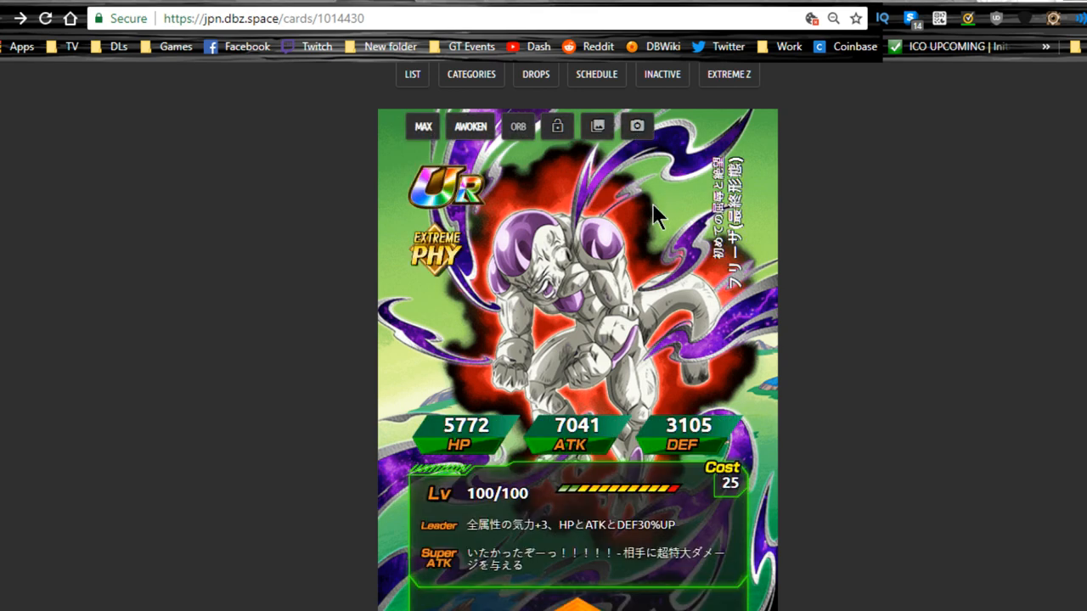
{"action": "mouse_move", "coordinate": [420, 277]}
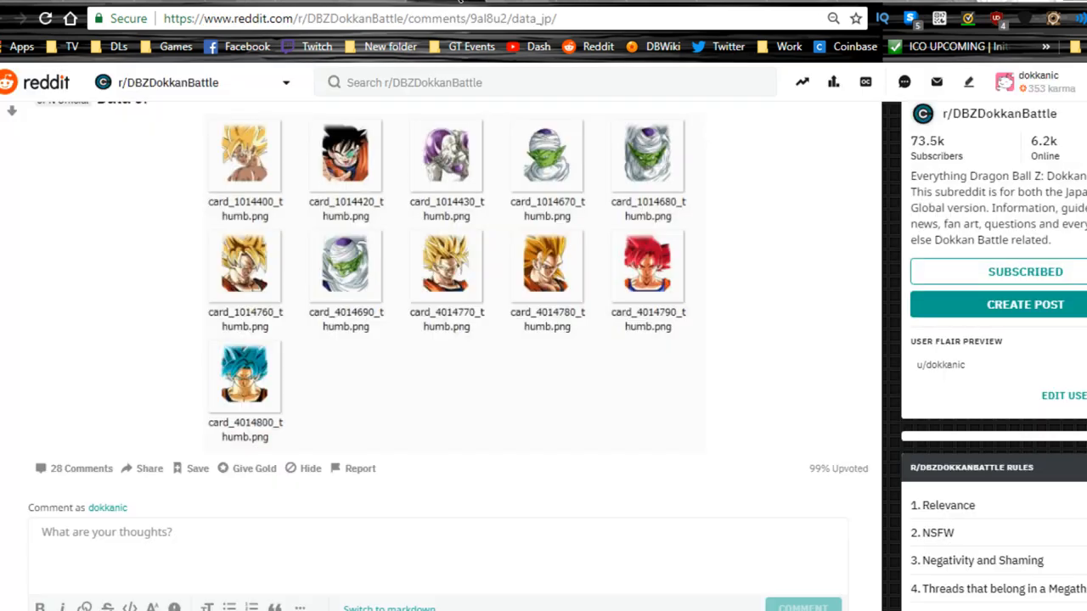
Step: Scroll through the Data JP post's grid of eleven new card thumbnails
{"action": "scroll", "scroll_direction": "up", "scroll_amount": 3}
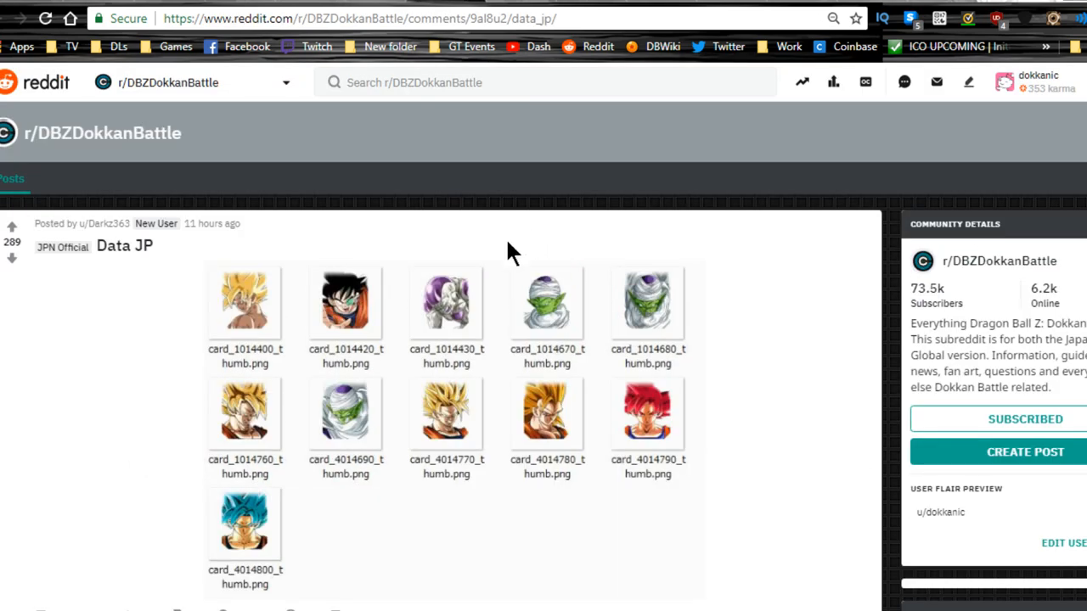
{"action": "mouse_move", "coordinate": [462, 507]}
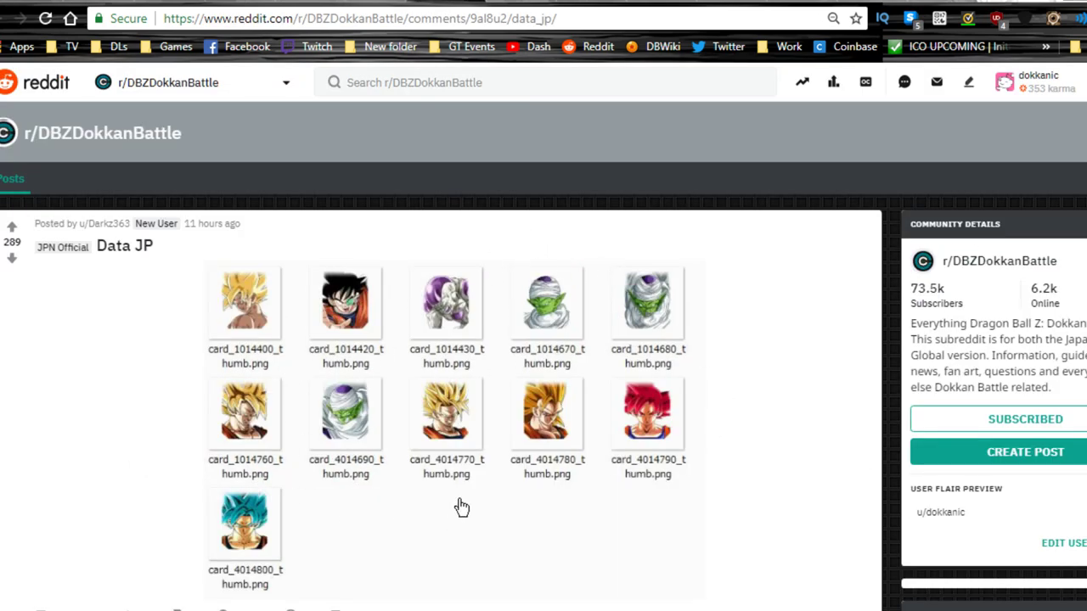
{"action": "mouse_move", "coordinate": [421, 445]}
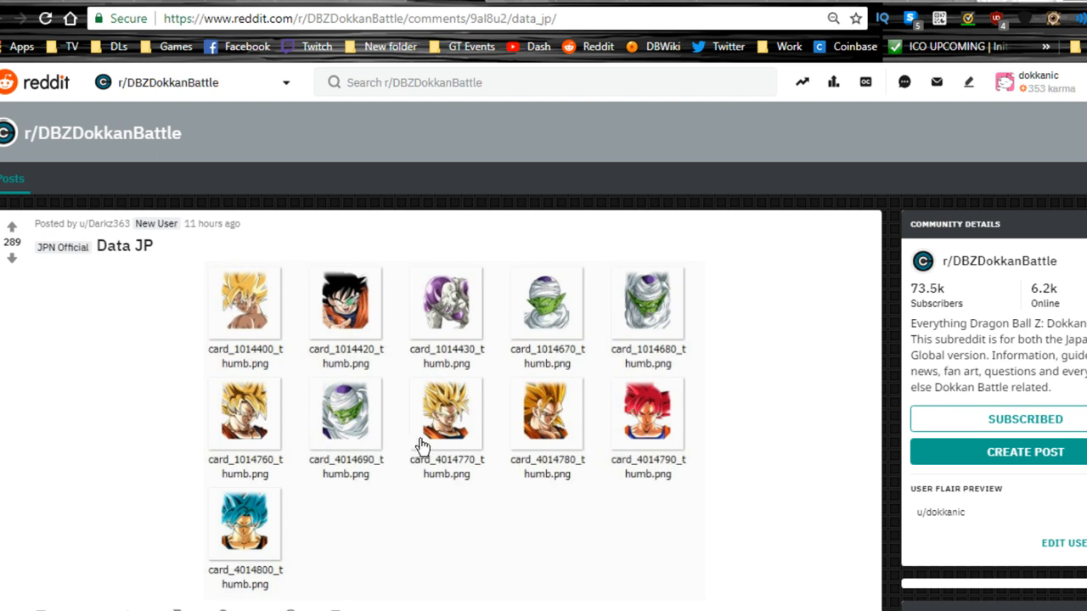
{"action": "scroll", "scroll_direction": "down", "scroll_amount": 3}
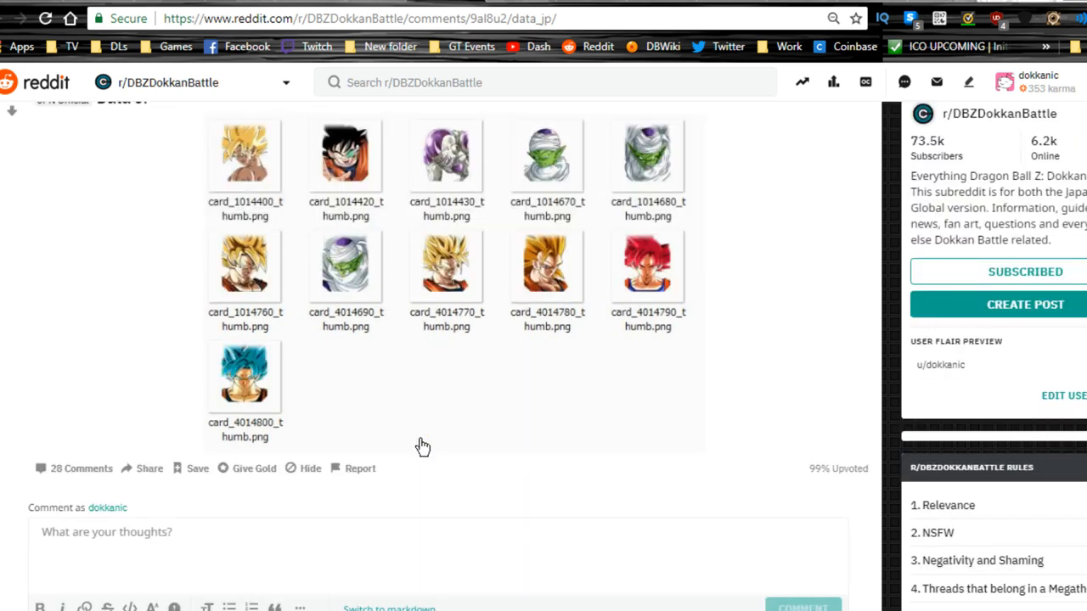
{"action": "scroll", "scroll_direction": "up", "scroll_amount": 3}
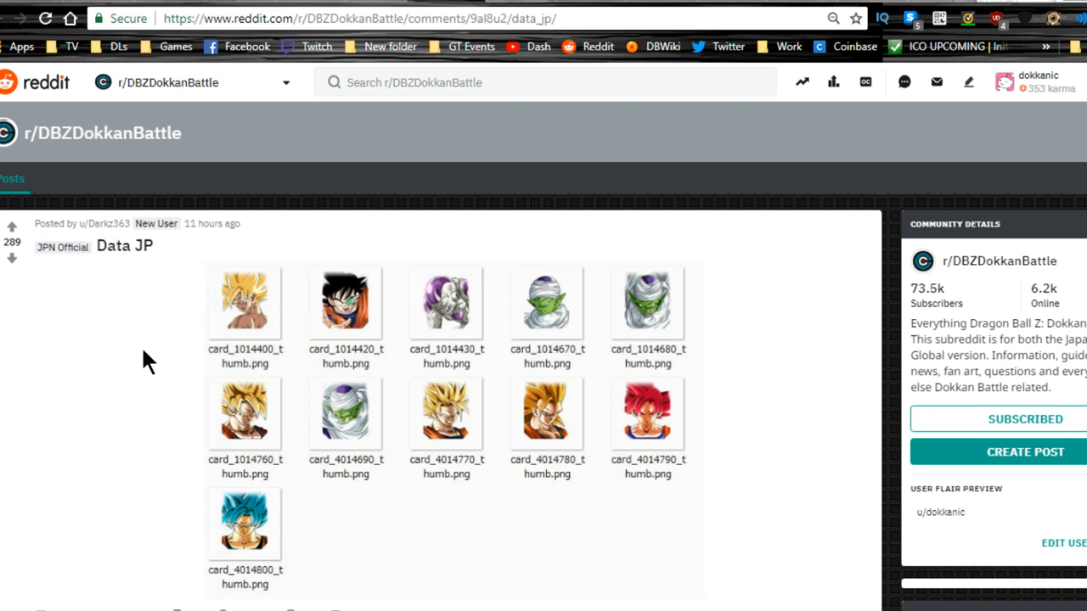
{"action": "mouse_move", "coordinate": [353, 299]}
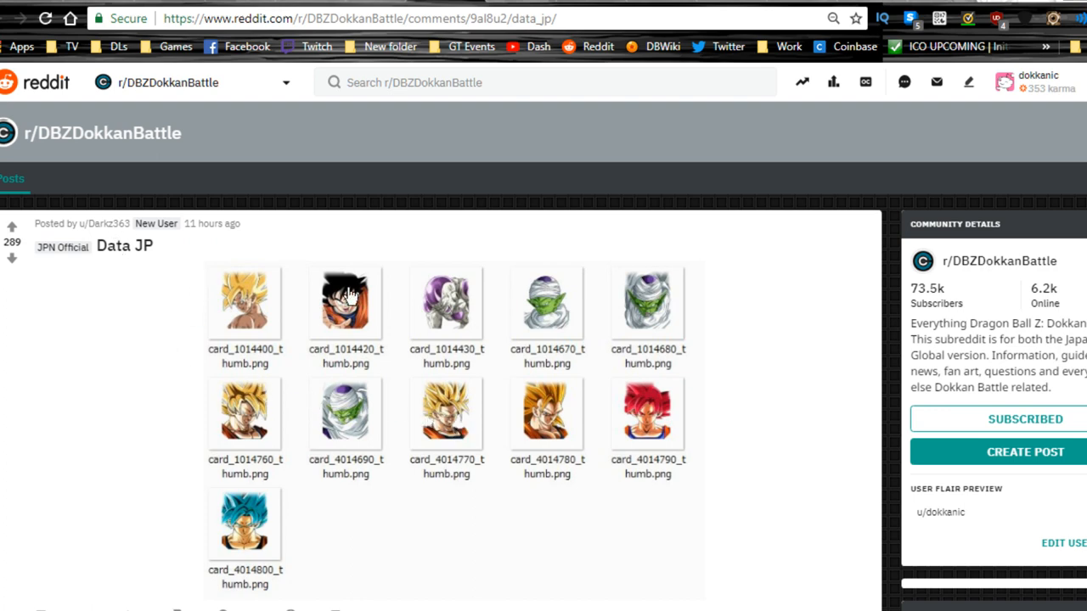
{"action": "mouse_move", "coordinate": [486, 438]}
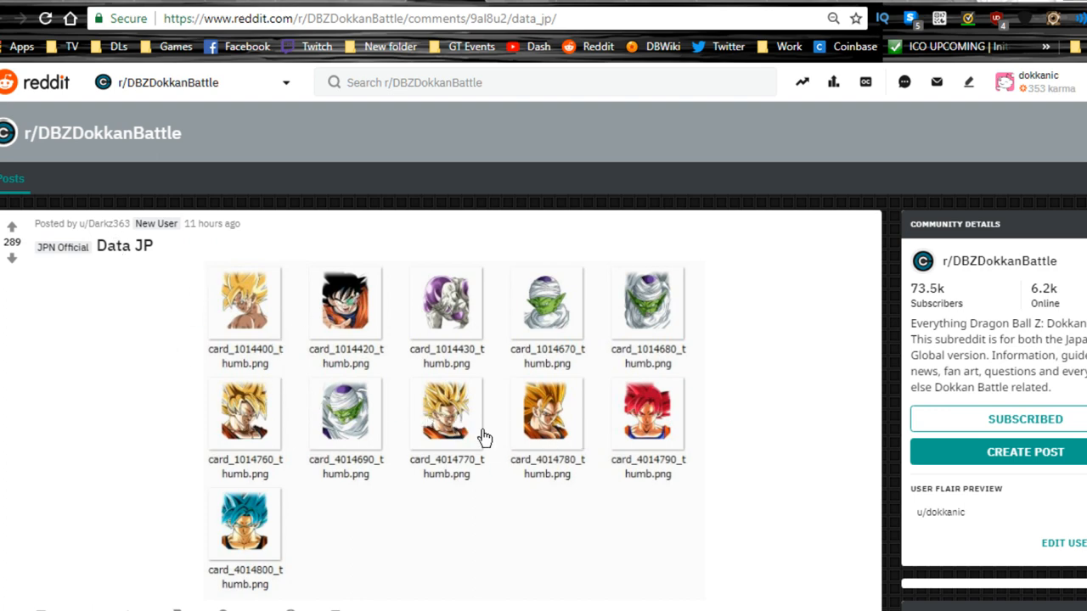
{"action": "mouse_move", "coordinate": [525, 416]}
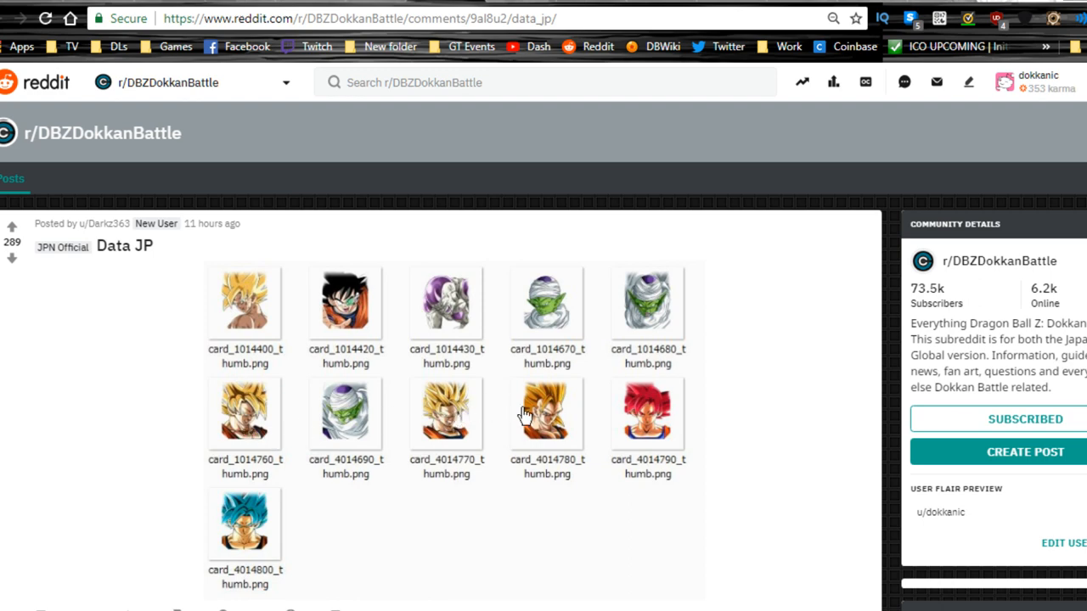
{"action": "scroll", "scroll_direction": "down", "scroll_amount": 3}
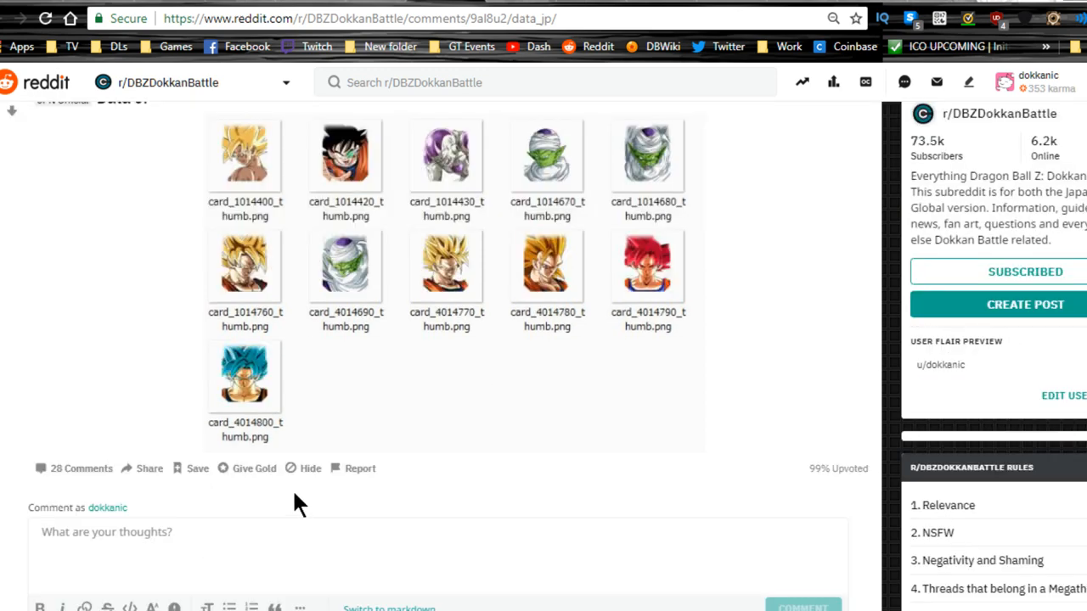
{"action": "mouse_move", "coordinate": [310, 443]}
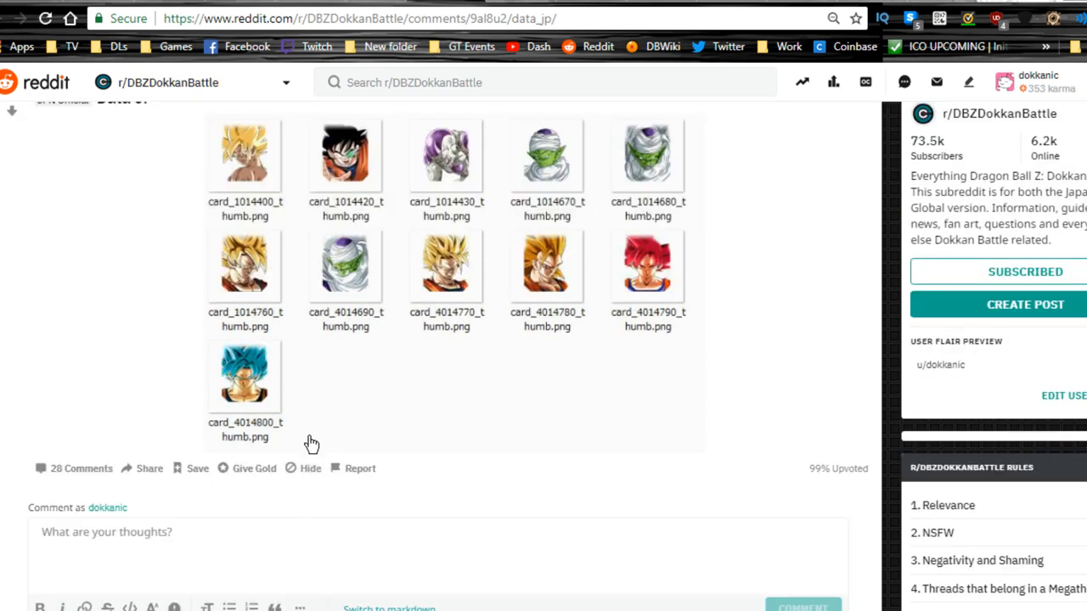
{"action": "scroll", "scroll_direction": "down", "scroll_amount": 3}
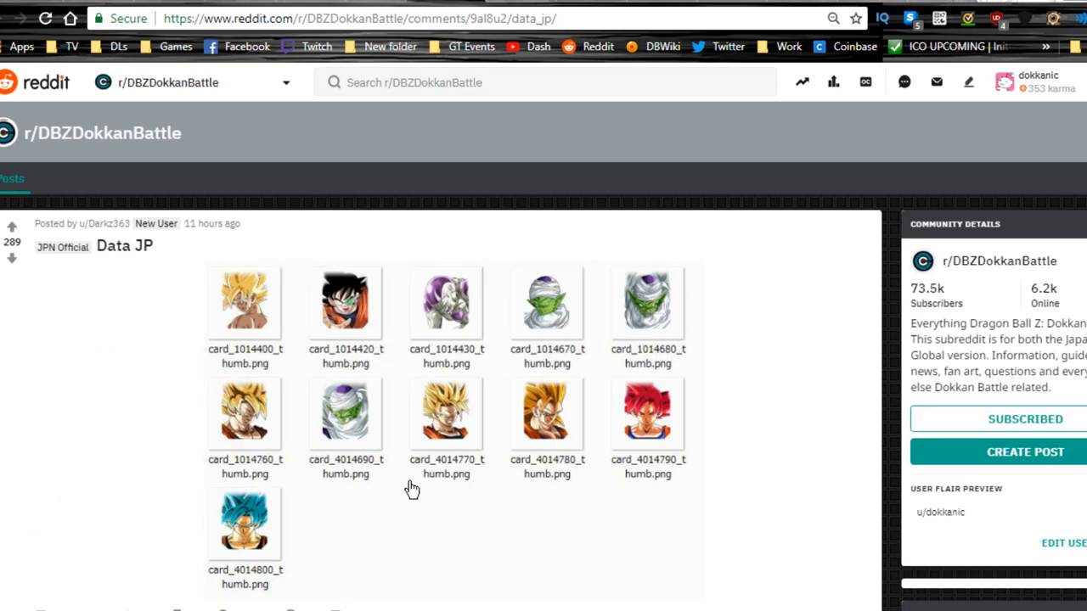
{"action": "mouse_move", "coordinate": [457, 482]}
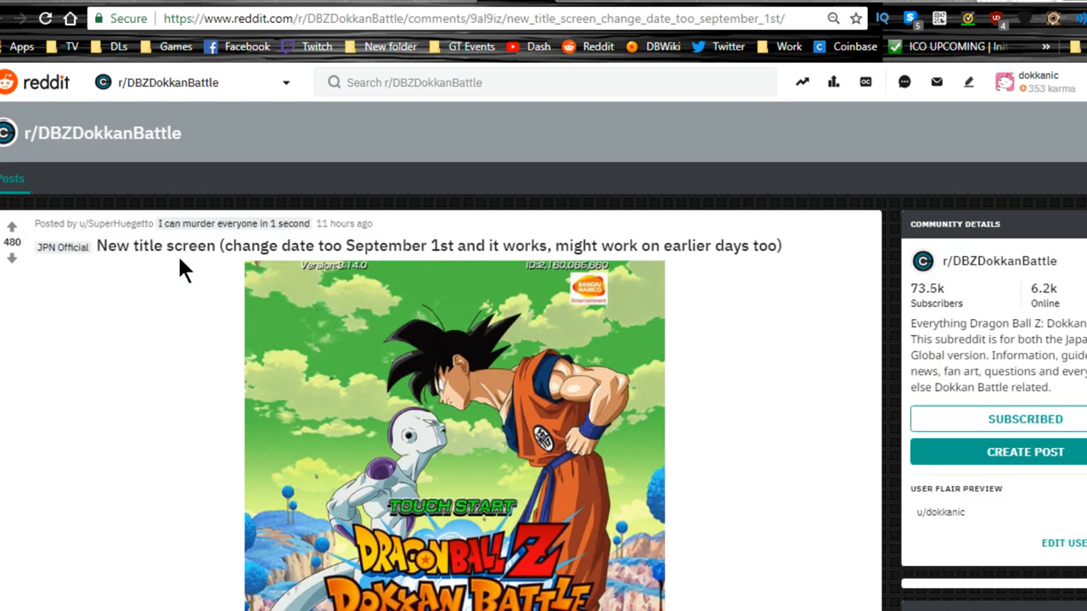
Step: Scroll through the new title screen post, then the 'LR backgrounds are finally fixed' post
{"action": "scroll", "scroll_direction": "down", "scroll_amount": 3}
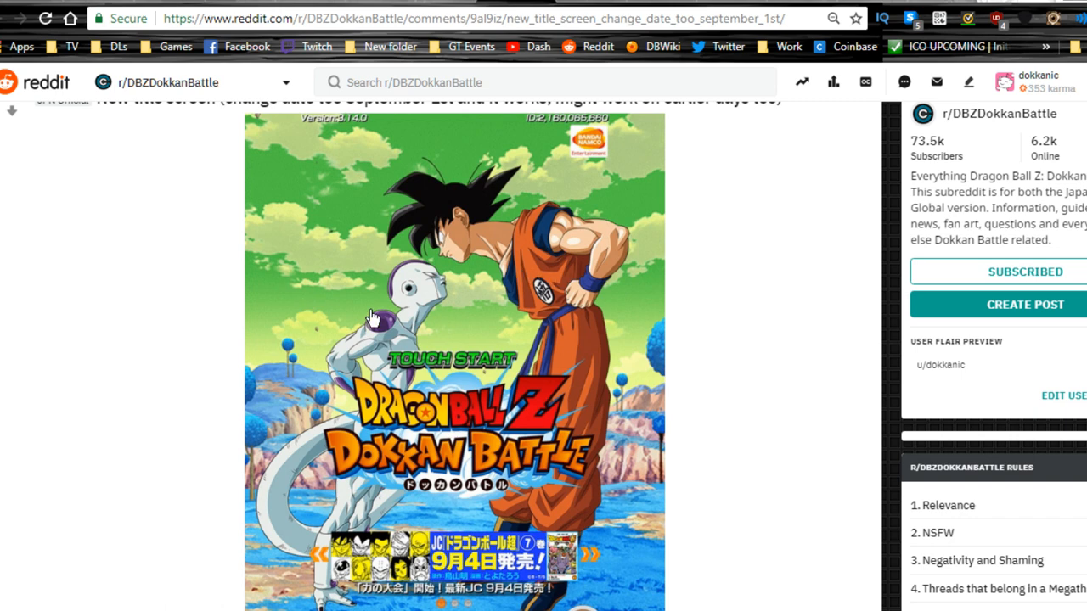
{"action": "mouse_move", "coordinate": [449, 317]}
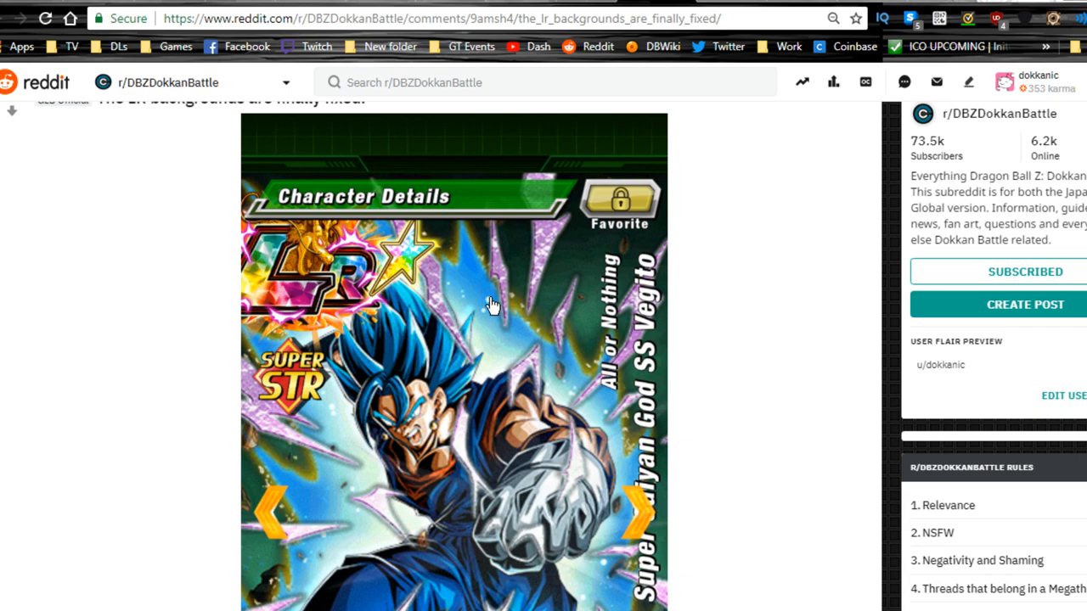
{"action": "mouse_move", "coordinate": [189, 280]}
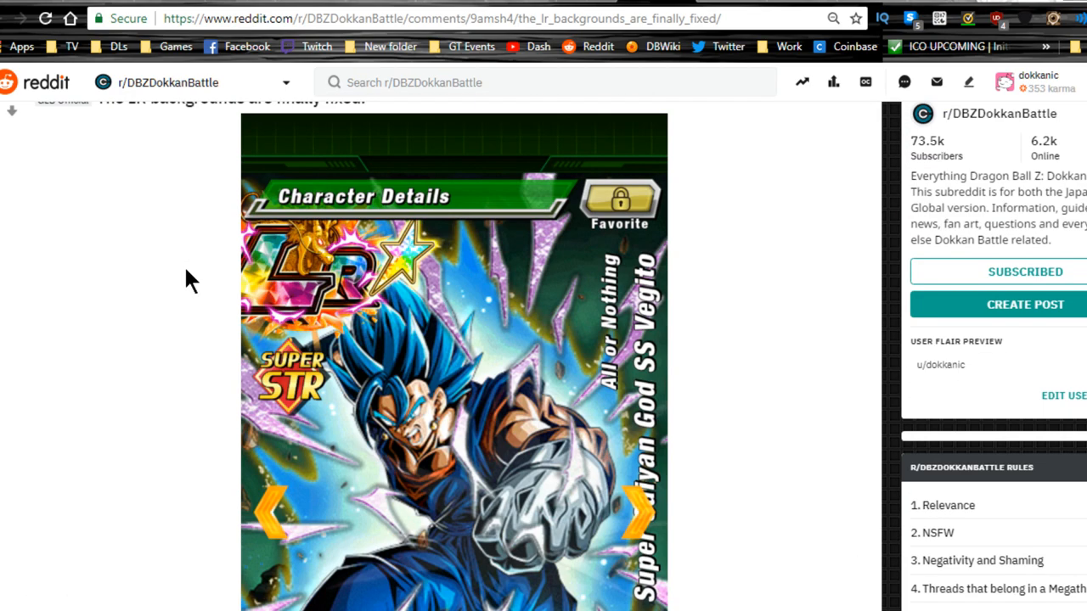
{"action": "scroll", "scroll_direction": "down", "scroll_amount": 3}
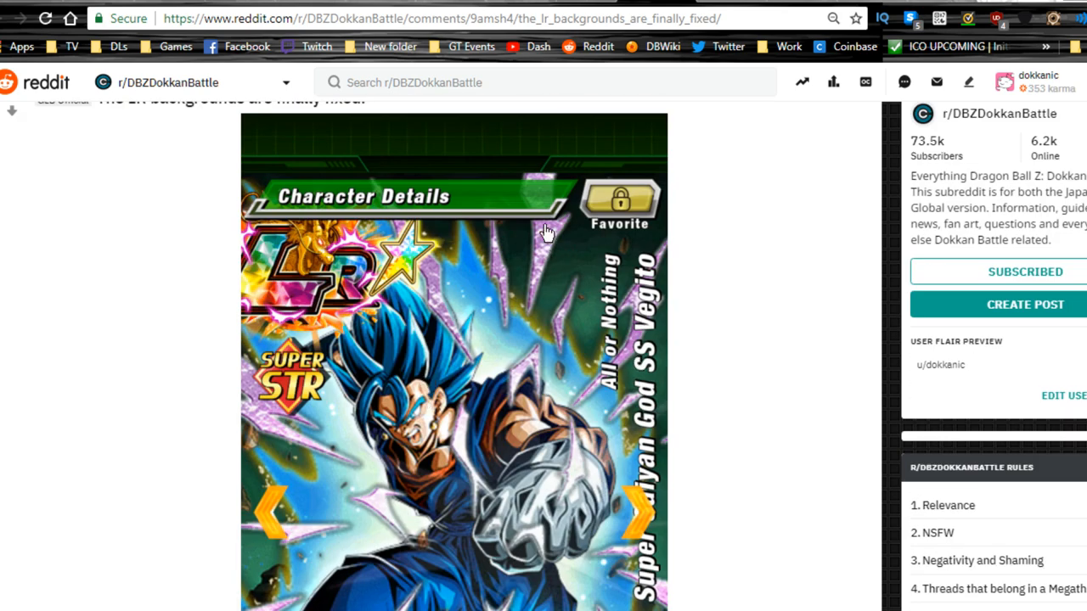
{"action": "mouse_move", "coordinate": [440, 291]}
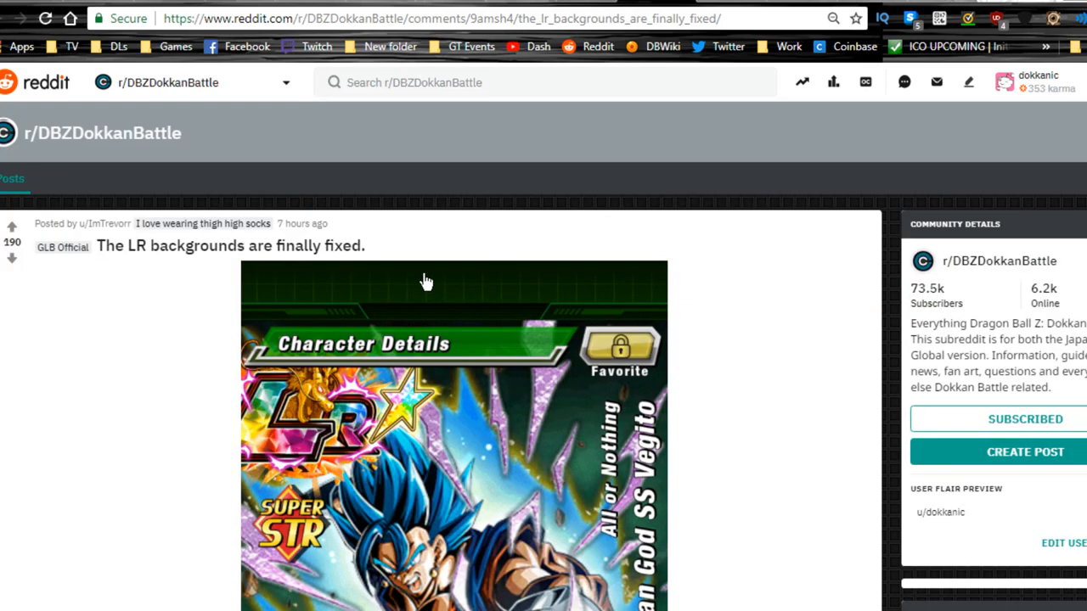
{"action": "mouse_move", "coordinate": [439, 293]}
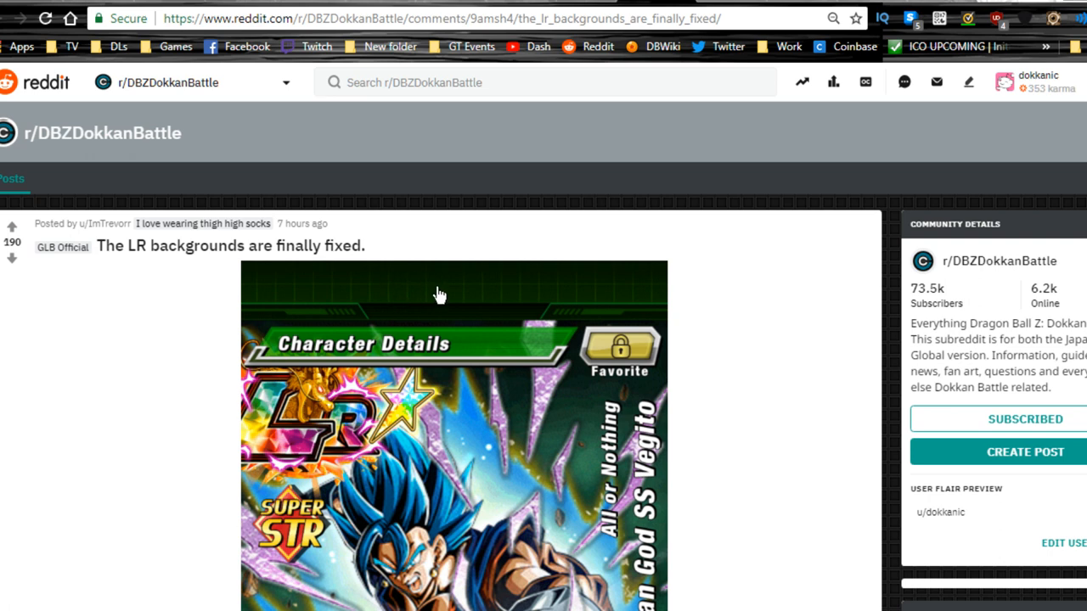
{"action": "mouse_move", "coordinate": [550, 257]}
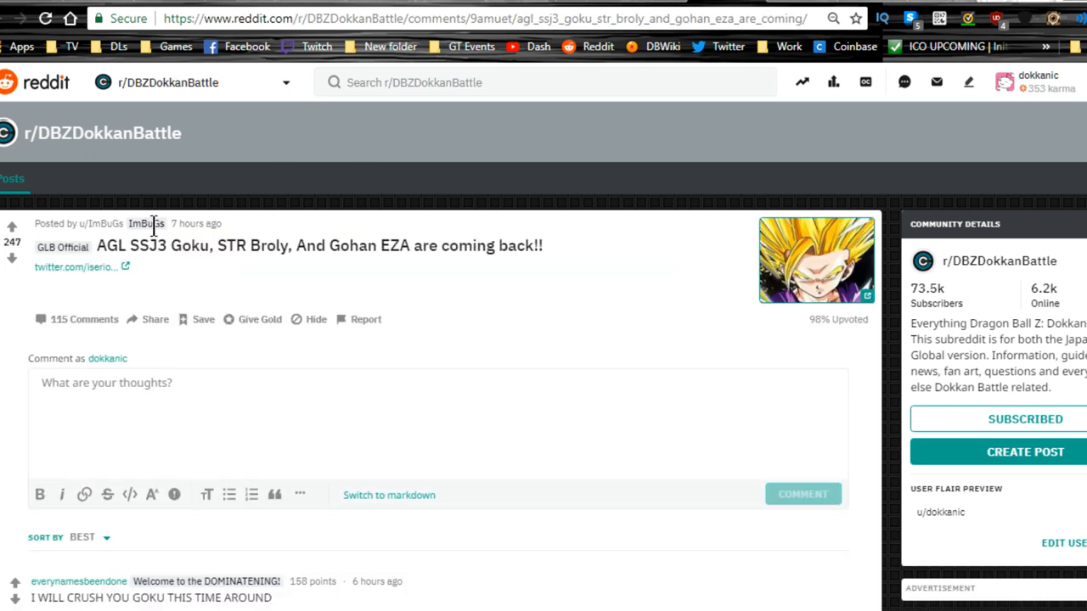
Step: Highlight titles of the Goku/Broly/Gohan, dragon stone, STA timer and Namekian category posts
{"action": "left_click_drag", "start_coordinate": [85, 245], "coordinate": [242, 246]}
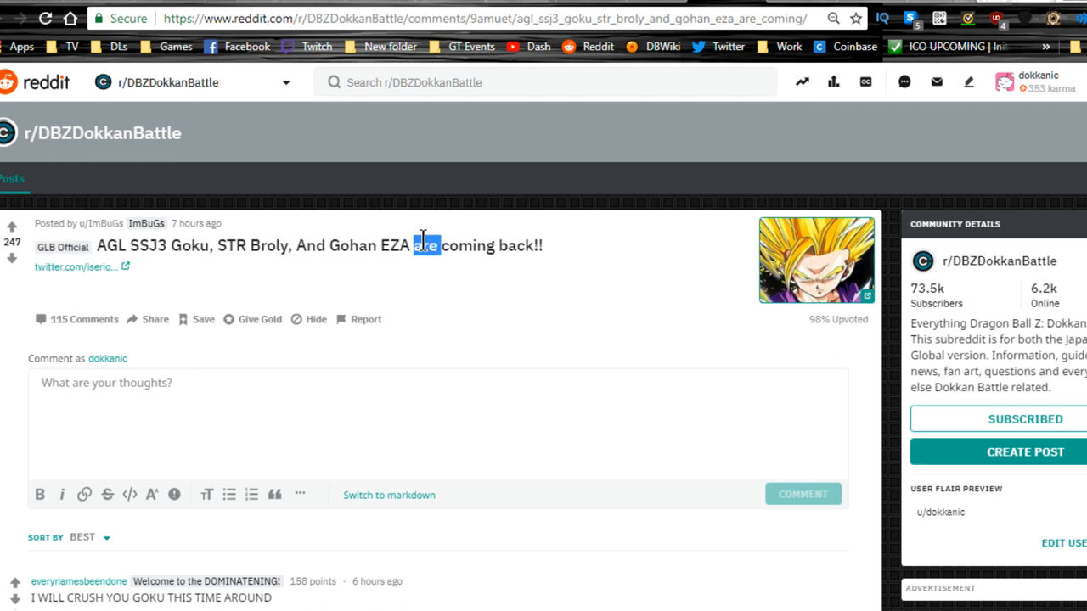
{"action": "left_click", "coordinate": [425, 245]}
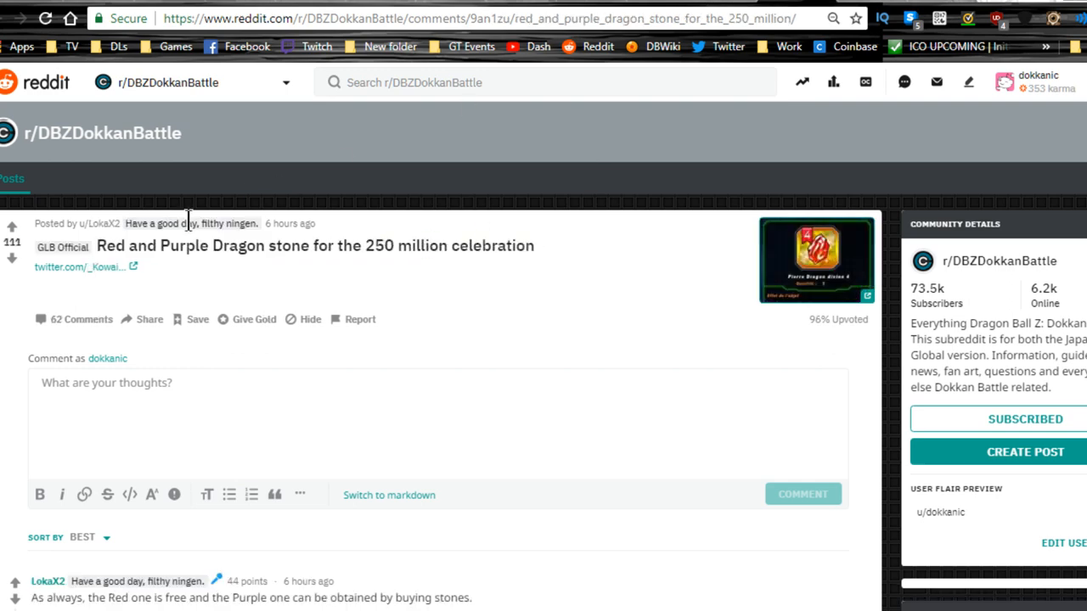
{"action": "left_click_drag", "start_coordinate": [126, 246], "coordinate": [310, 245]}
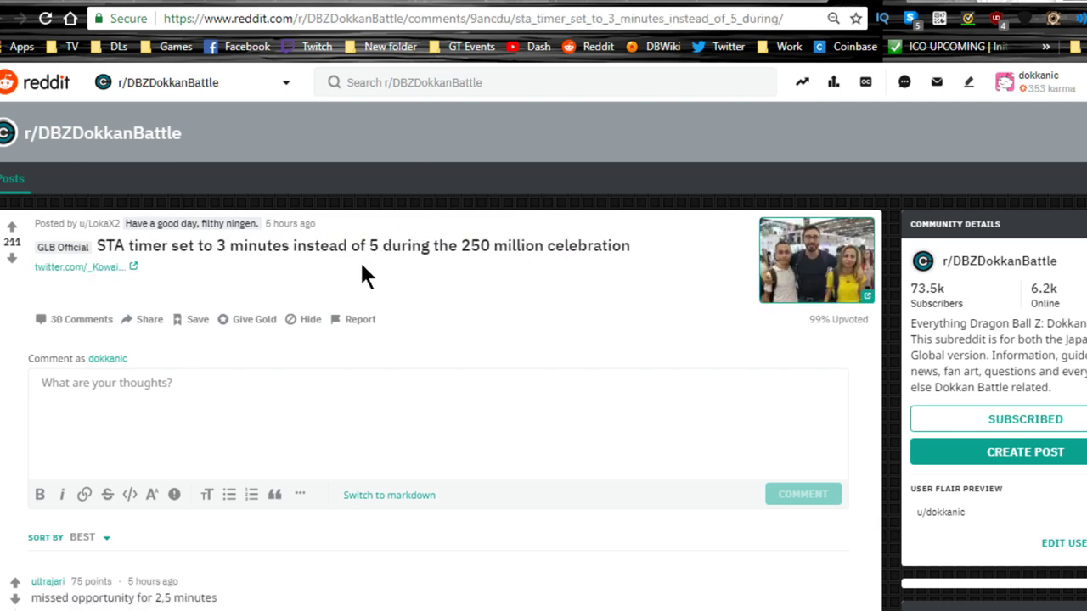
{"action": "left_click_drag", "start_coordinate": [198, 246], "coordinate": [344, 245]}
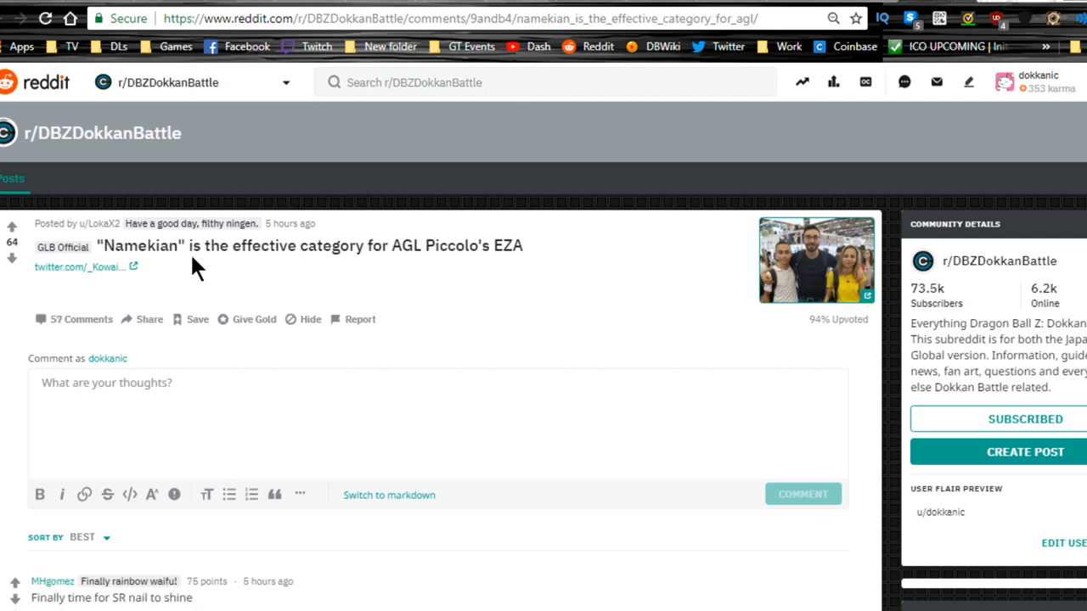
{"action": "left_click_drag", "start_coordinate": [187, 245], "coordinate": [523, 246]}
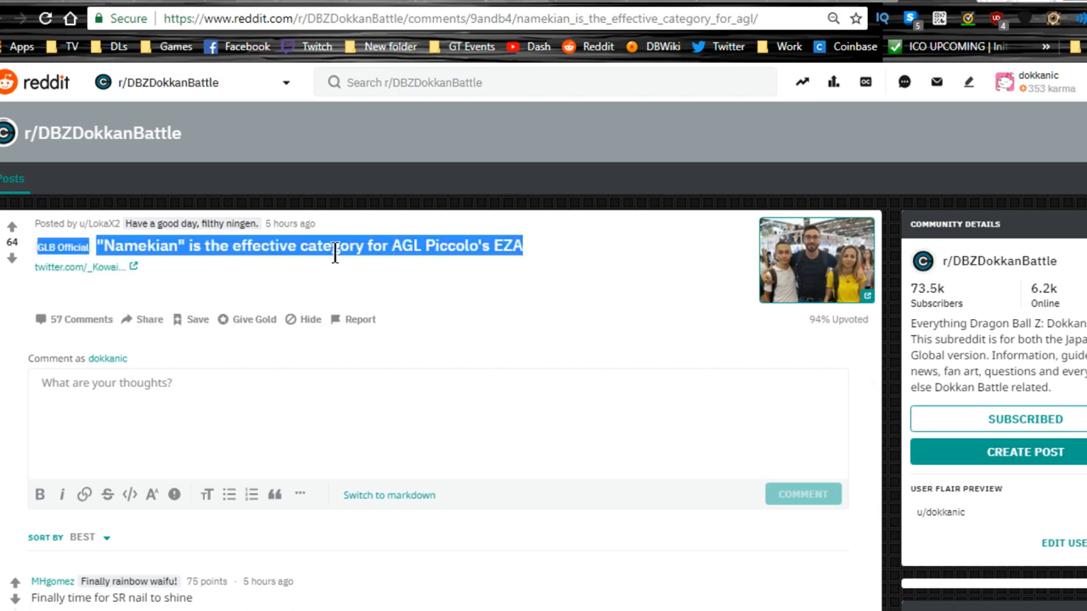
{"action": "scroll", "scroll_direction": "down", "scroll_amount": 3}
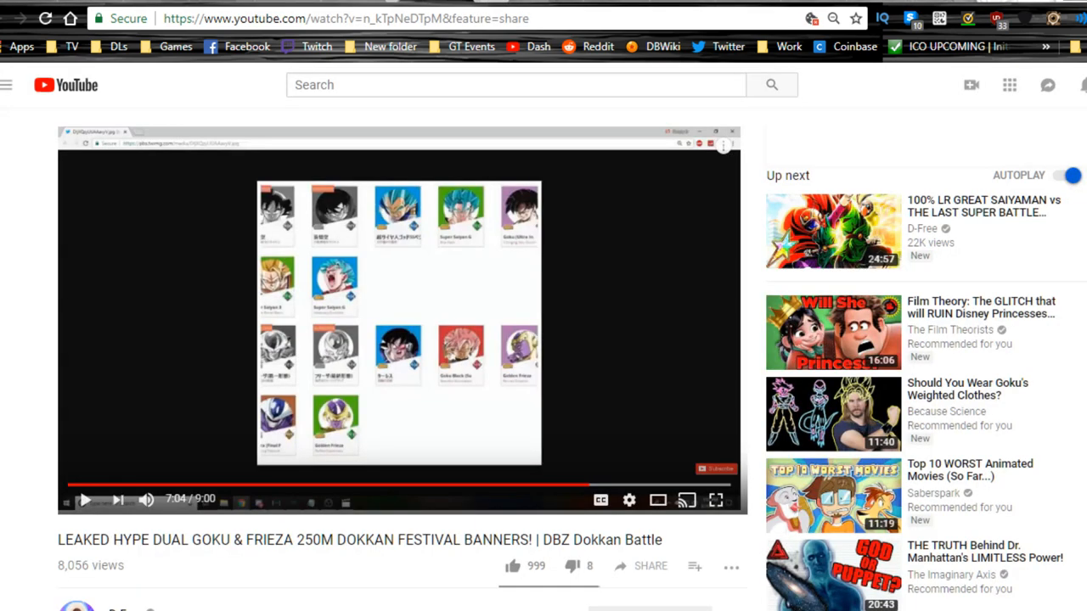
{"action": "mouse_move", "coordinate": [719, 501]}
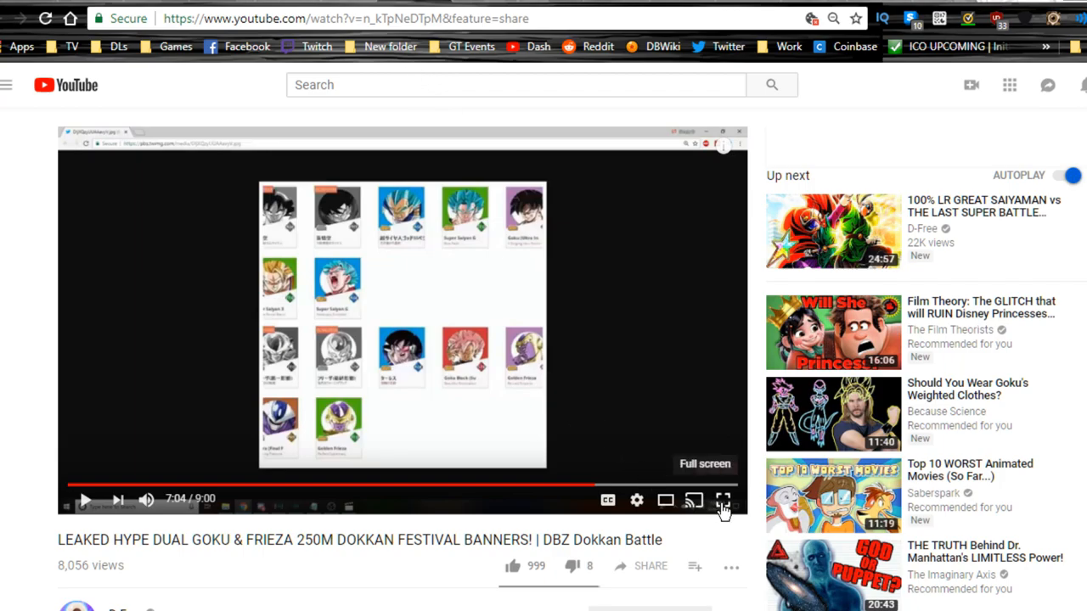
Step: Switch the leaked Goku and Frieza 250M banners video to full screen
{"action": "left_click", "coordinate": [721, 500]}
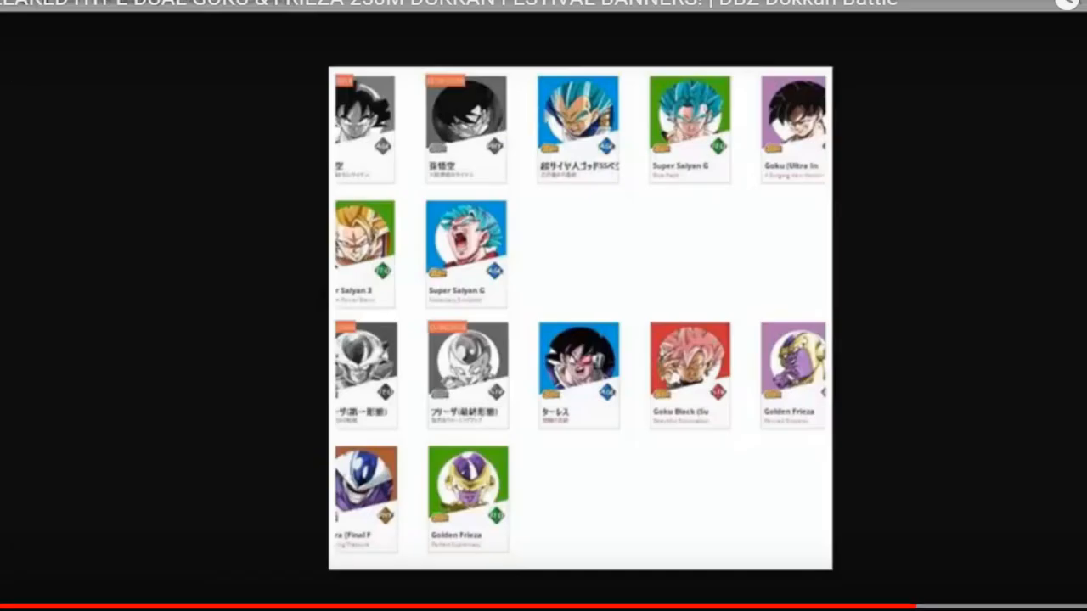
{"action": "mouse_move", "coordinate": [400, 115]}
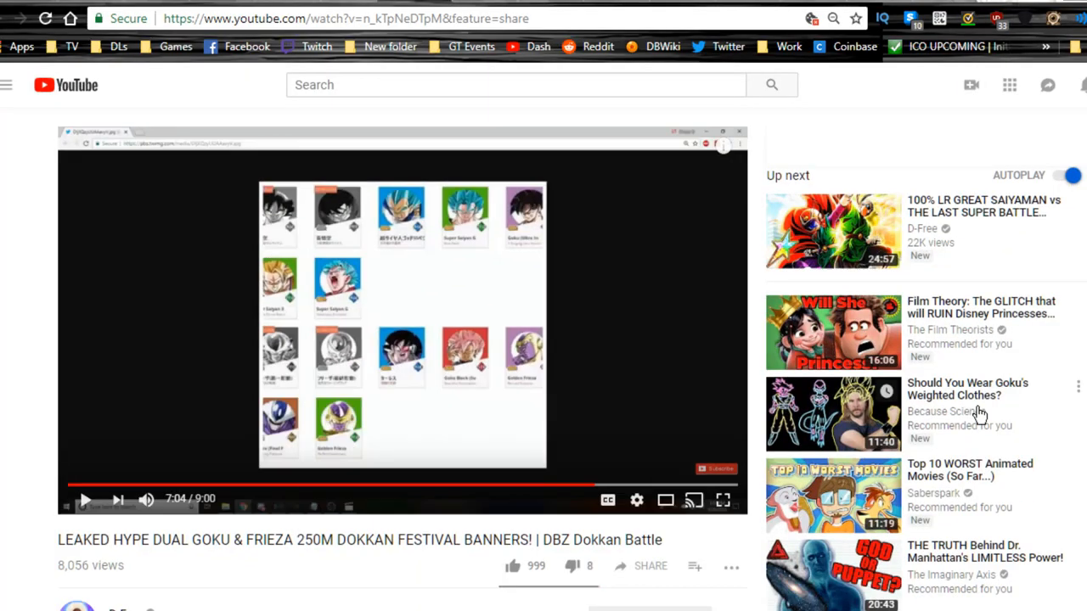
{"action": "mouse_move", "coordinate": [426, 313]}
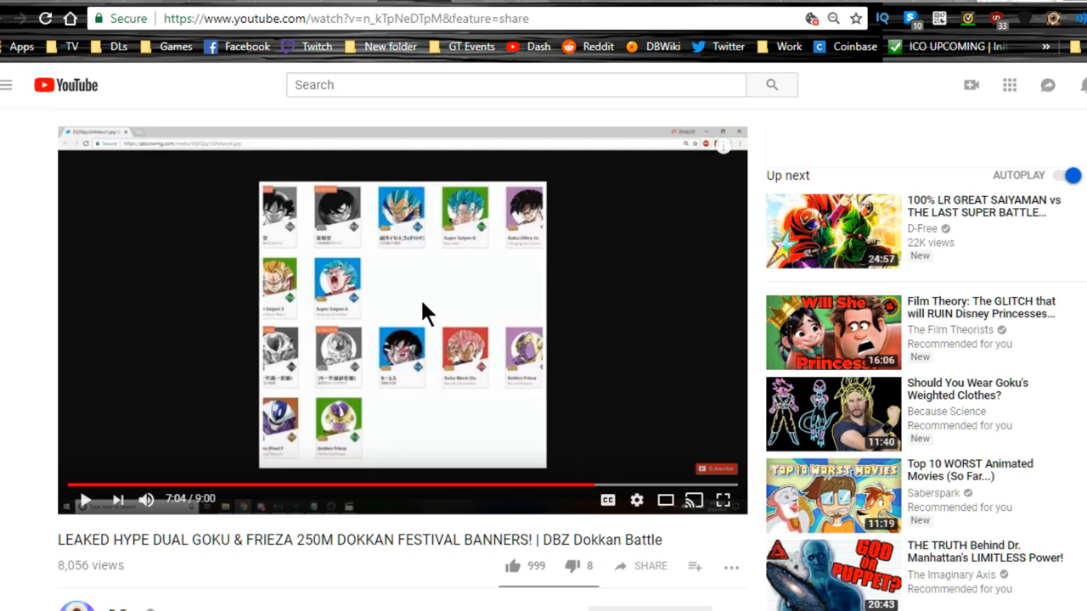